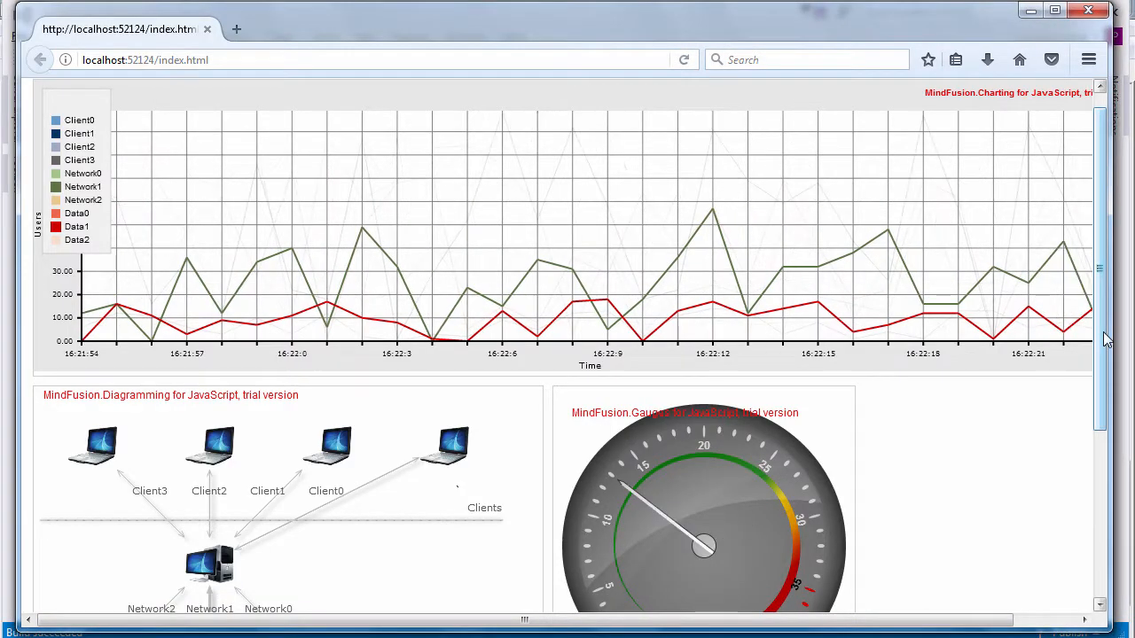
Create a new ASP.NET Empty Web Site named ServerLoad at the chosen location
scroll(down, 3)
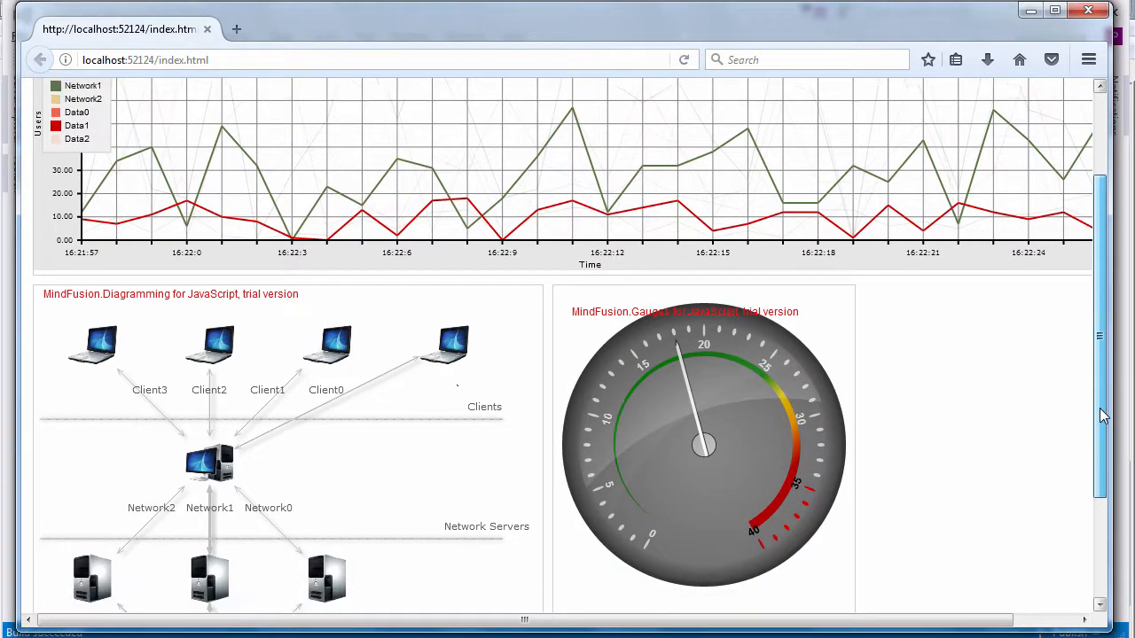
scroll(down, 3)
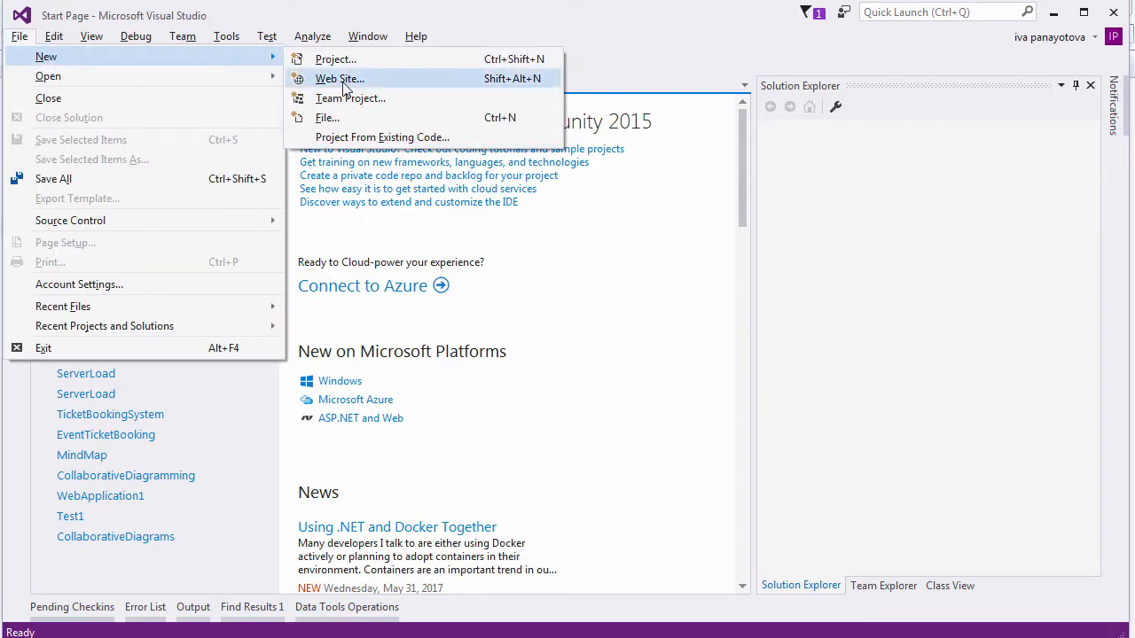
click(339, 78)
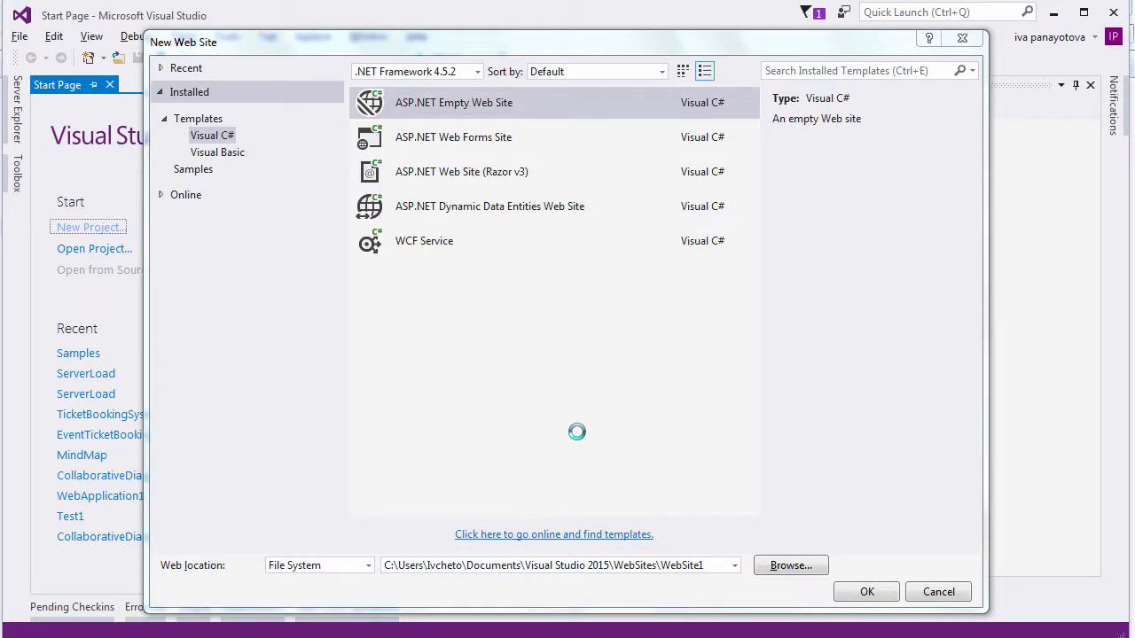
click(558, 564)
text(Server)
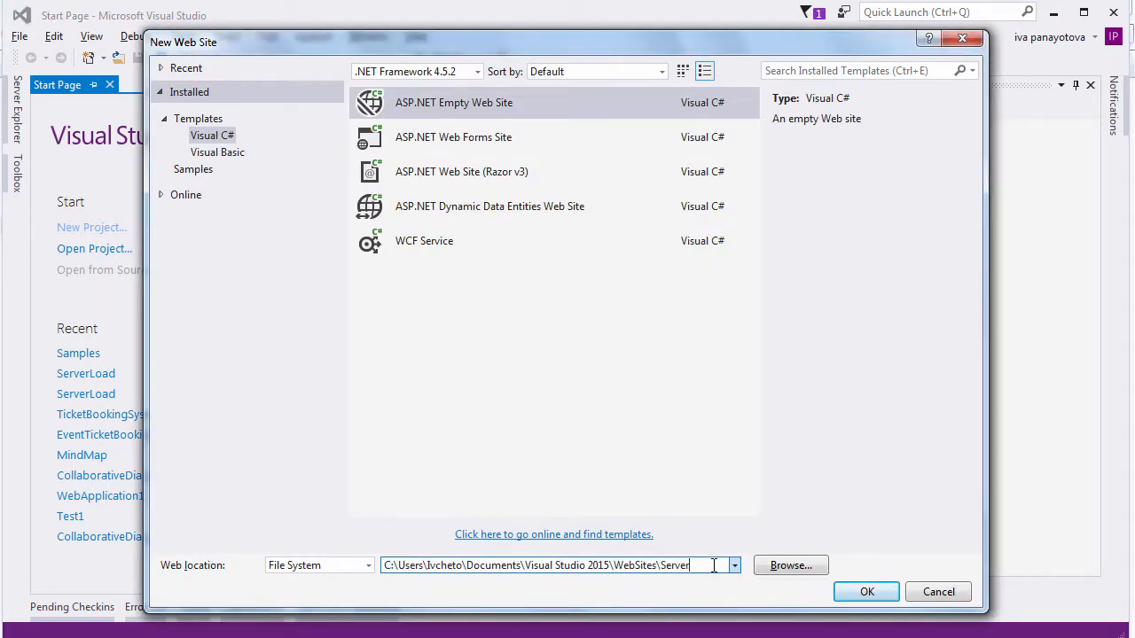
click(865, 592)
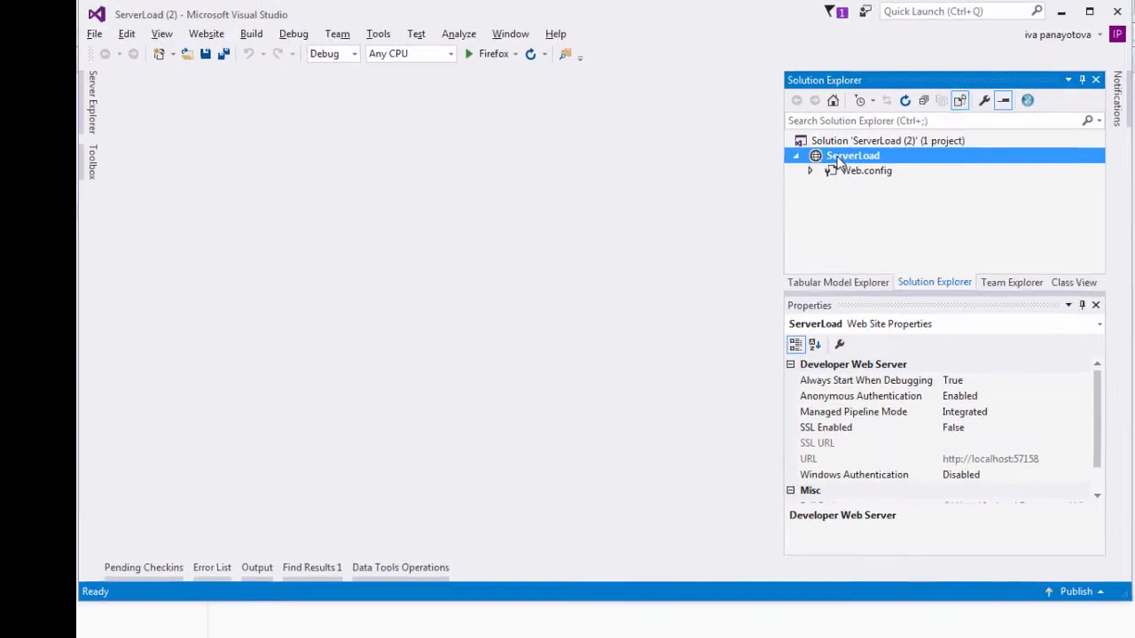
Add a new folder named Scripts to the ServerLoad project
right_click(851, 156)
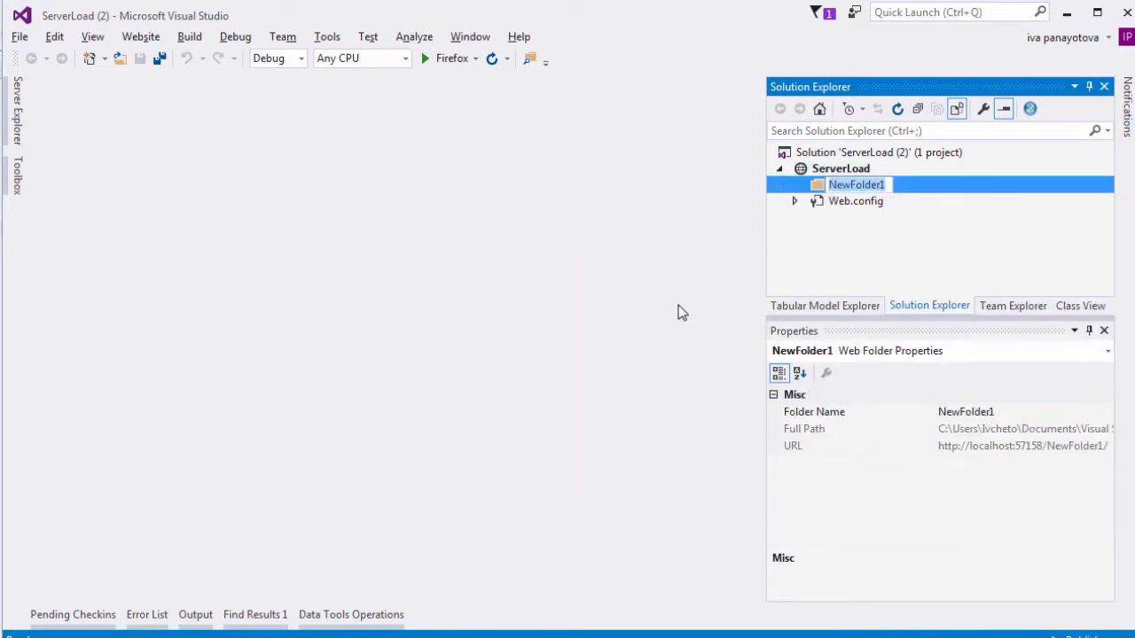
text(Scripts)
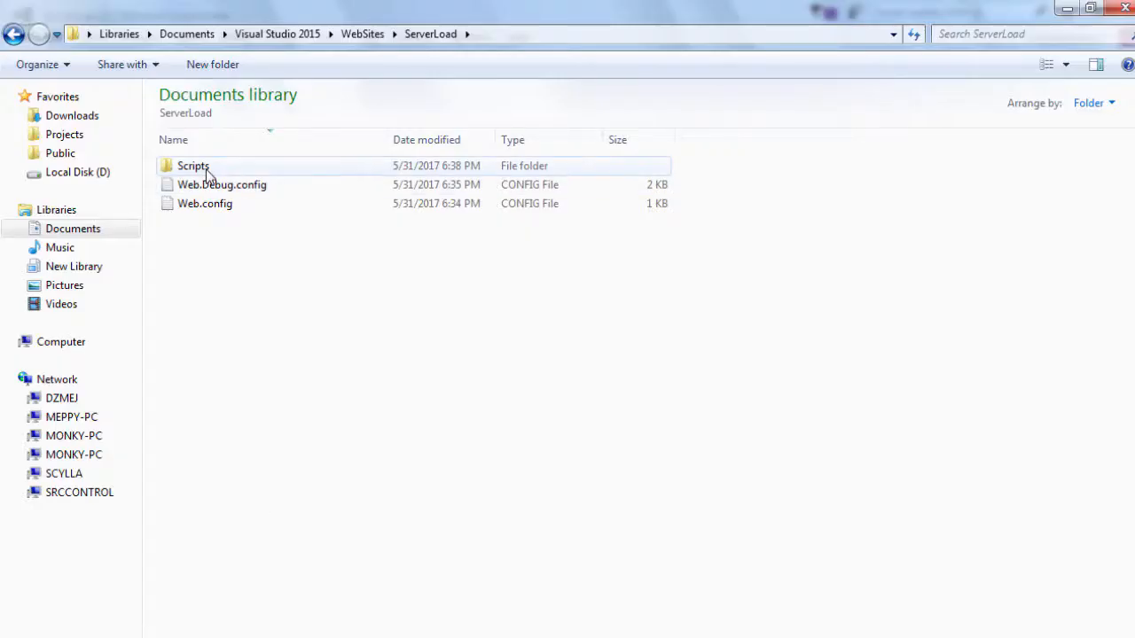
Browse the Scripts folder and look over the copied MindFusion and jQuery script files
double_click(193, 166)
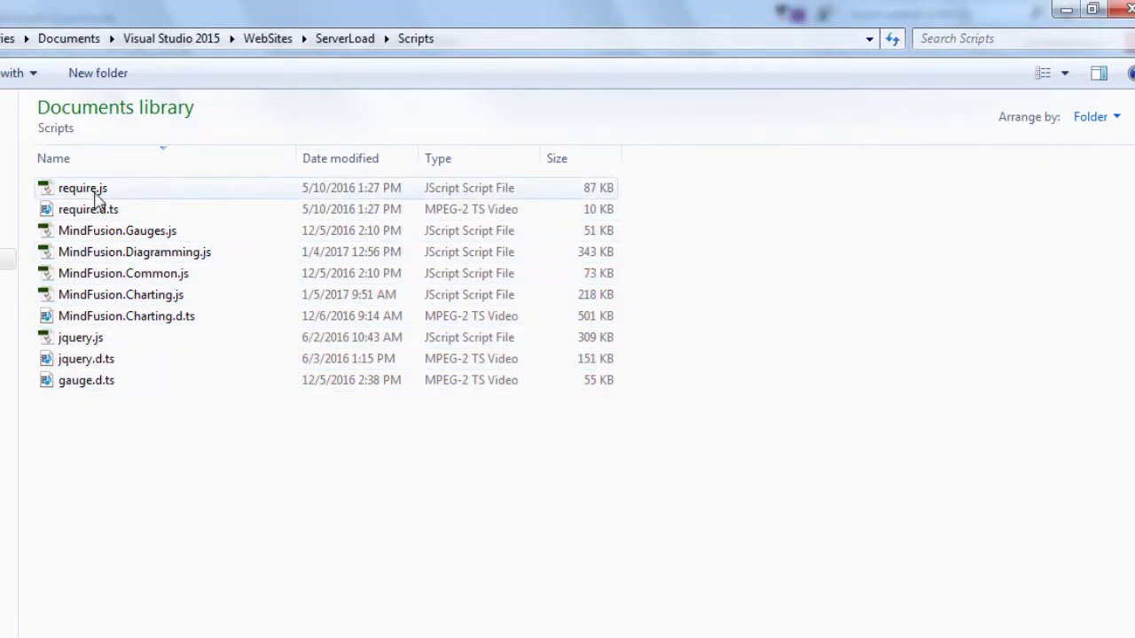
click(120, 294)
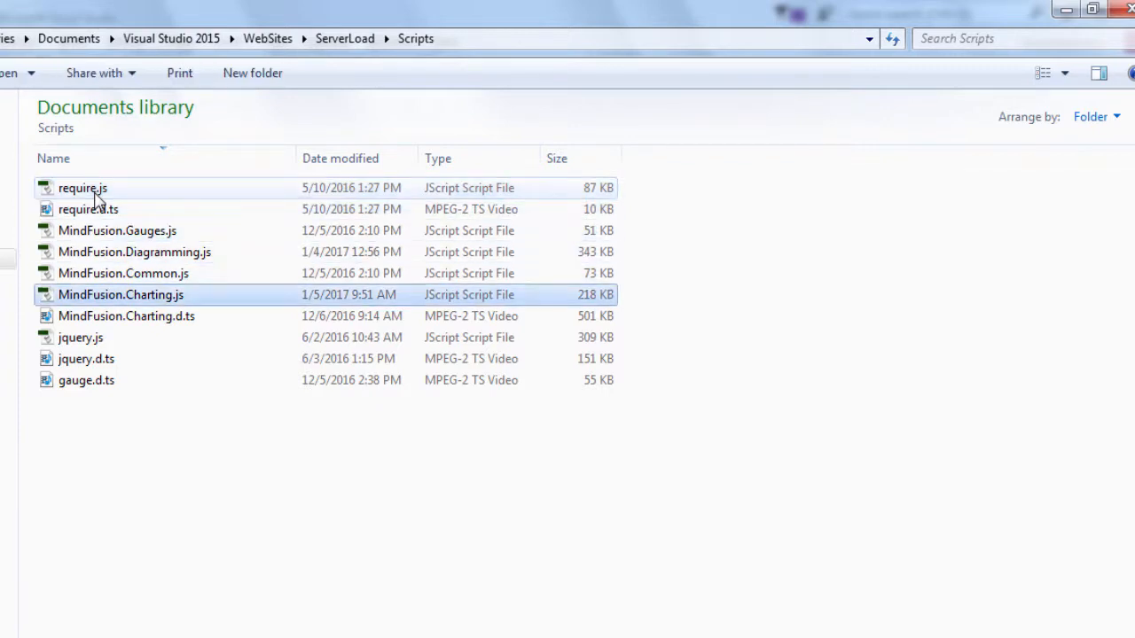
click(85, 379)
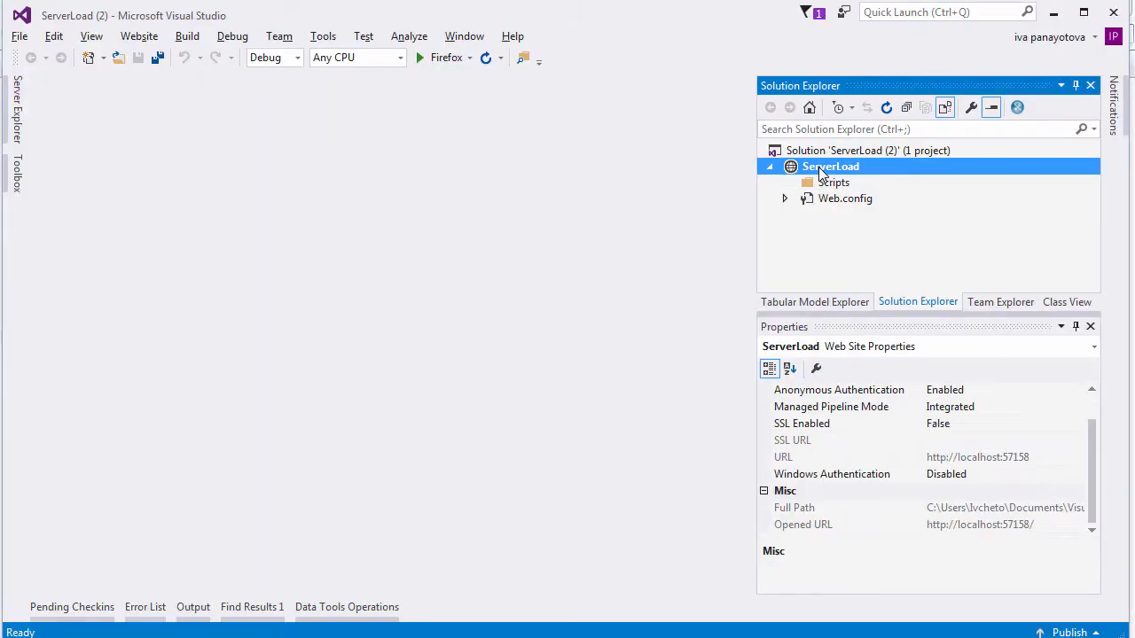
Add a new folder named common to the ServerLoad project
right_click(830, 166)
text(common)
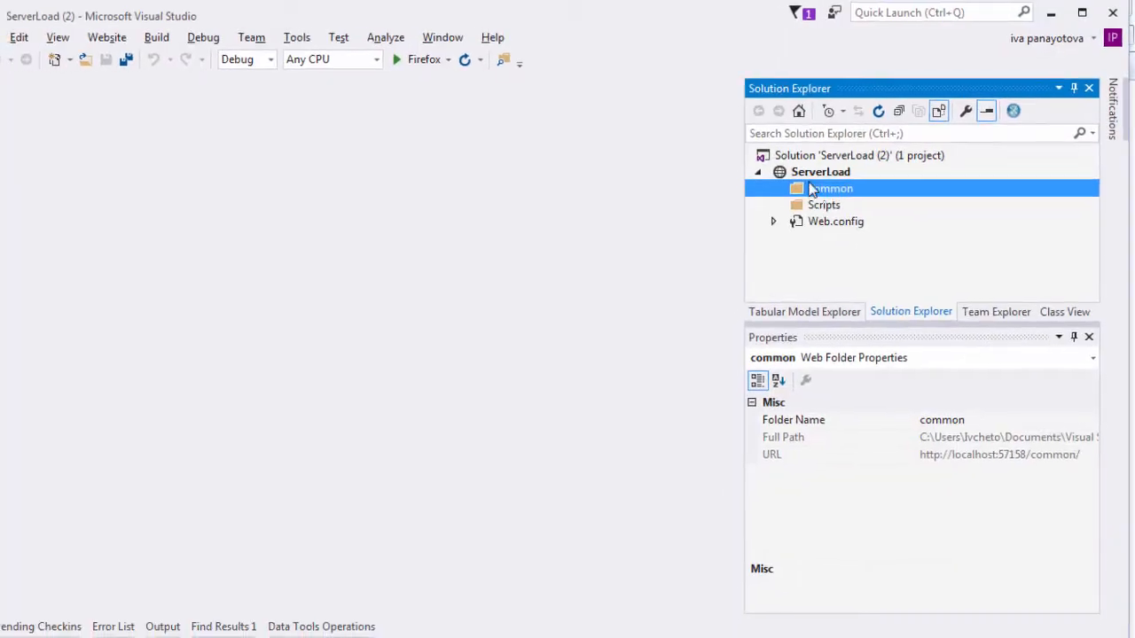
Add a new HTML Page item named index.html to the ServerLoad site
right_click(829, 167)
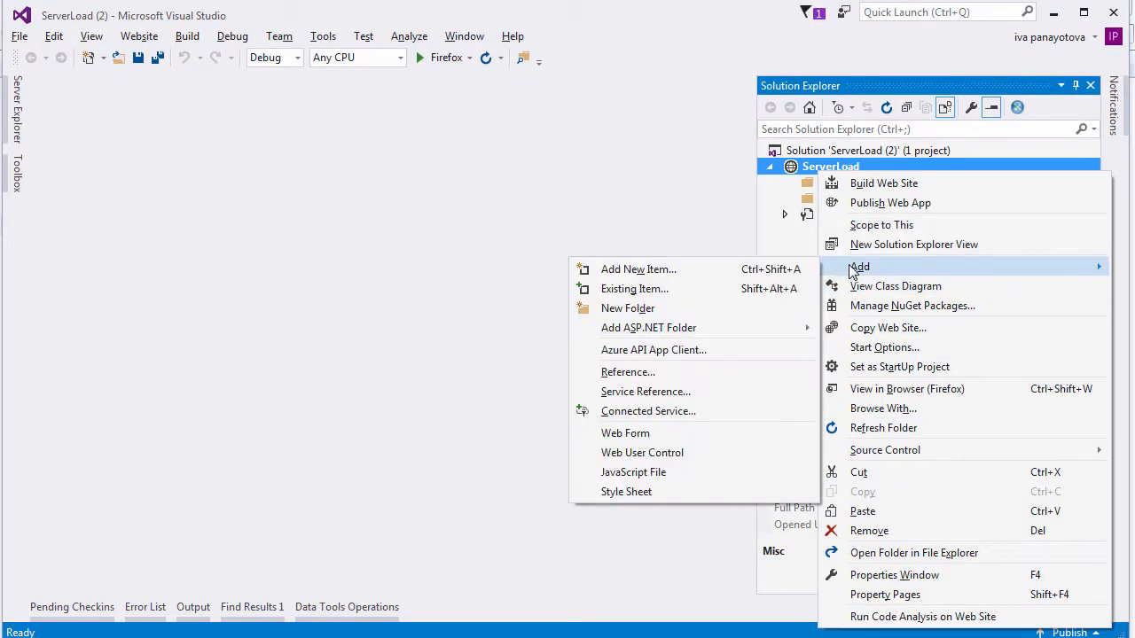
click(638, 269)
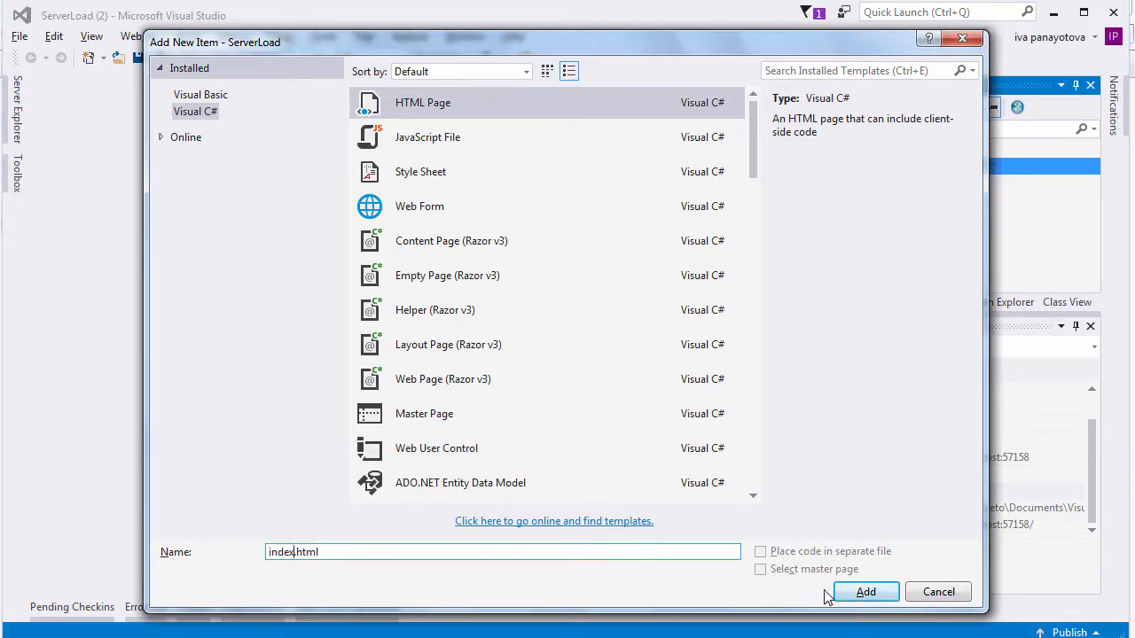
click(865, 593)
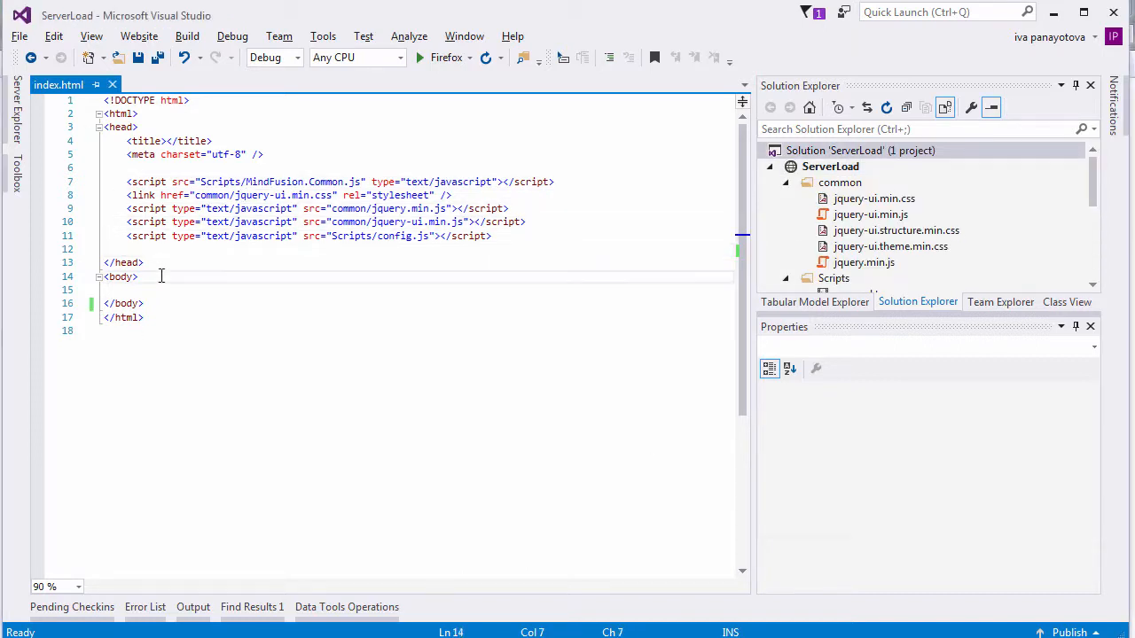
Write the require.js loader script and the lineChart, diagram and 320×320 userCounter canvases in the body
click(138, 276)
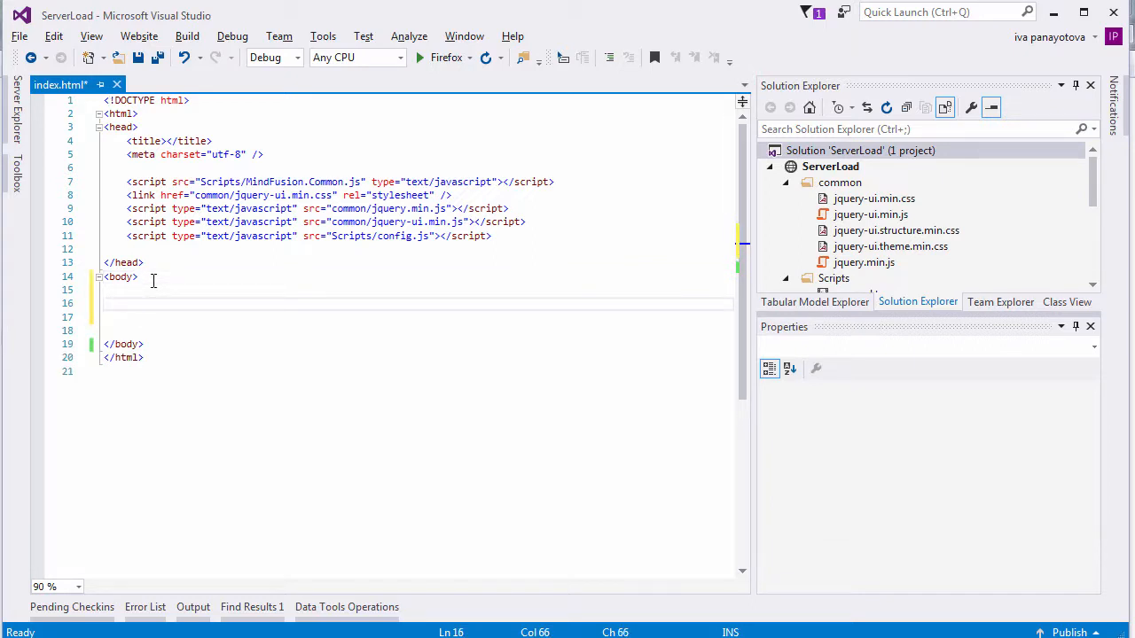
text(<script data-main="charts" src="Scripts/require.js"></script>)
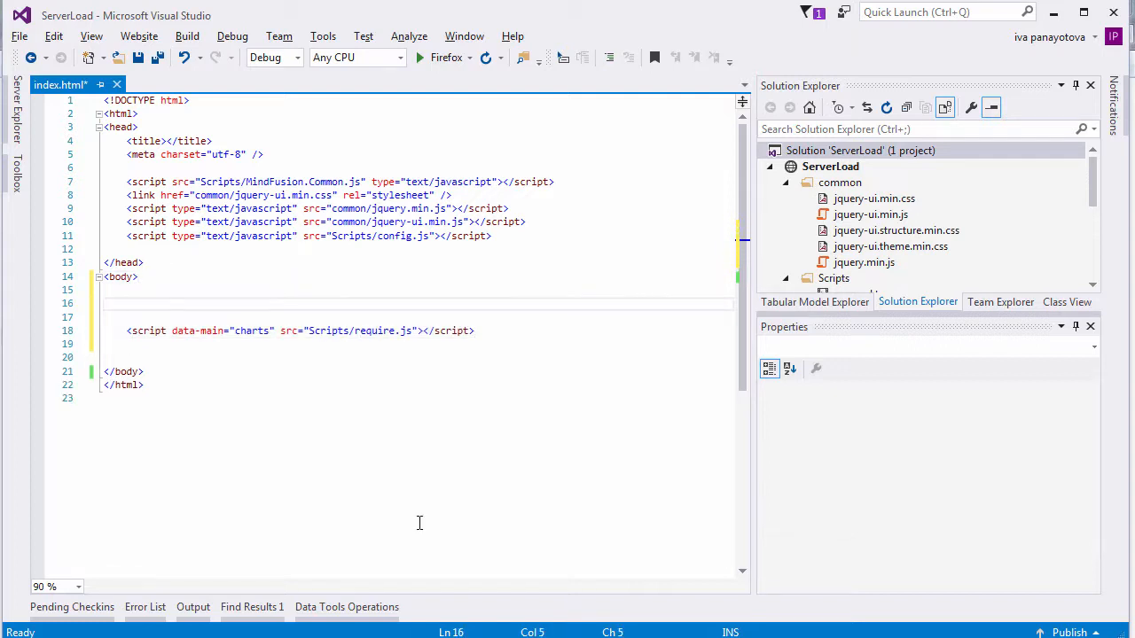
text(<canvas id="lineChart"></canvas>)
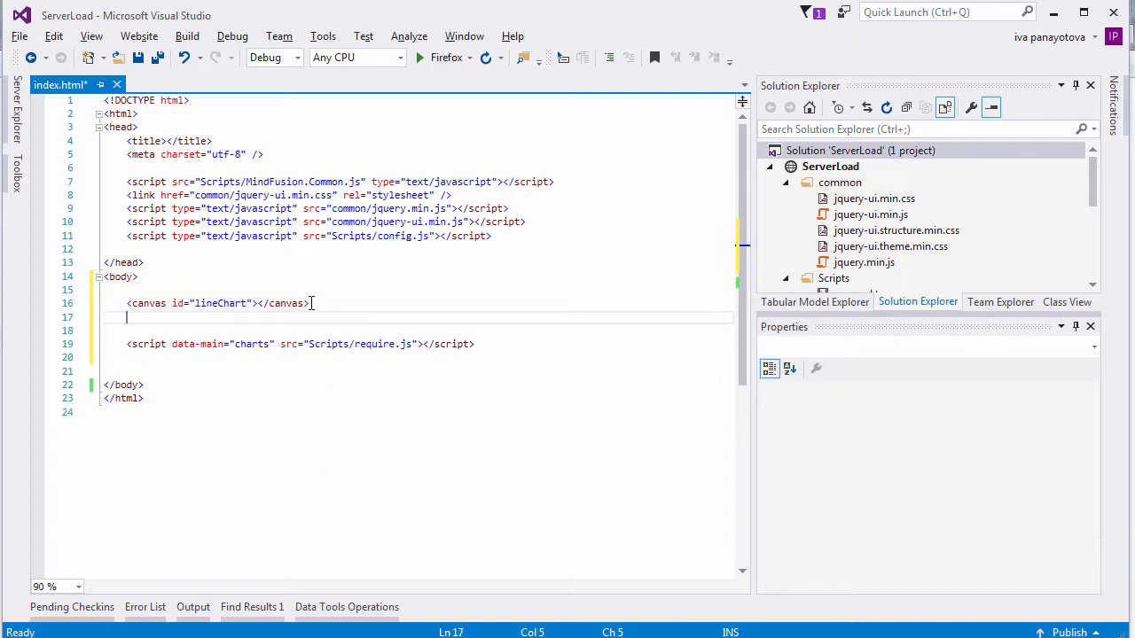
text(<canvas id="diagram"></canvas>)
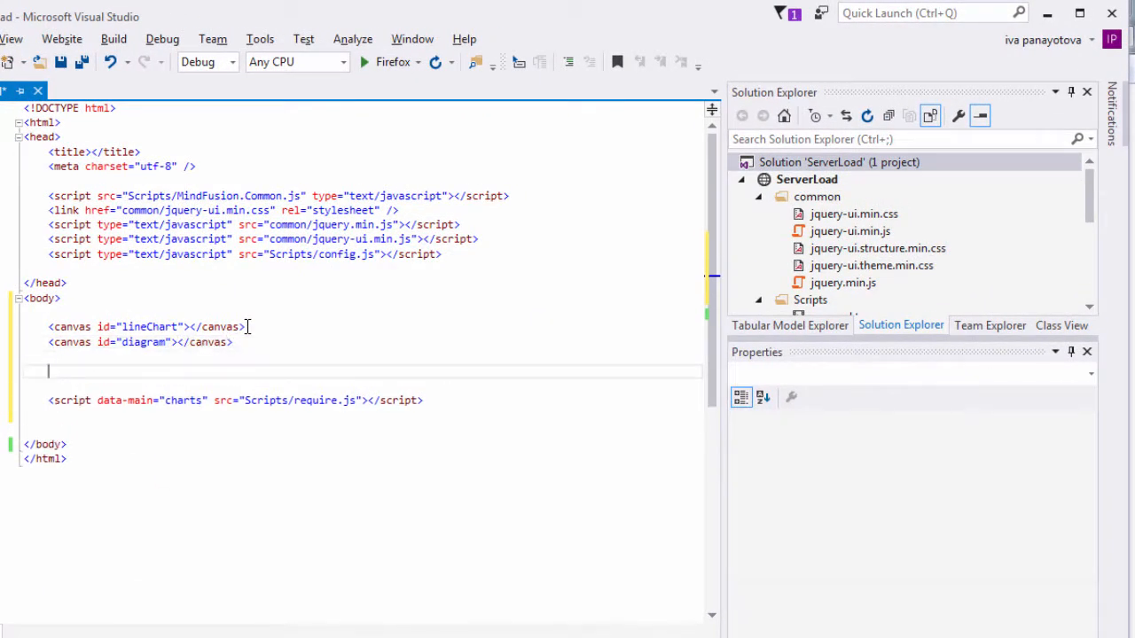
text(<canvas width="320" height="320" id="userCounter" style="padding: 20px 10px 0px 10px;"></canvas>)
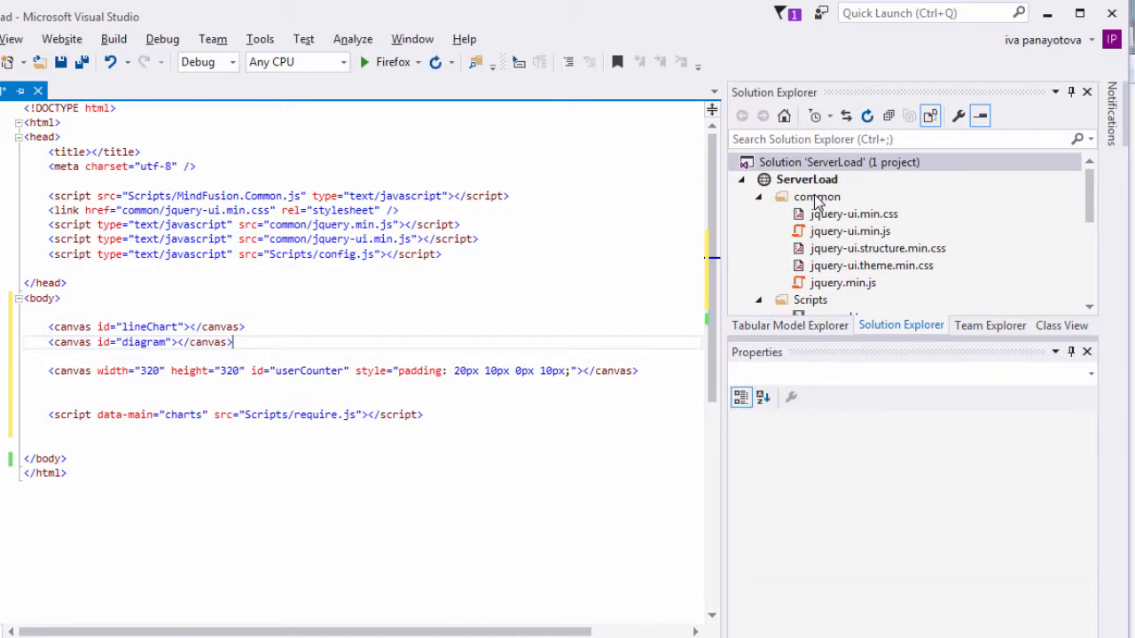
Add a new Style Sheet item named styles.css to the common folder
click(816, 195)
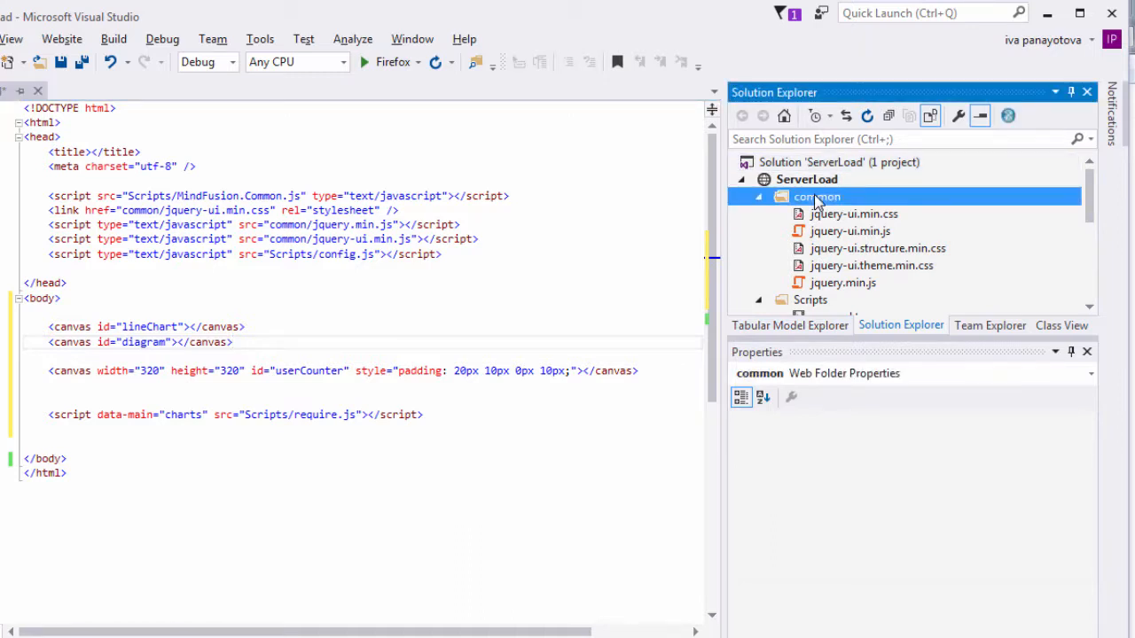
right_click(816, 195)
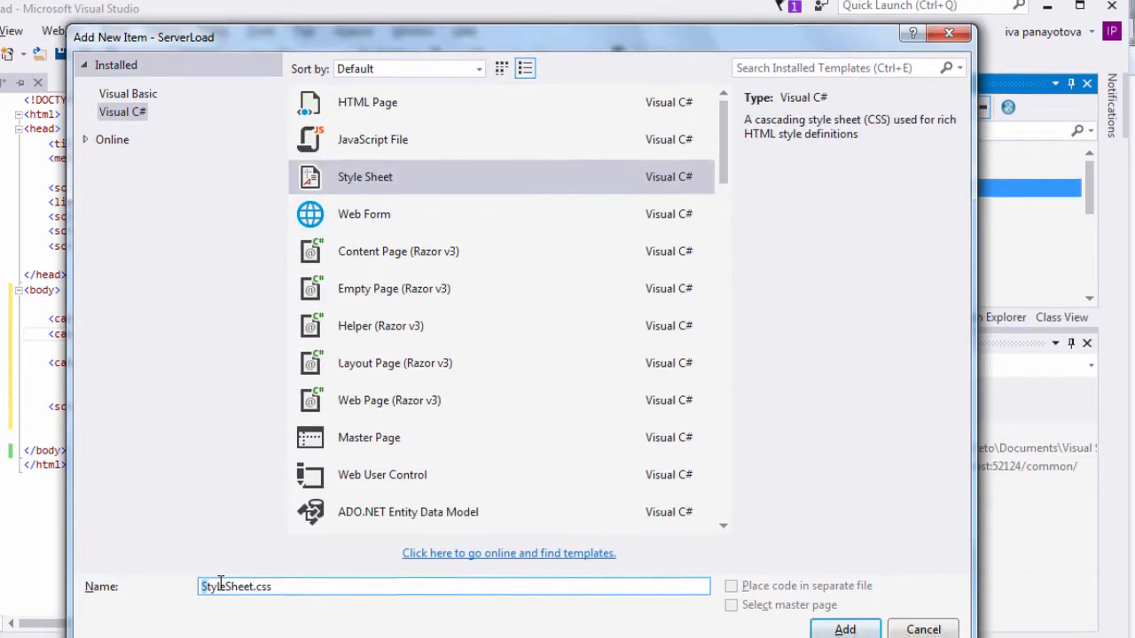
text(styles.css)
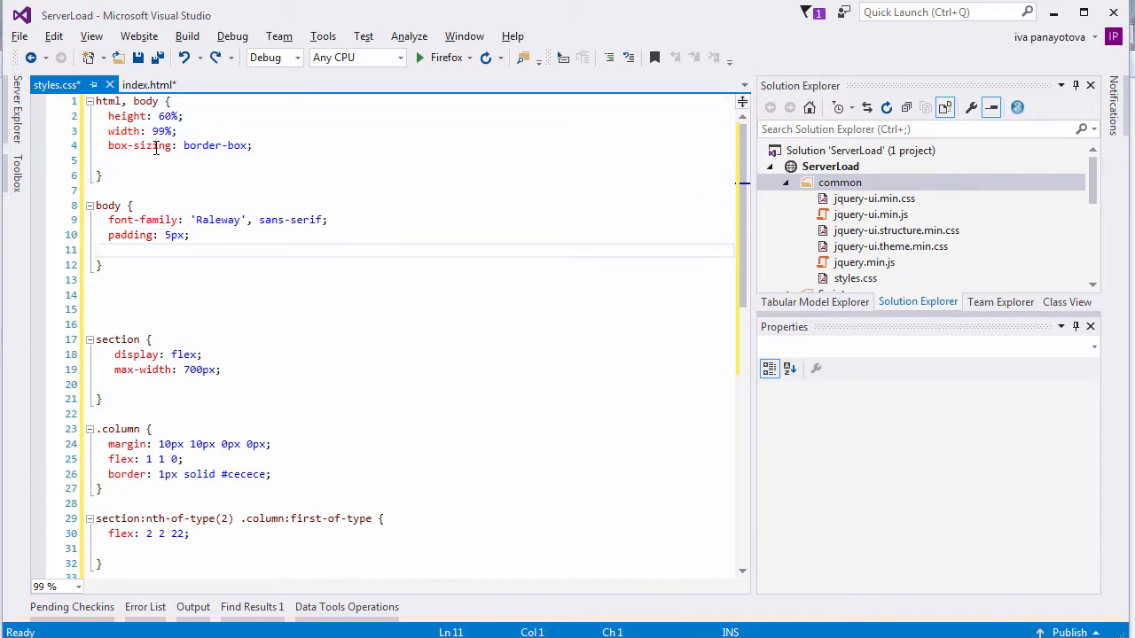
Review the html, body, section and column rules in styles.css and save it
click(181, 146)
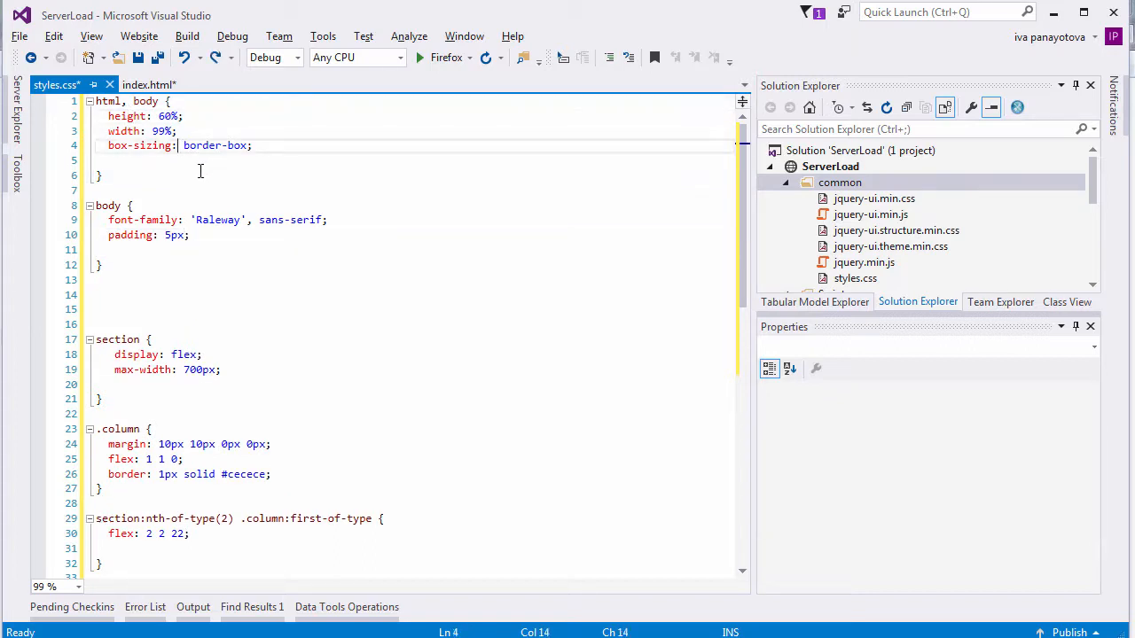
click(192, 234)
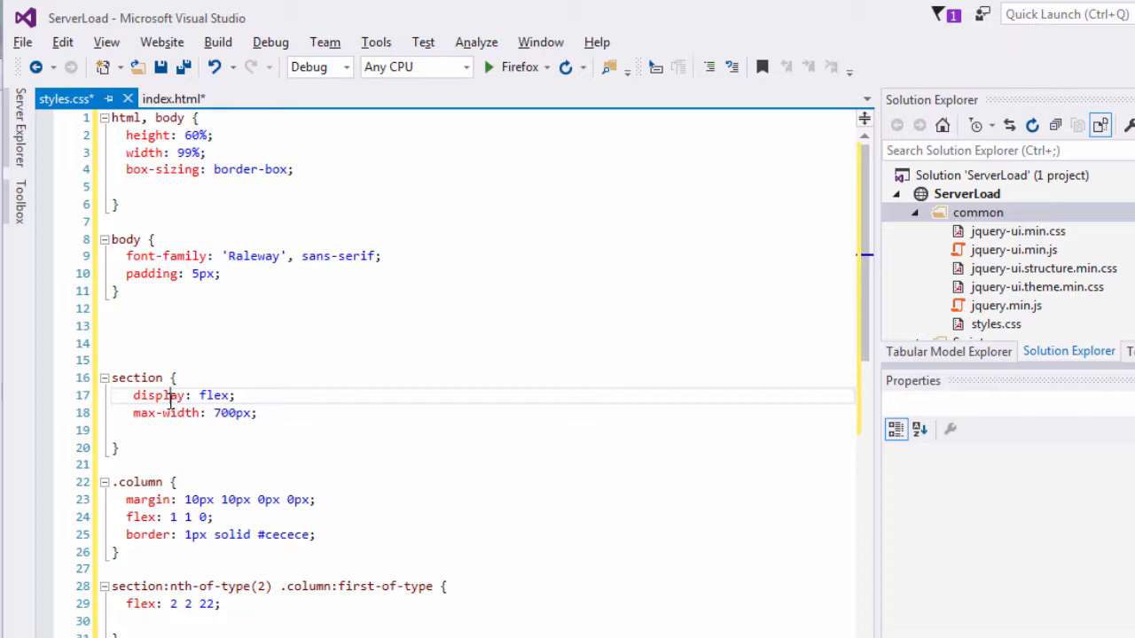
mouse_move(220, 506)
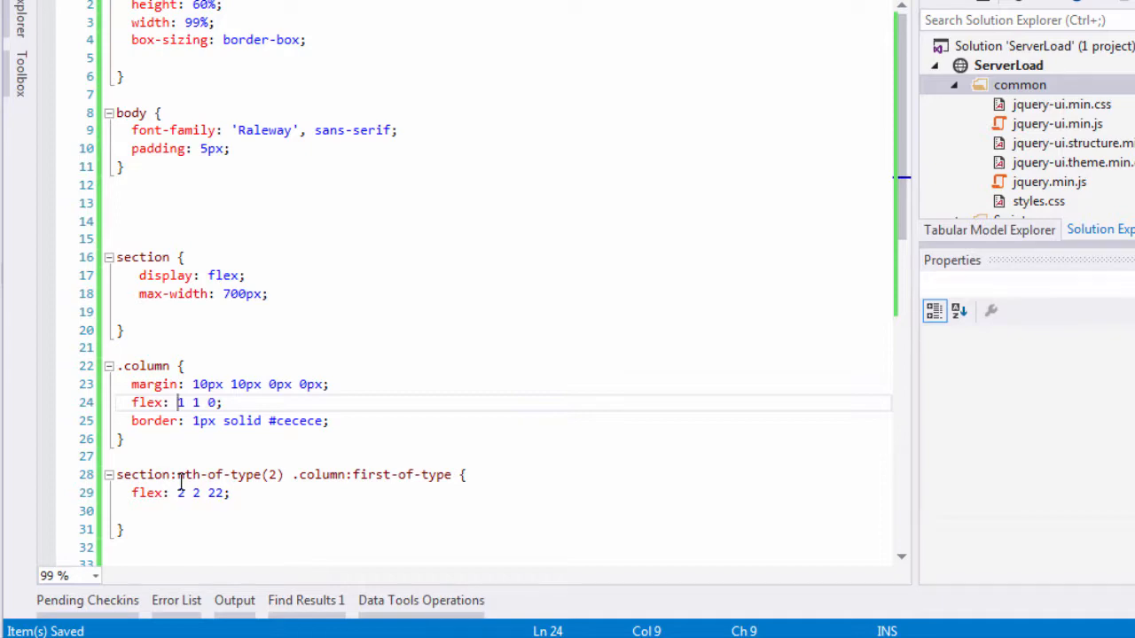
Link common/style.css in the head and wrap the line chart canvas in a section
click(144, 85)
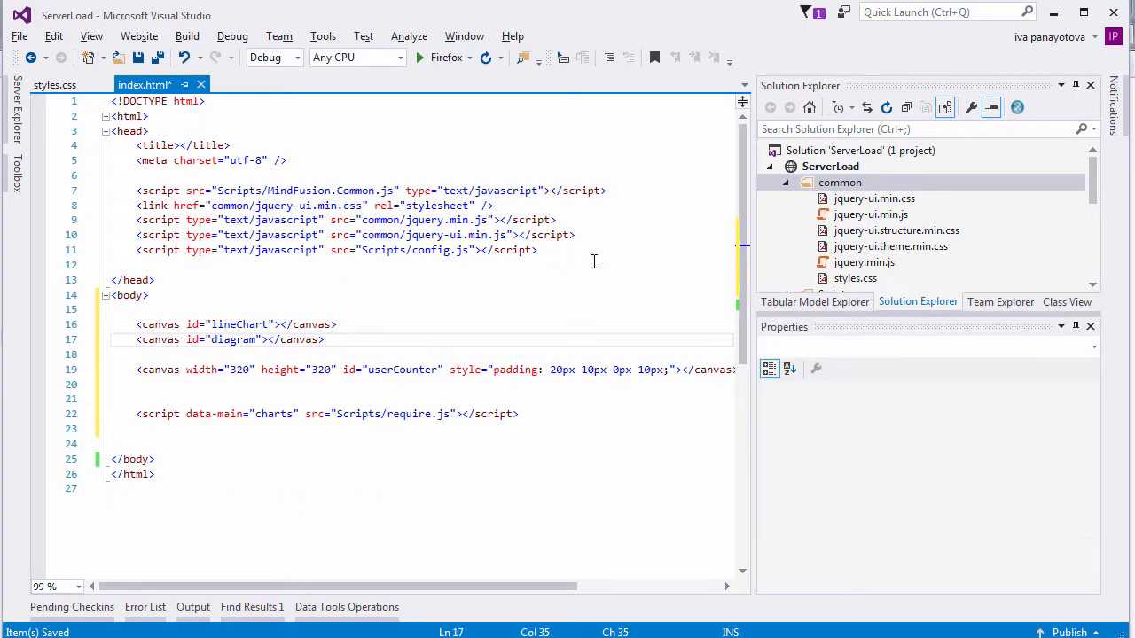
text(<link href="common/style.css" rel="stylesheet" />)
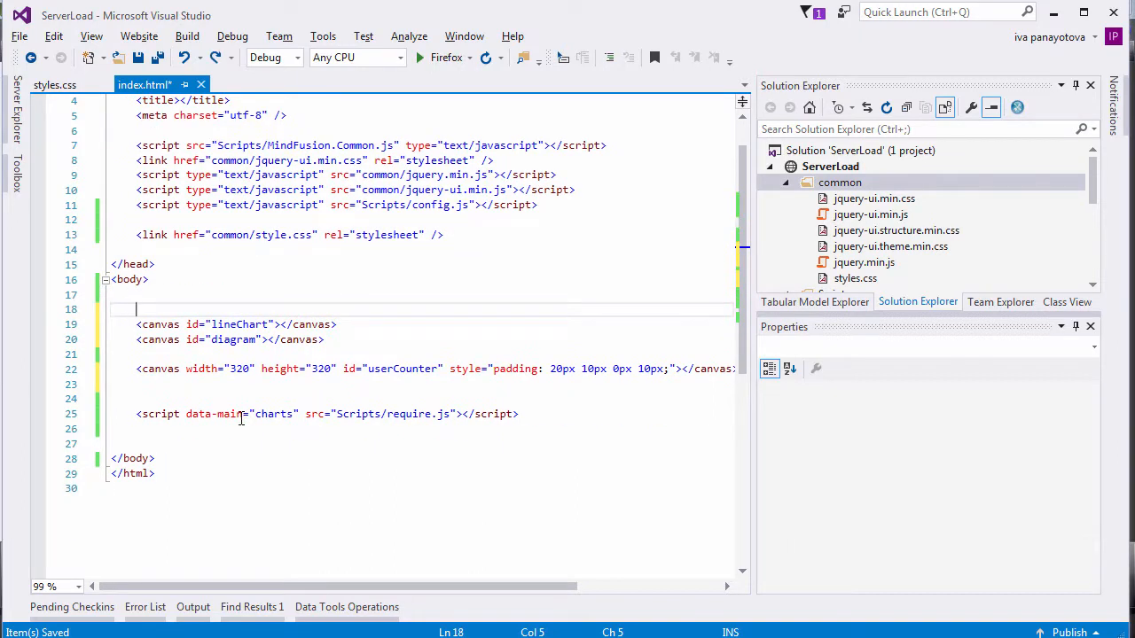
text(<section)
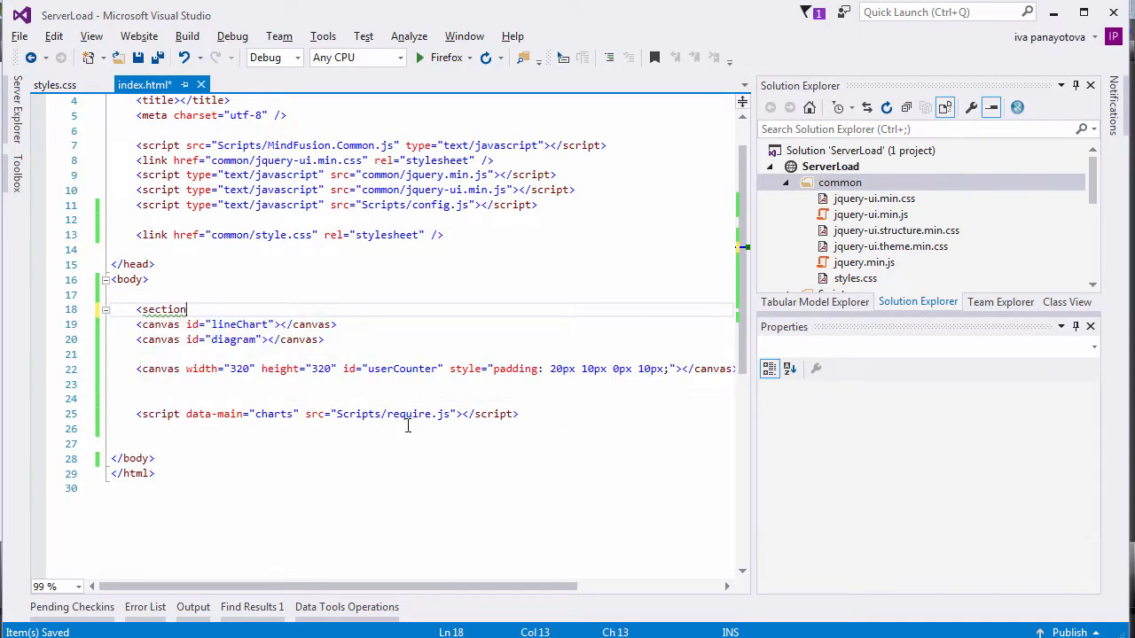
text(>)
text(<sec)
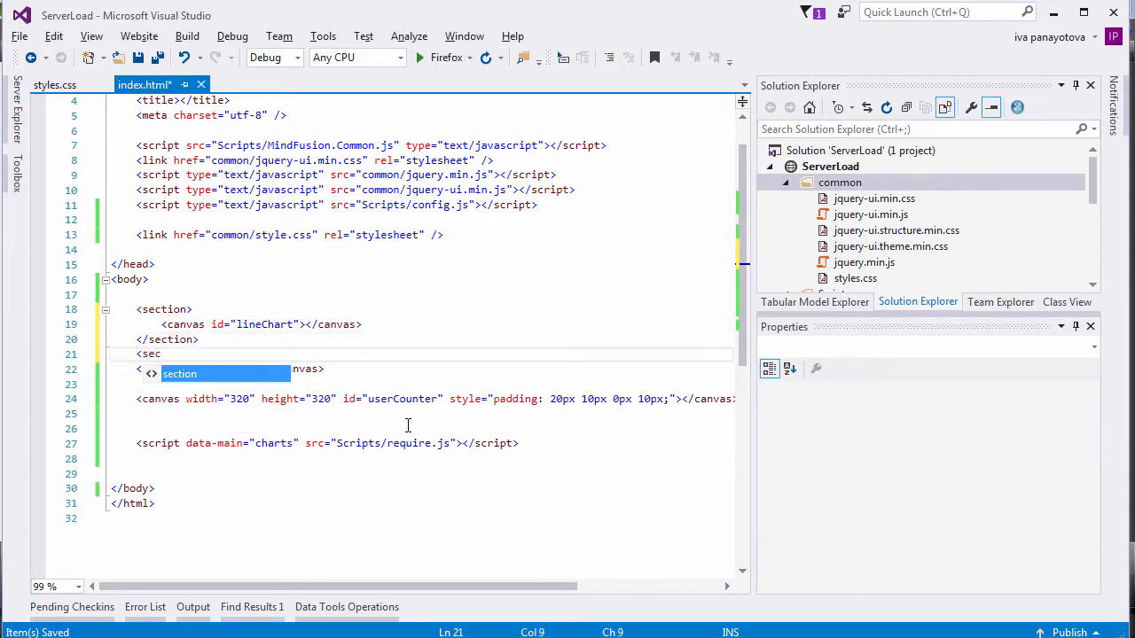
key(Tab)
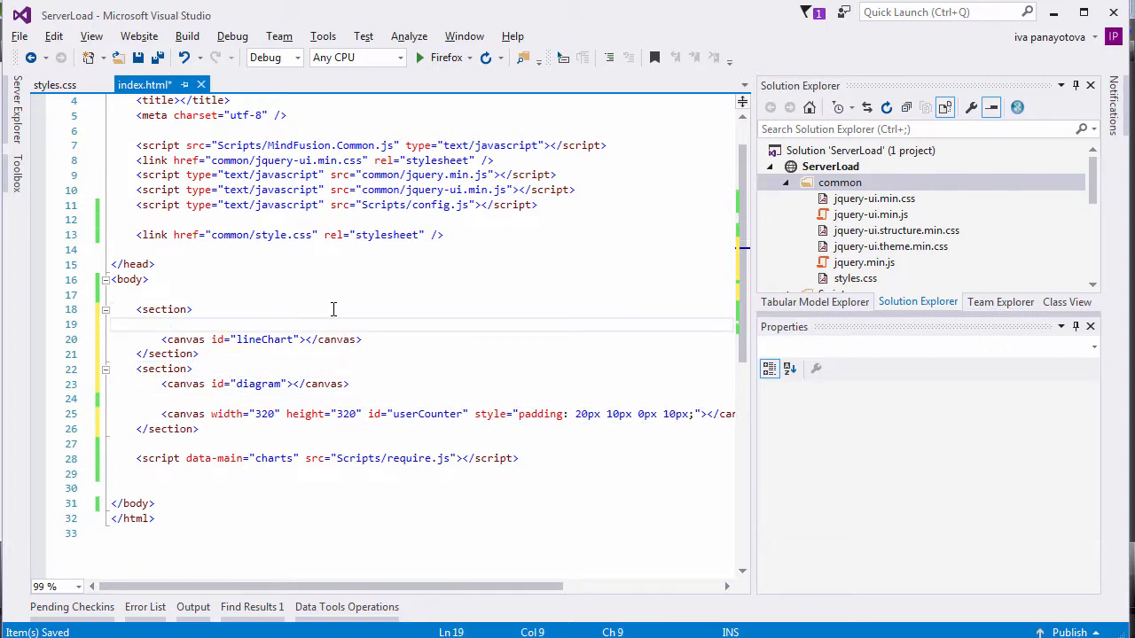
Wrap the canvases in div elements with class "column" and save the page
text(<div class="column">)
text(</div>)
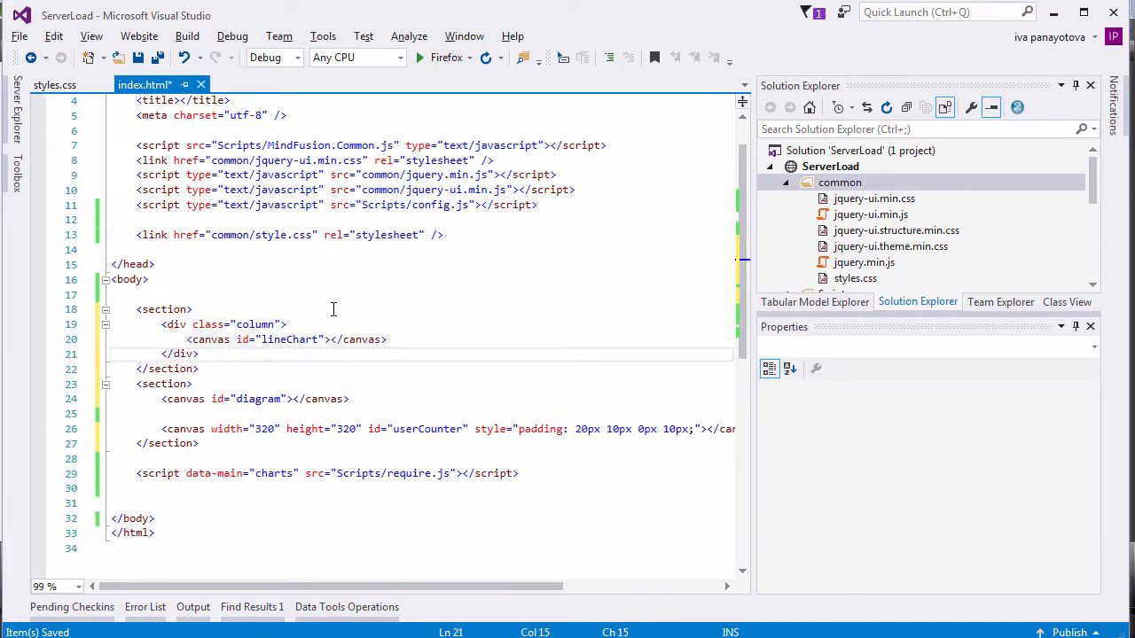
key(Enter)
text(<div)
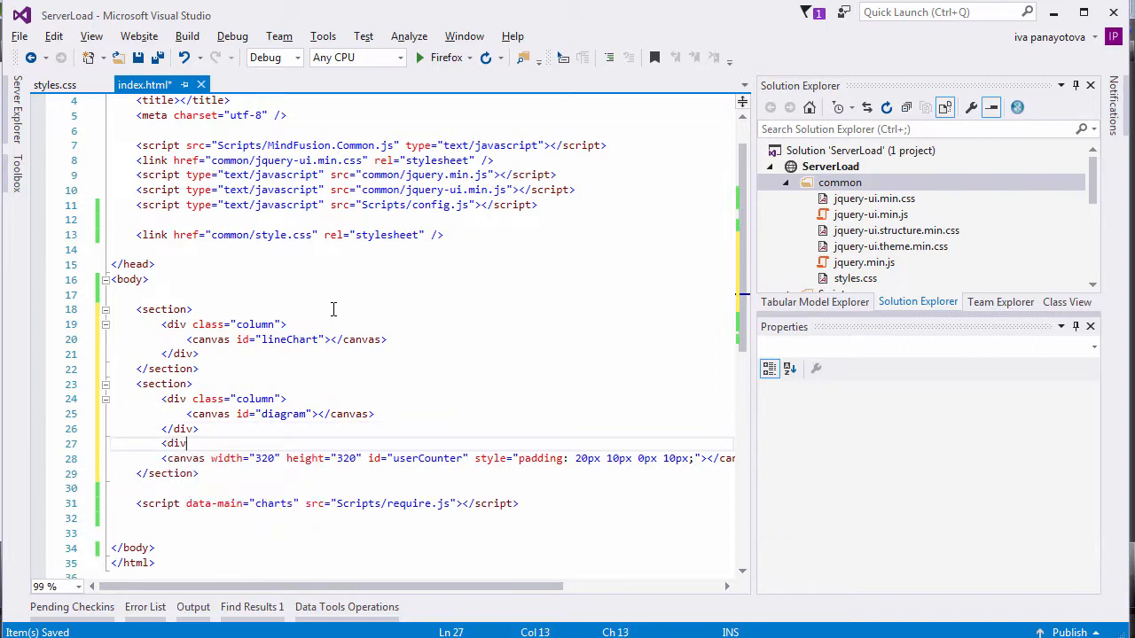
text(class="column">)
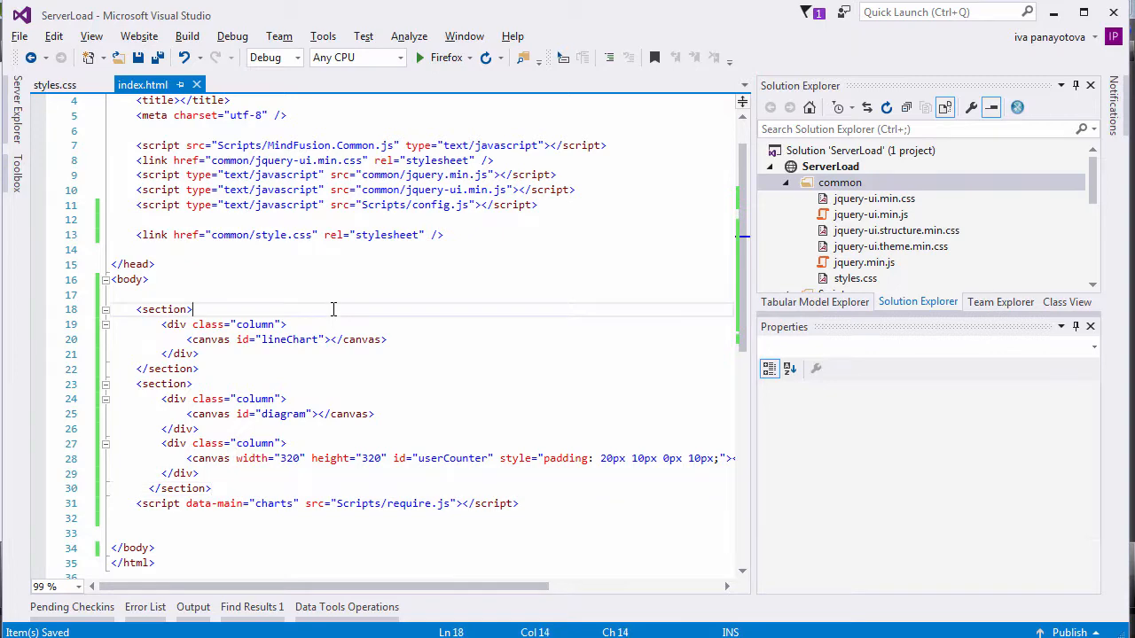
Add a new JavaScript File item named charts.js to the Scripts folder
right_click(829, 149)
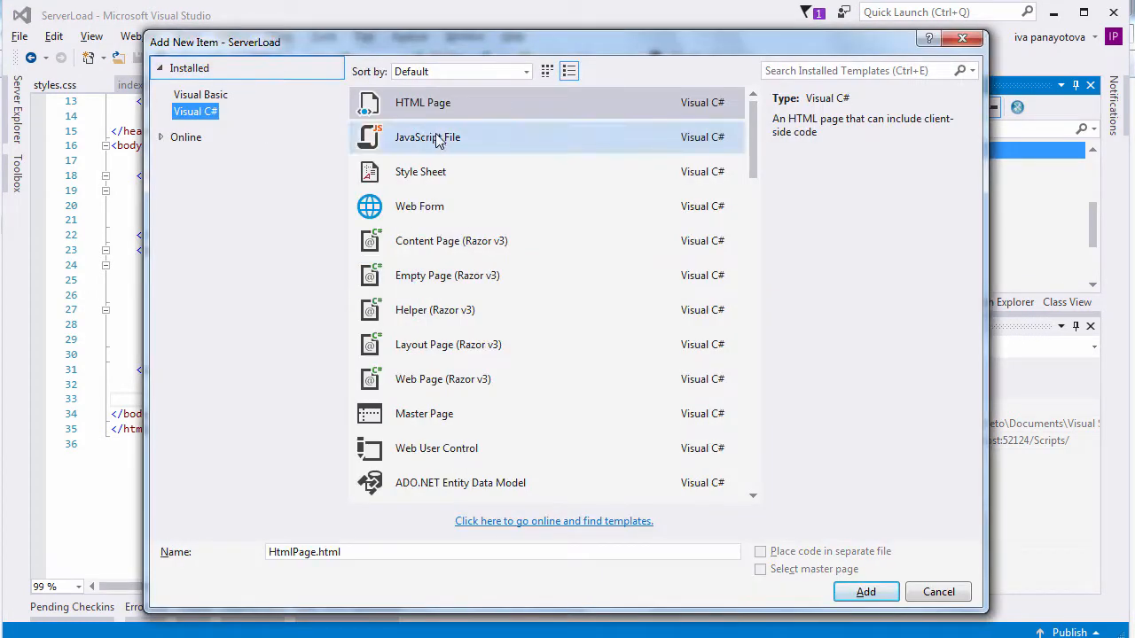
click(427, 136)
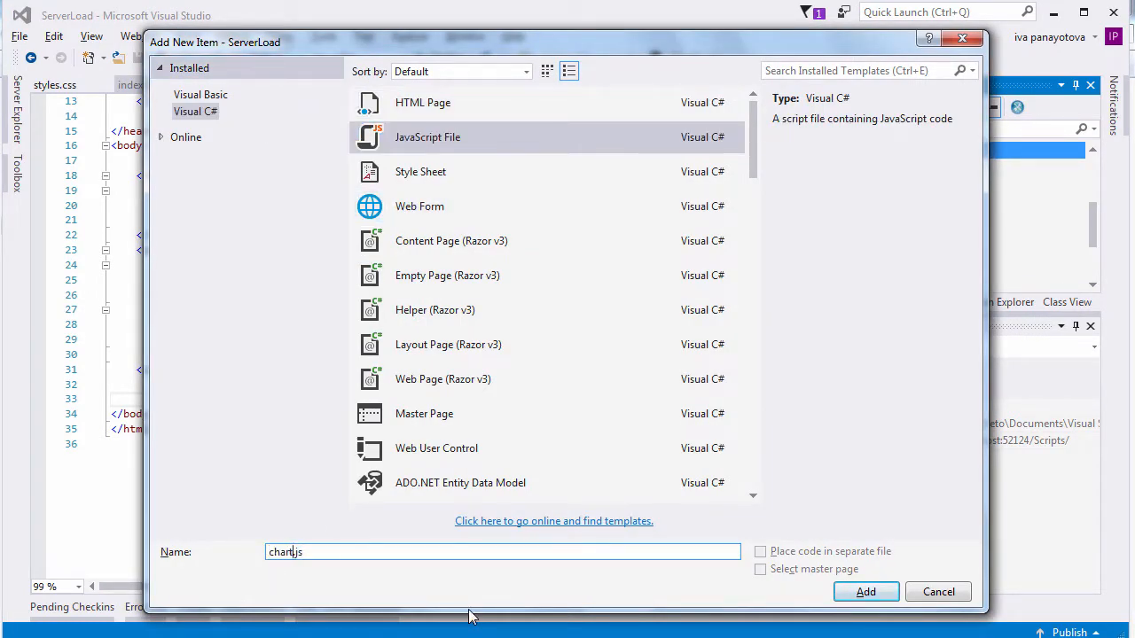
click(865, 593)
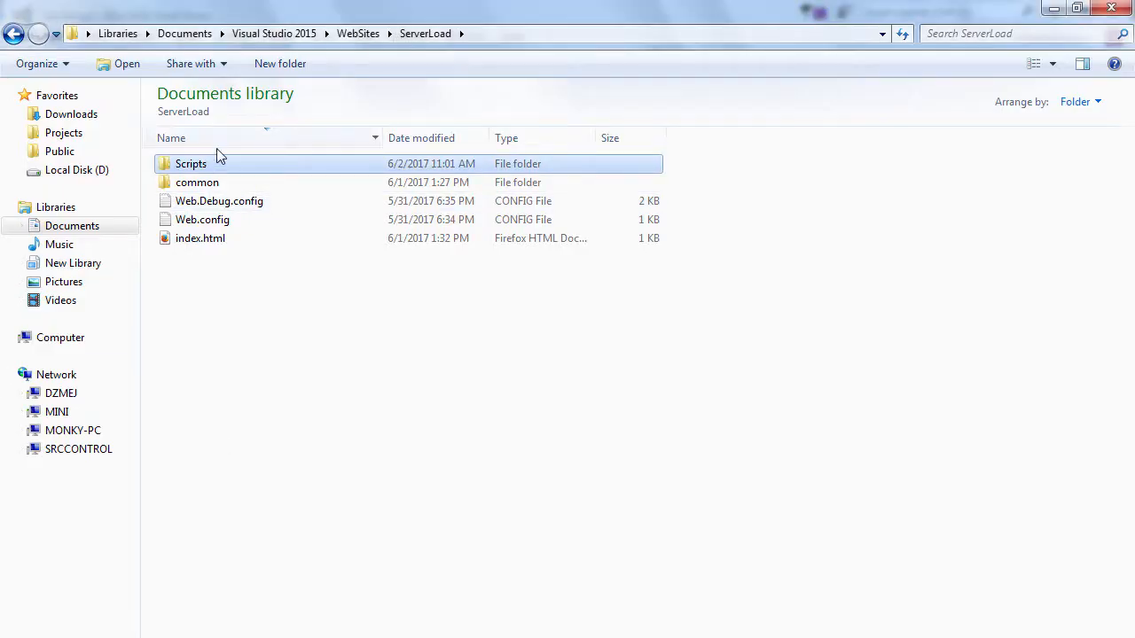
Browse the Scripts folder and pick config.js for editing
double_click(191, 163)
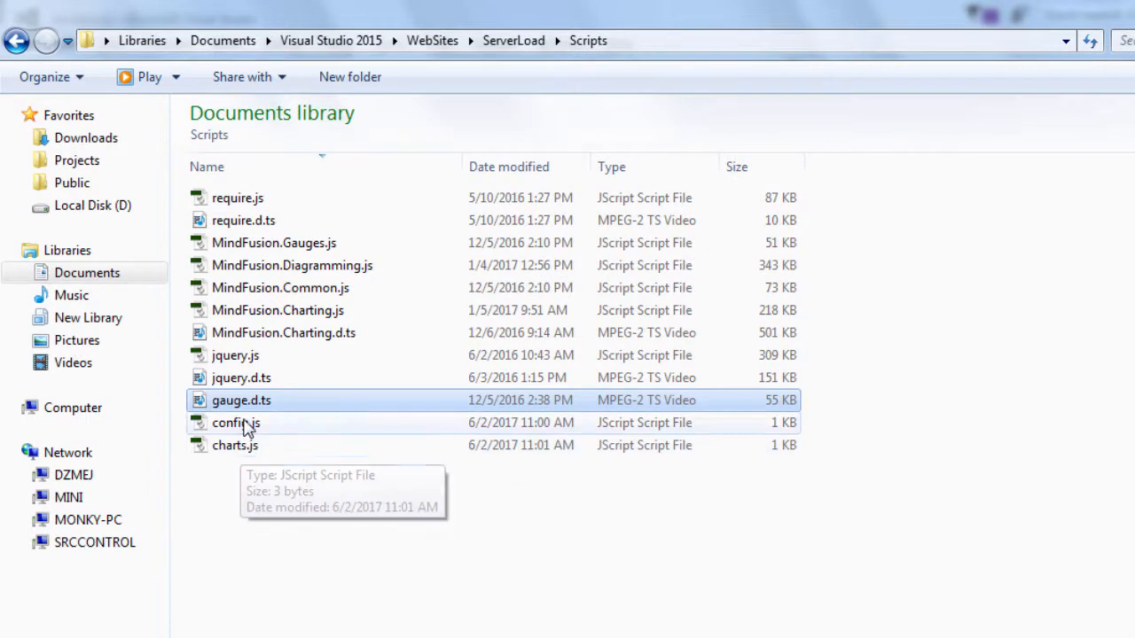
click(236, 422)
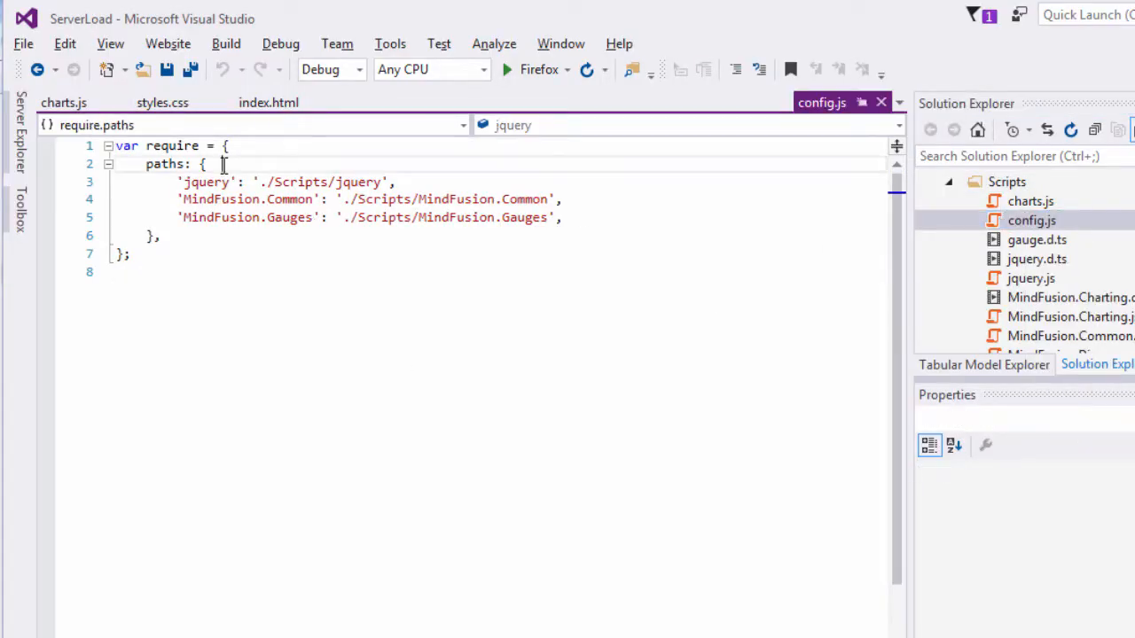
Add the 'charts': './Scripts/charts' path entry in config.js and switch to charts.js
text('charts': './Scripts/charts',)
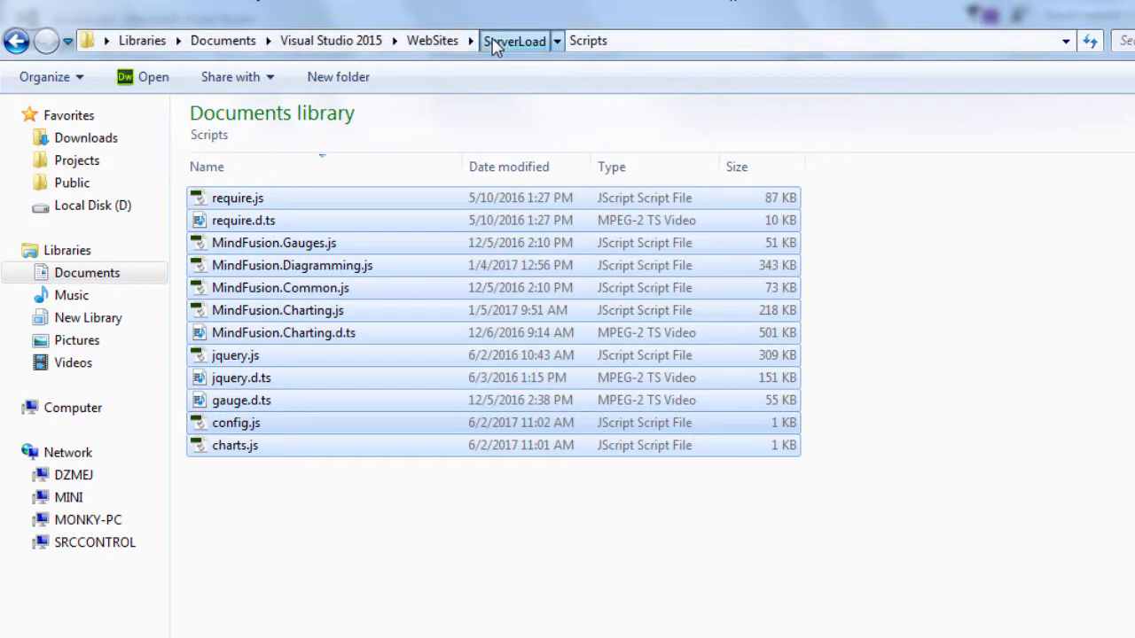
click(514, 41)
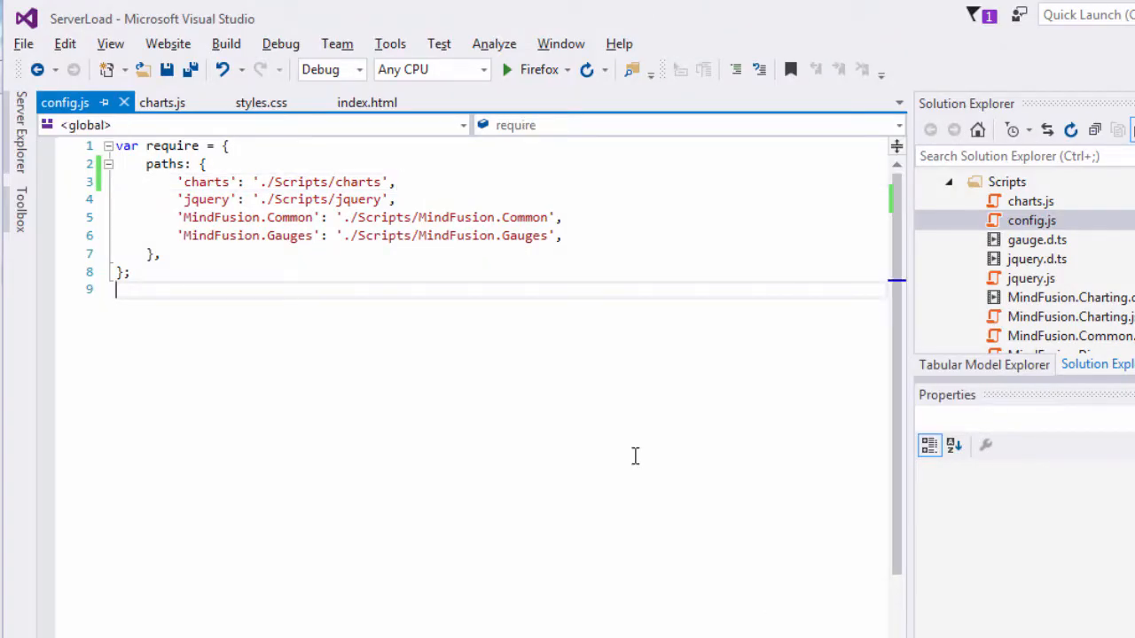
click(164, 101)
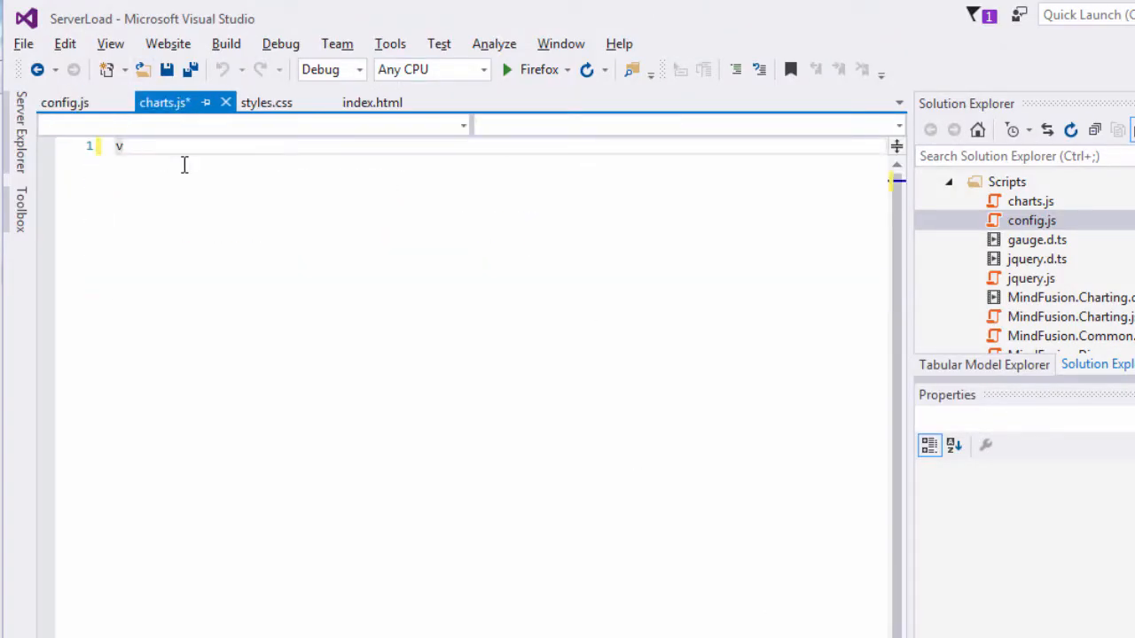
Declare lineChart and the define() module mapping MindFusion.Common and Charting namespaces
text(ar lineChart = null;)
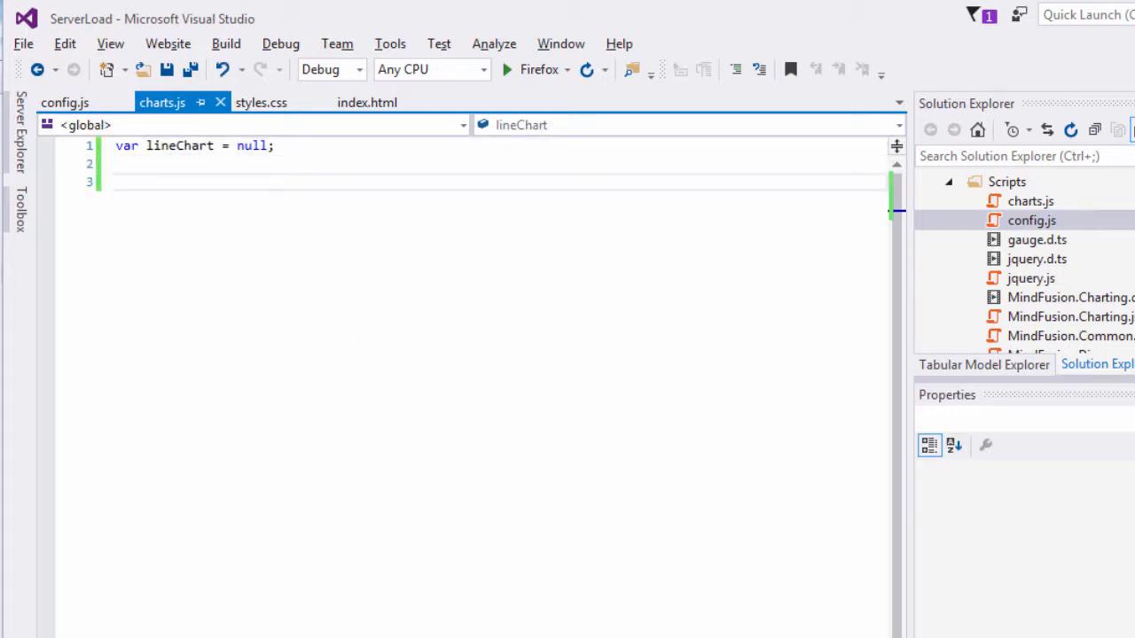
text(define(["require", "exports", 'MindFusion.Common', 'Scripts/MindFusion.Charting', 'MindFusion.Gauges'])
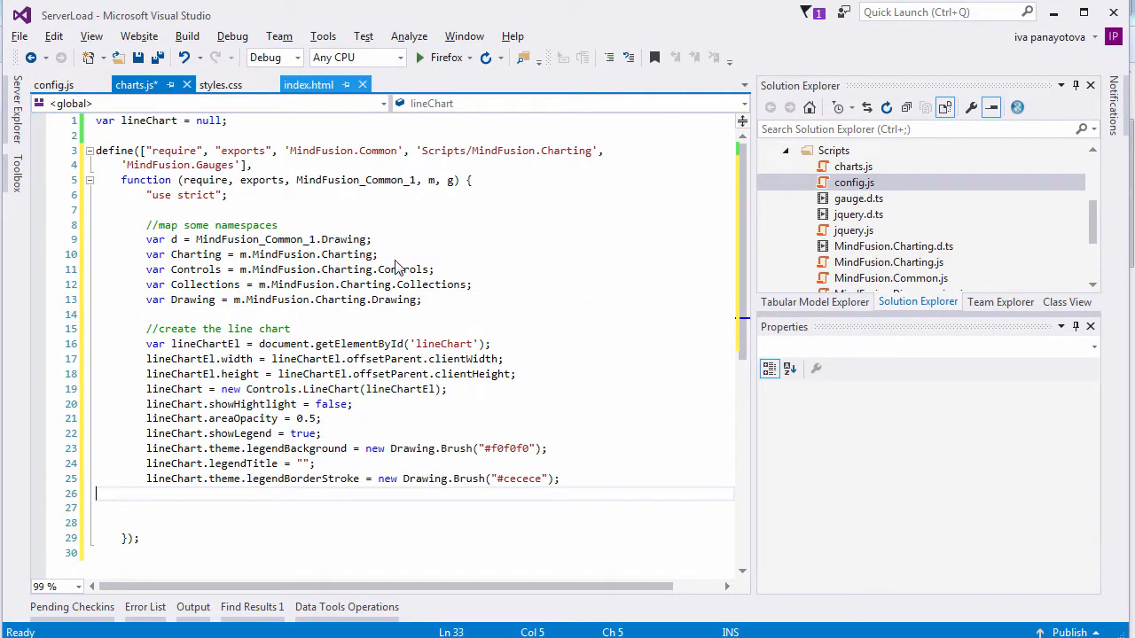
Create the LineChart and annotate the legend theme settings with a '//legend settings' comment
click(309, 85)
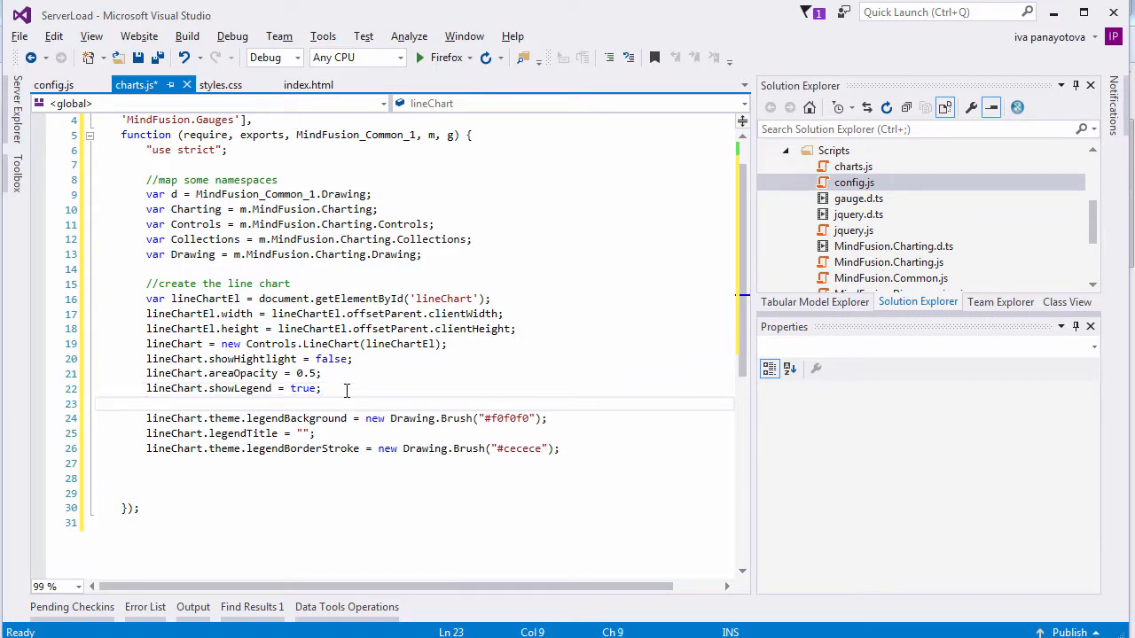
text(//legend settings)
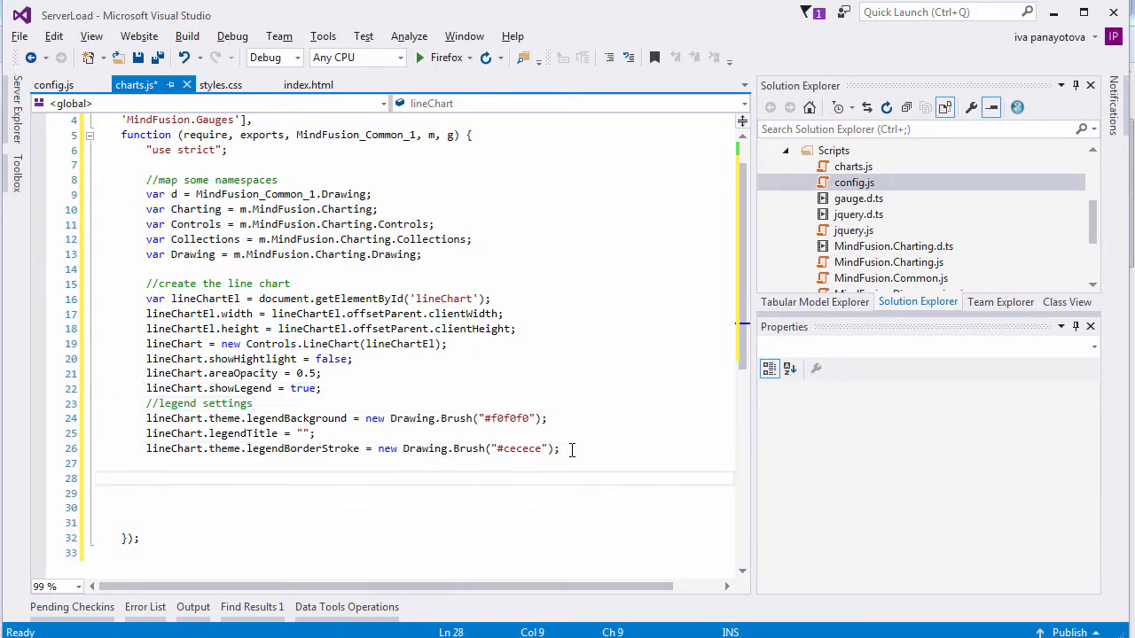
click(561, 447)
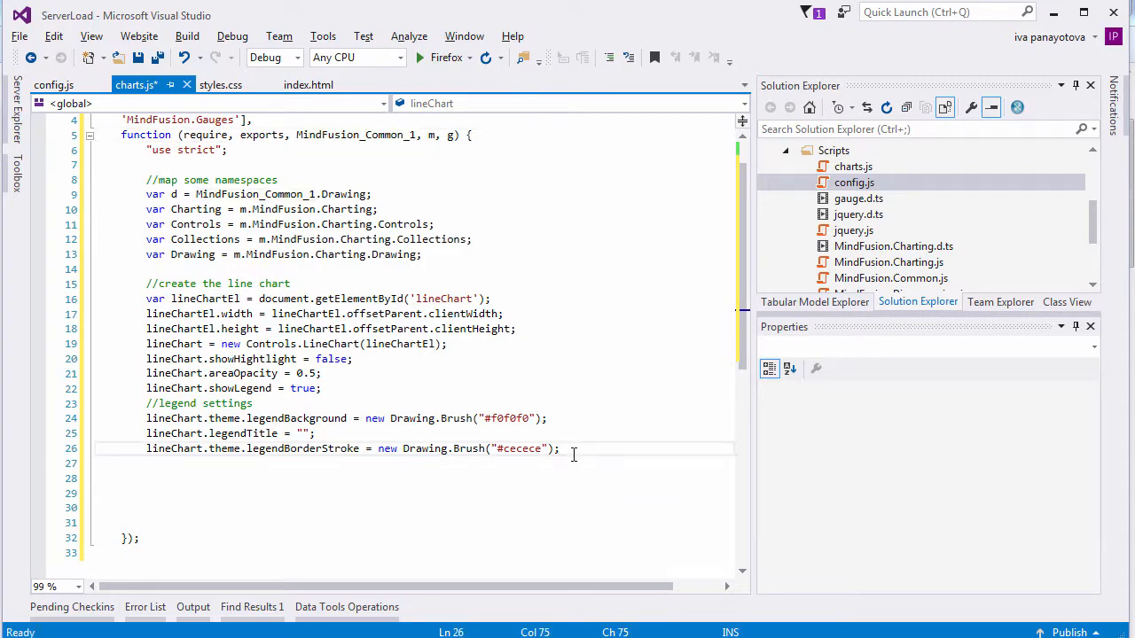
Add the 30-second-offset Date, ten value lists, xValues/xLabels lists and the 30-point seeding loop
scroll(down, 3)
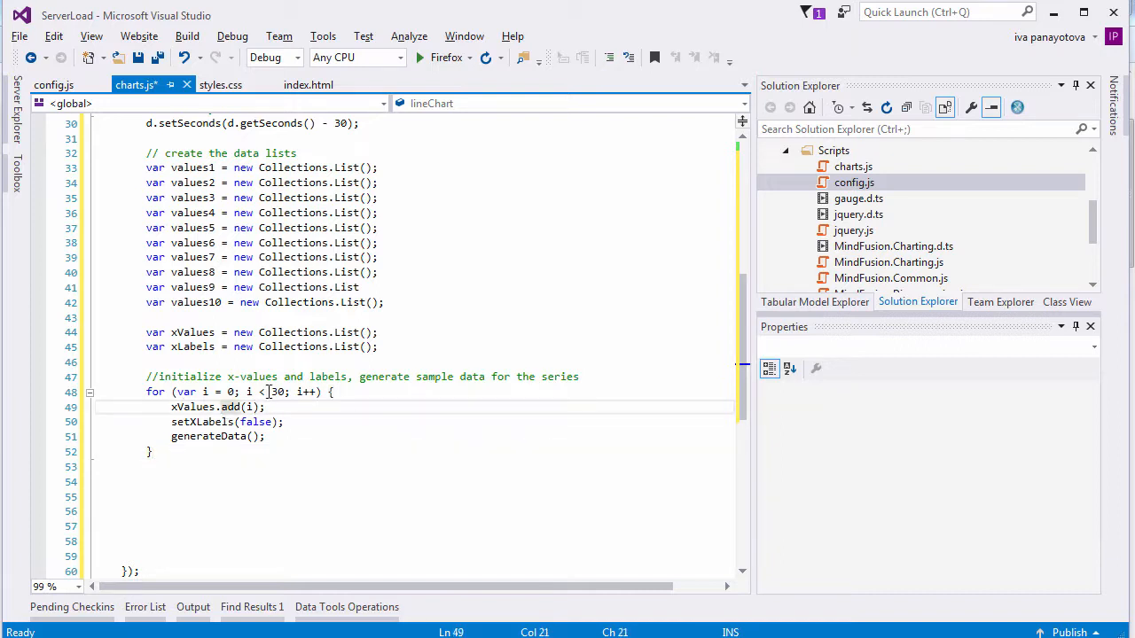
click(234, 436)
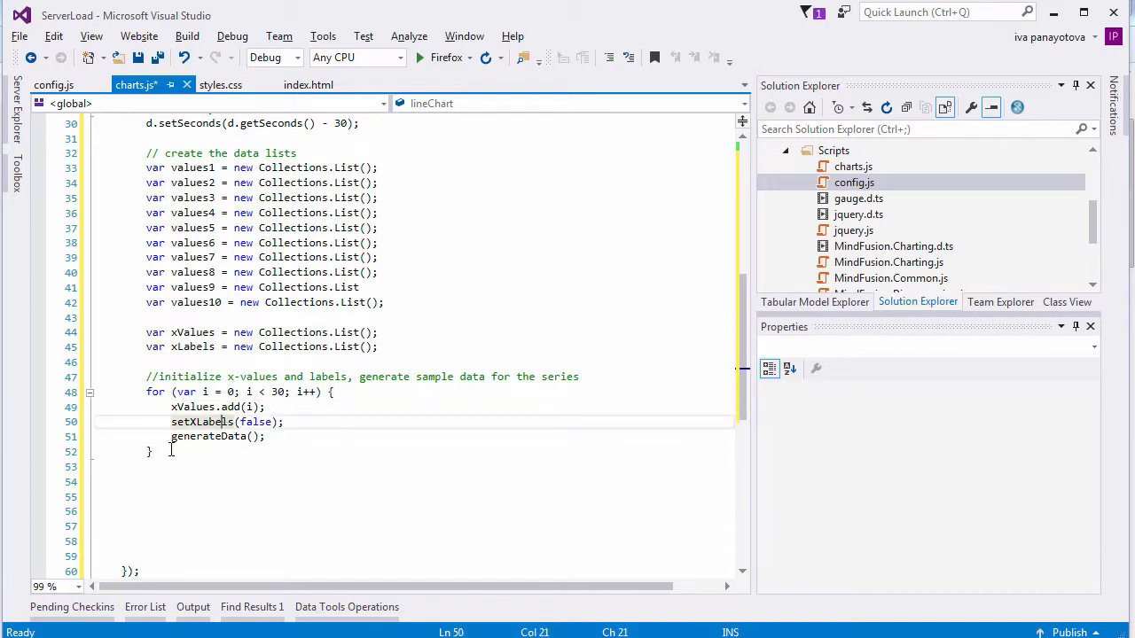
click(170, 453)
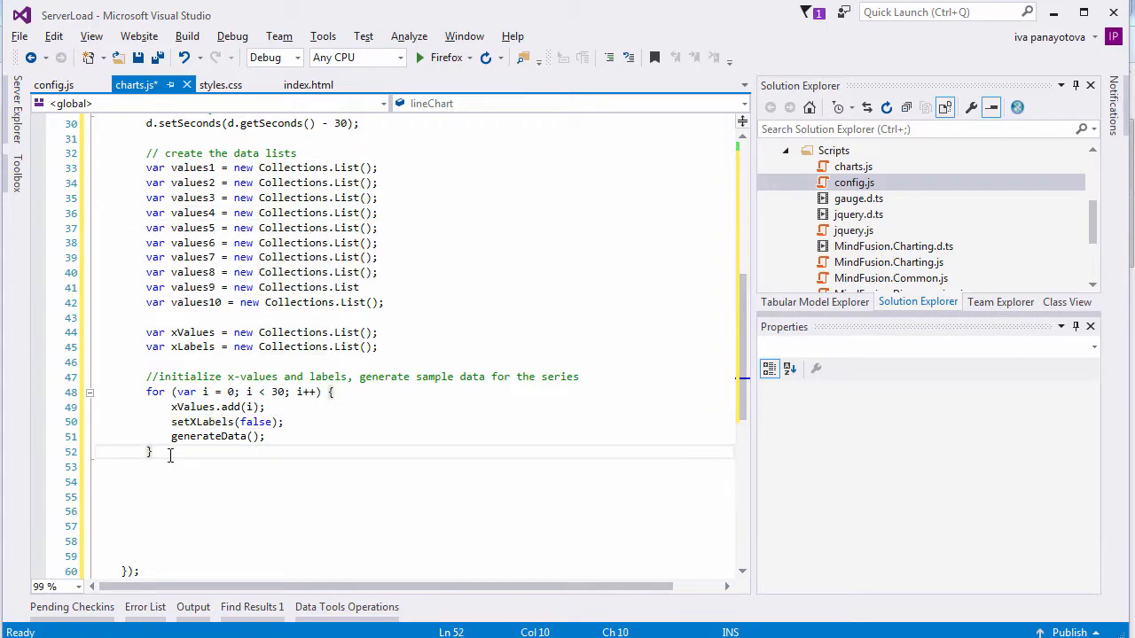
scroll(down, 3)
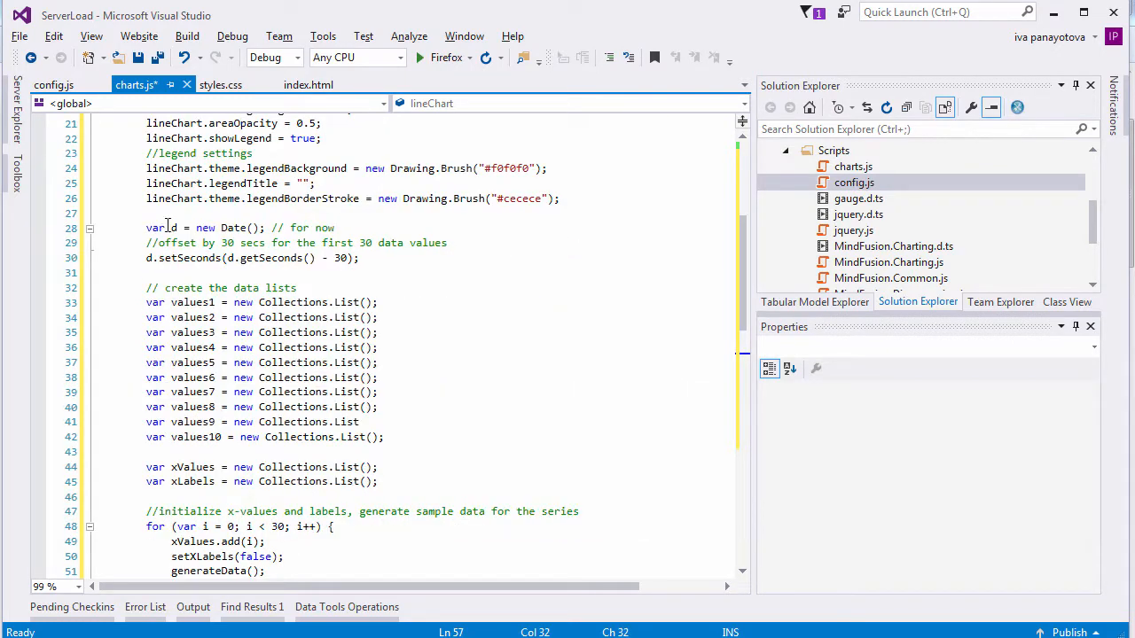
Write setXLabels(removeFirst) adding time labels every third second, commented '//move the time with a second'
scroll(down, 3)
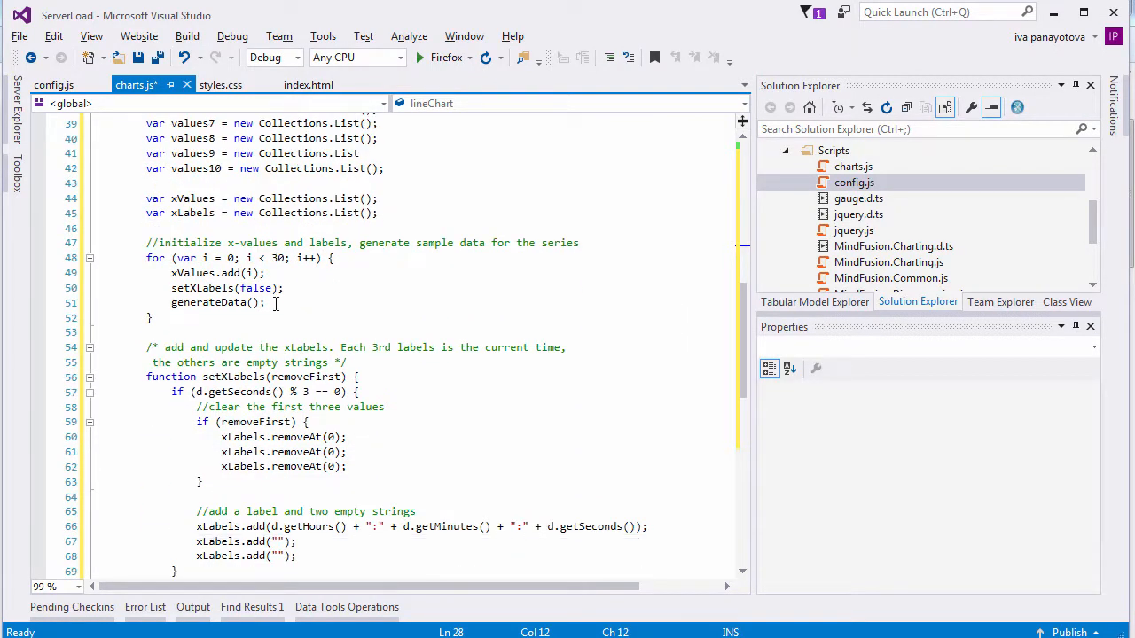
click(308, 392)
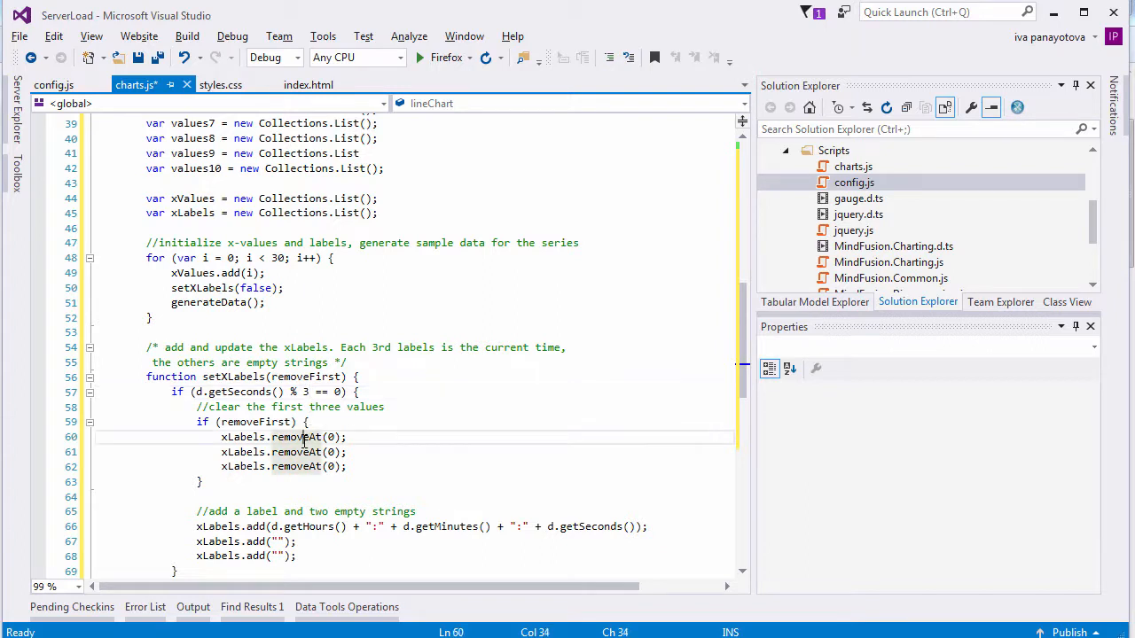
scroll(down, 3)
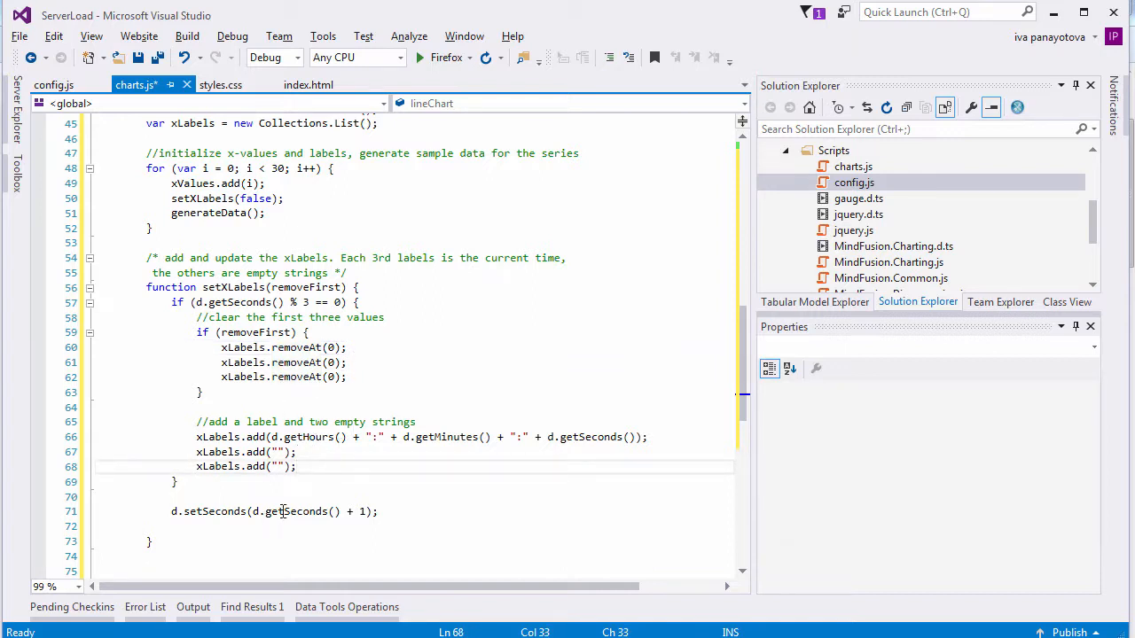
click(294, 511)
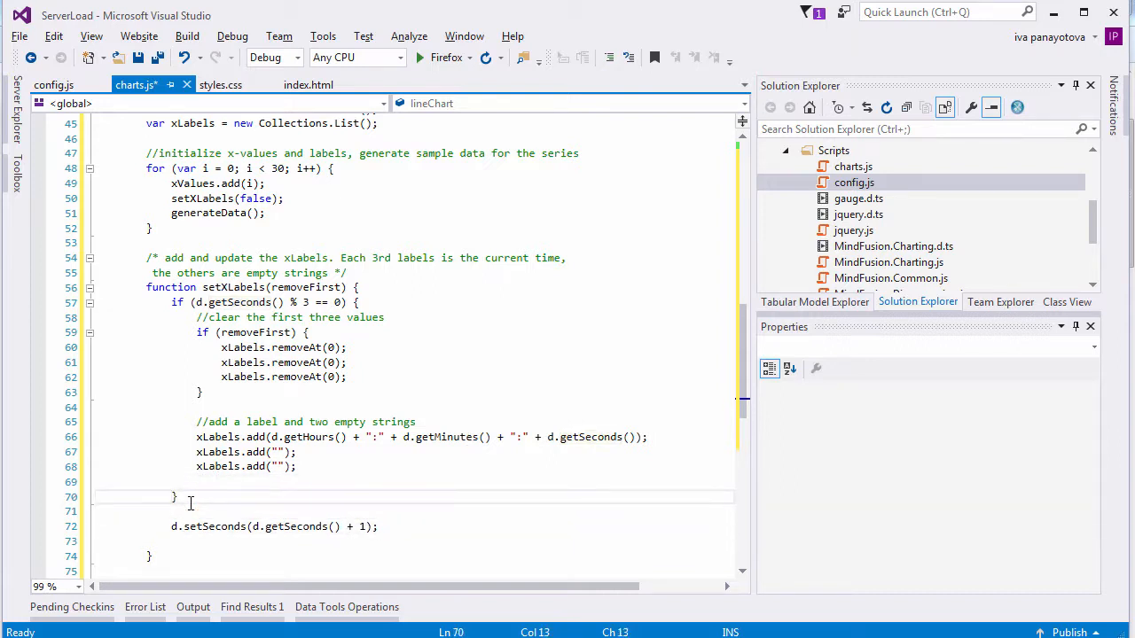
text(//move the time with a second)
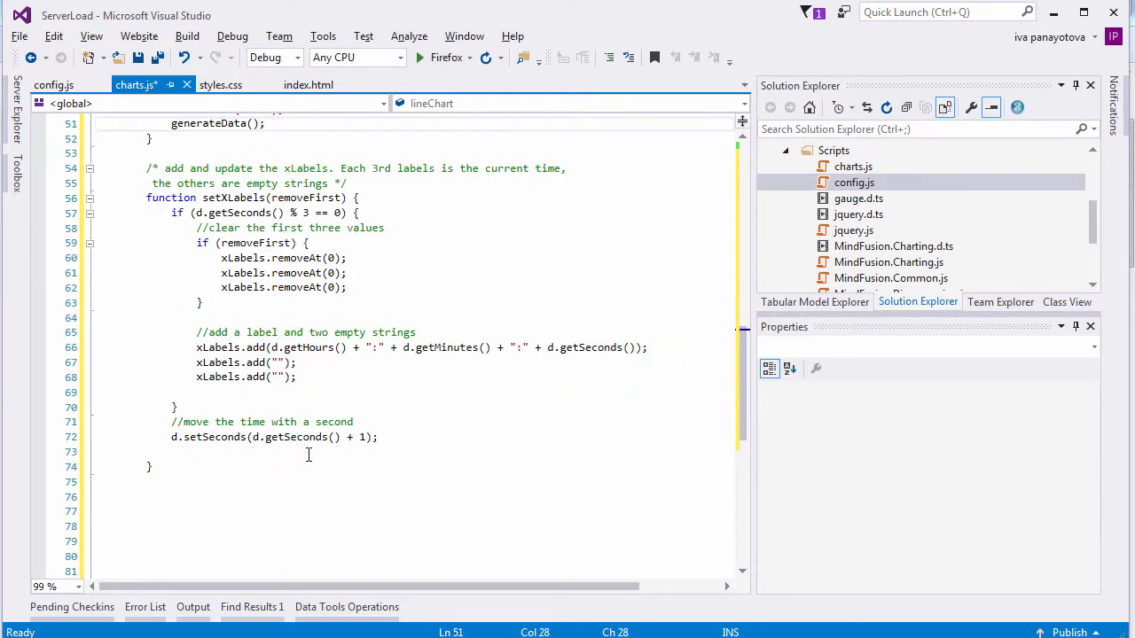
scroll(down, 3)
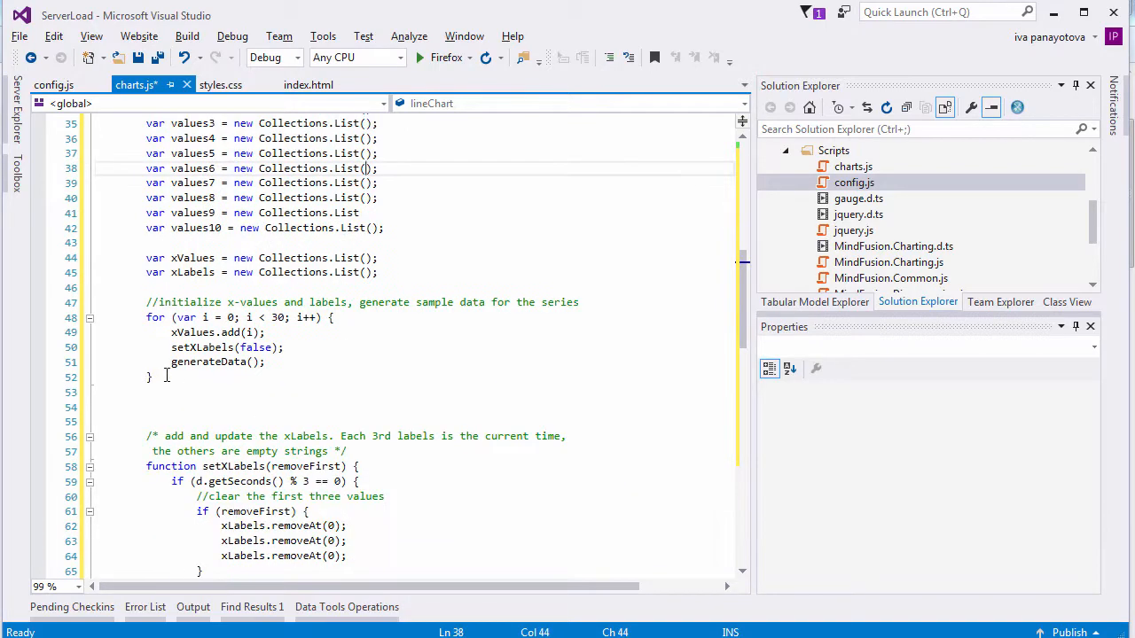
Comment the brush loop: 3rd and 5th series bold, the other series barely visible
scroll(down, 3)
text(//10 colors for each one of t)
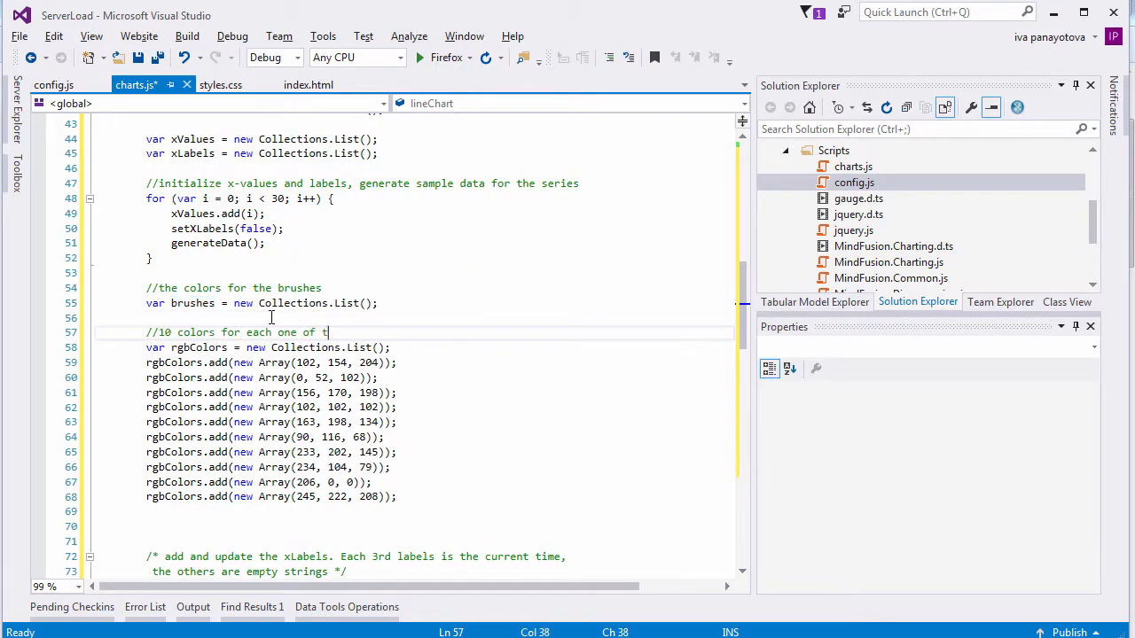
text(he series)
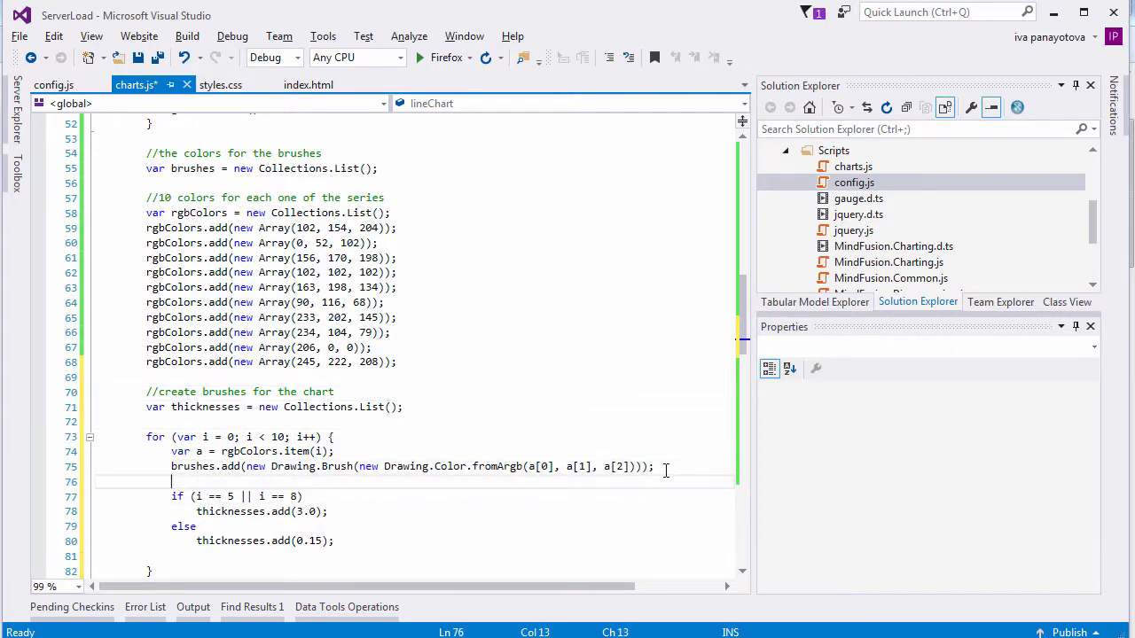
text(//the 3rd and 5th series are)
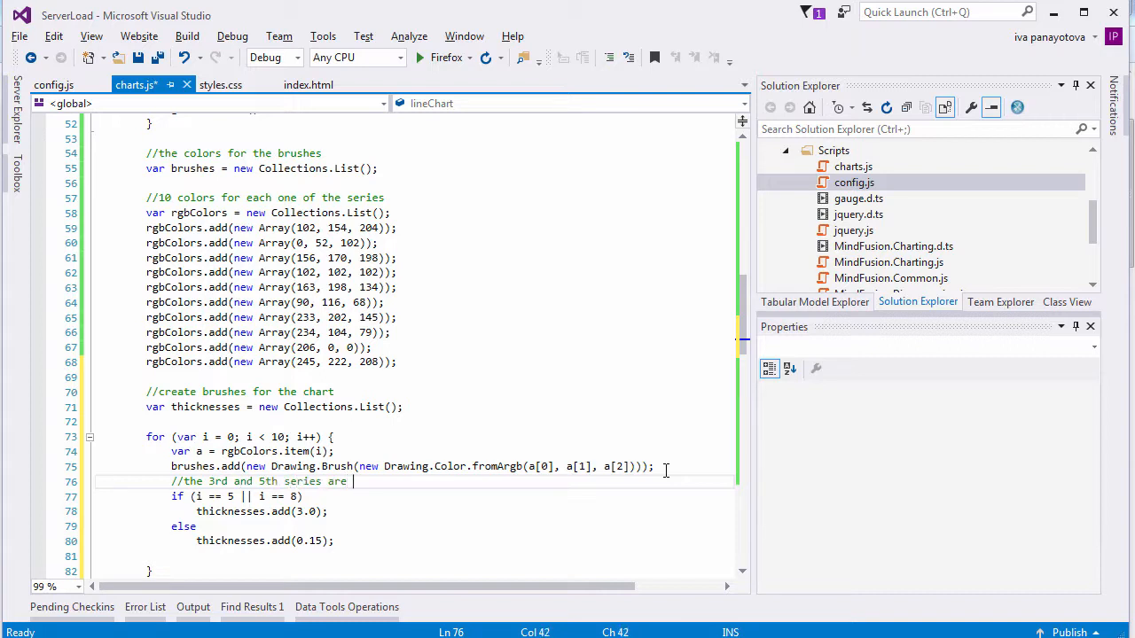
text(bold)
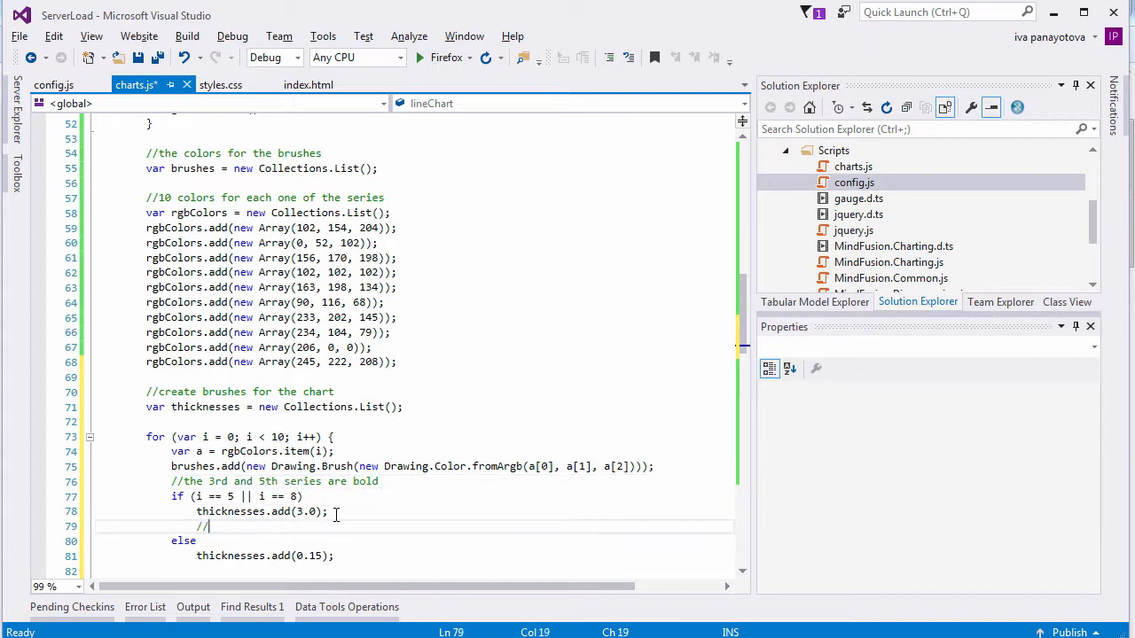
text(the other series are barely visi)
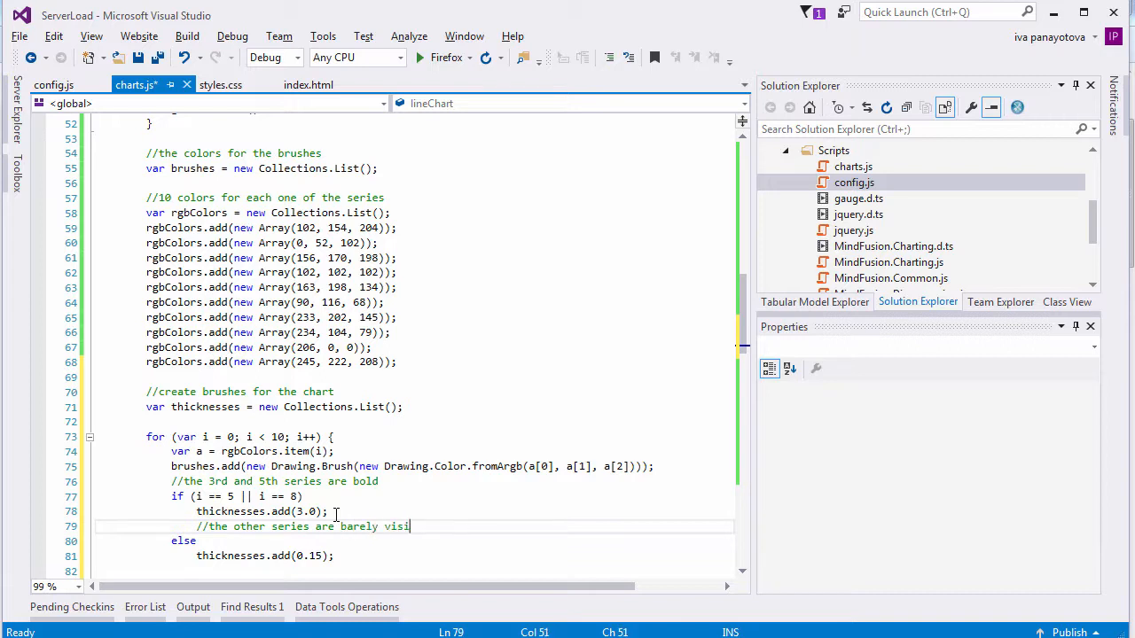
text(ble)
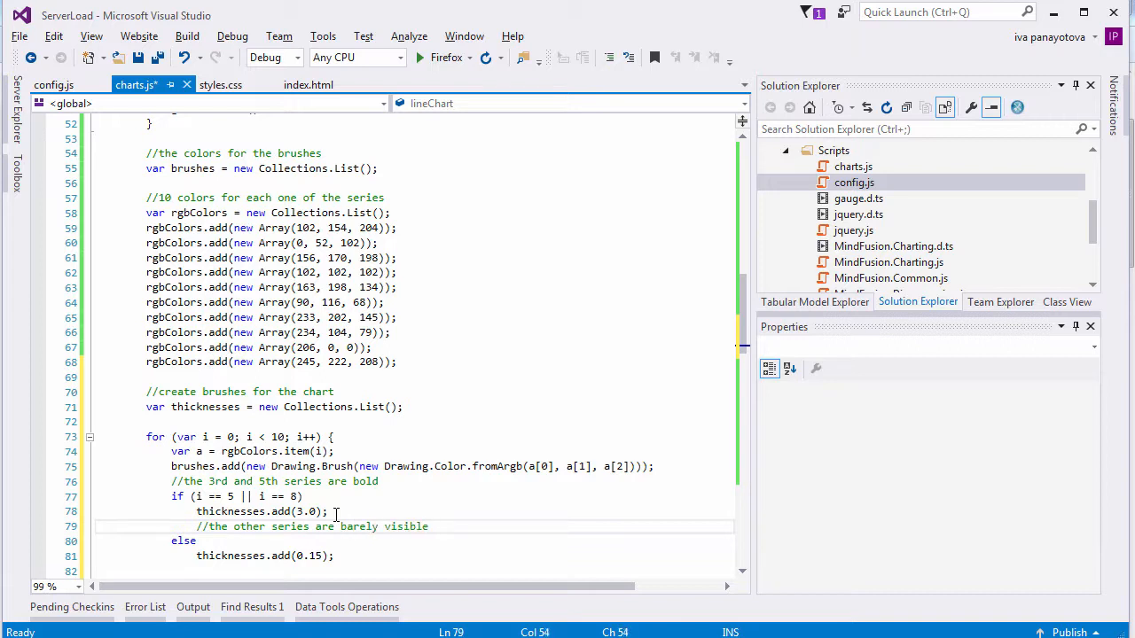
scroll(down, 3)
text(lineChart.plot.pinGrid = false;)
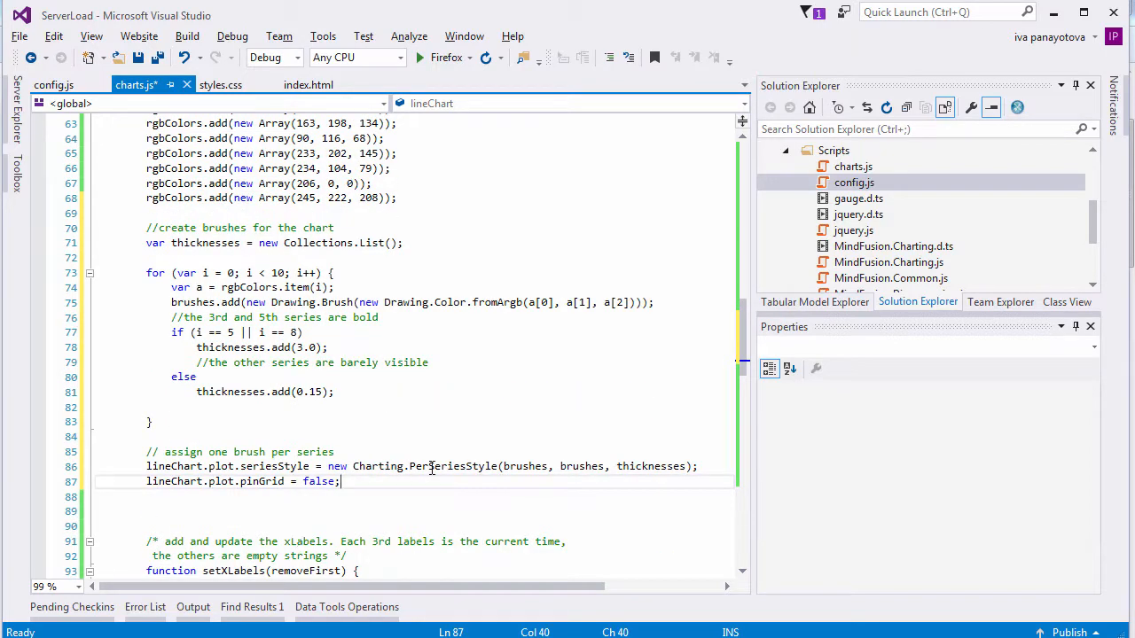
Build an ObservableCollection of ten Series2D objects and assign lineChart.series = series
double_click(453, 467)
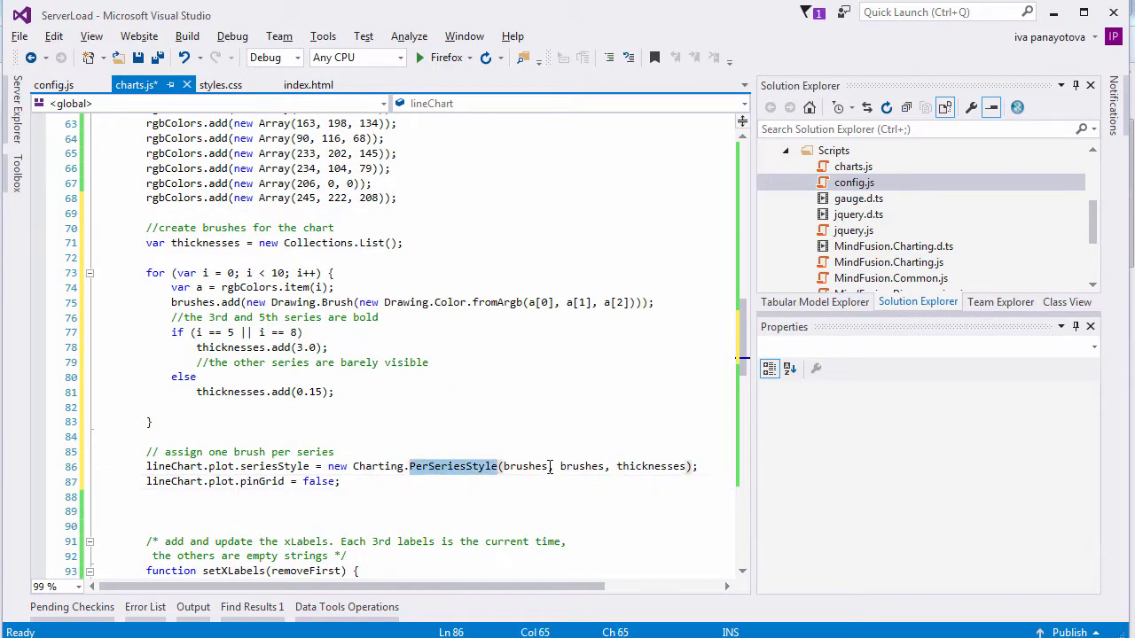
click(275, 482)
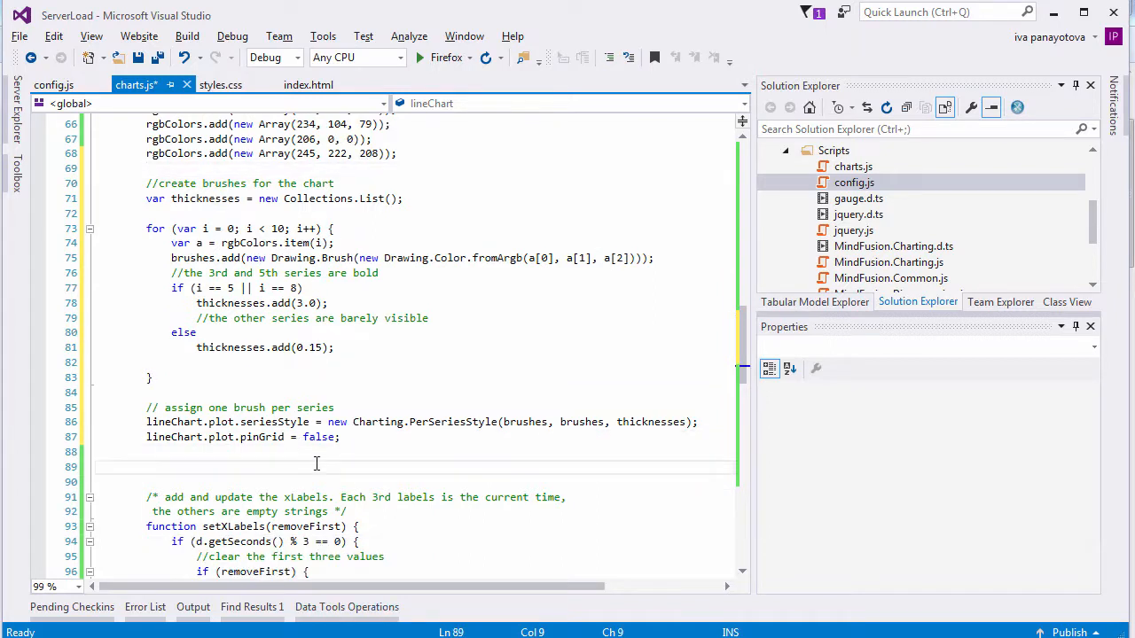
scroll(down, 3)
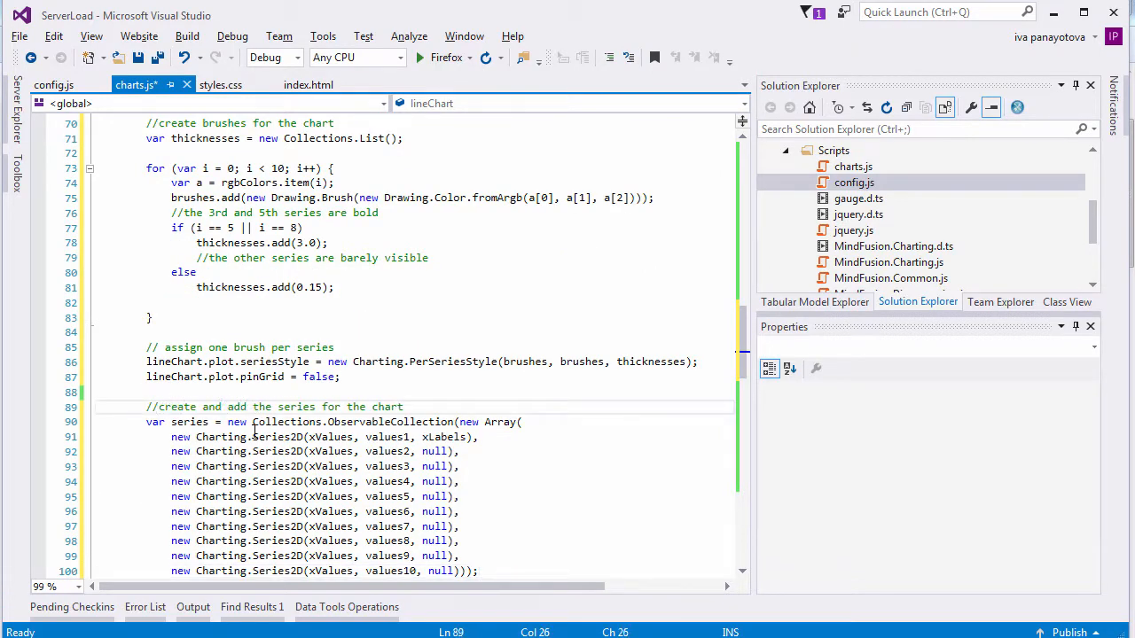
scroll(down, 3)
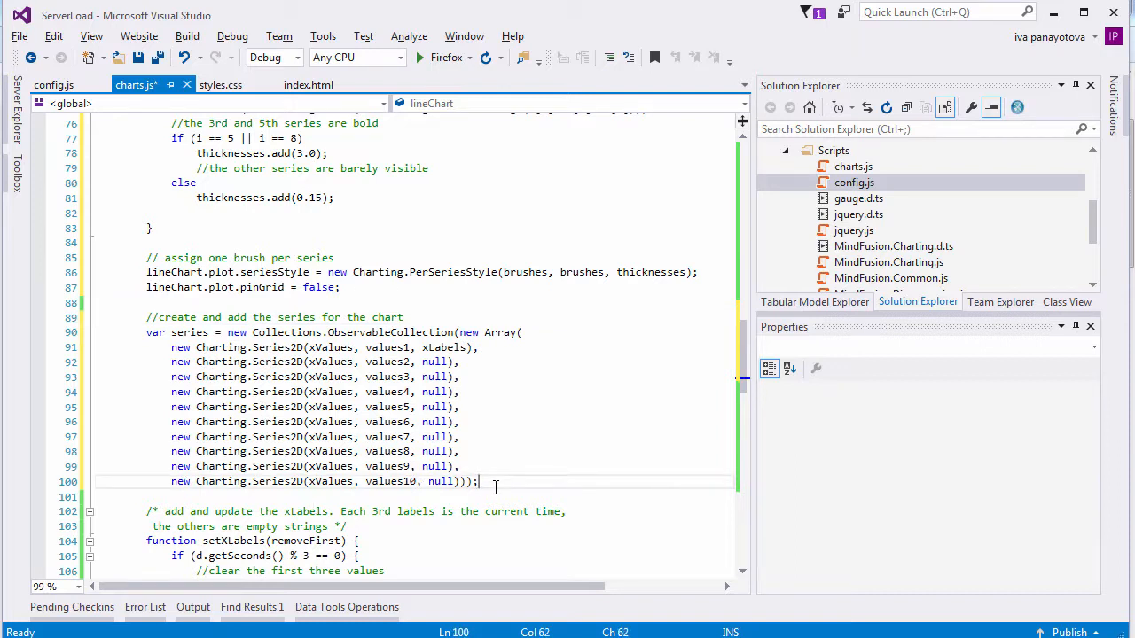
text(lineChart)
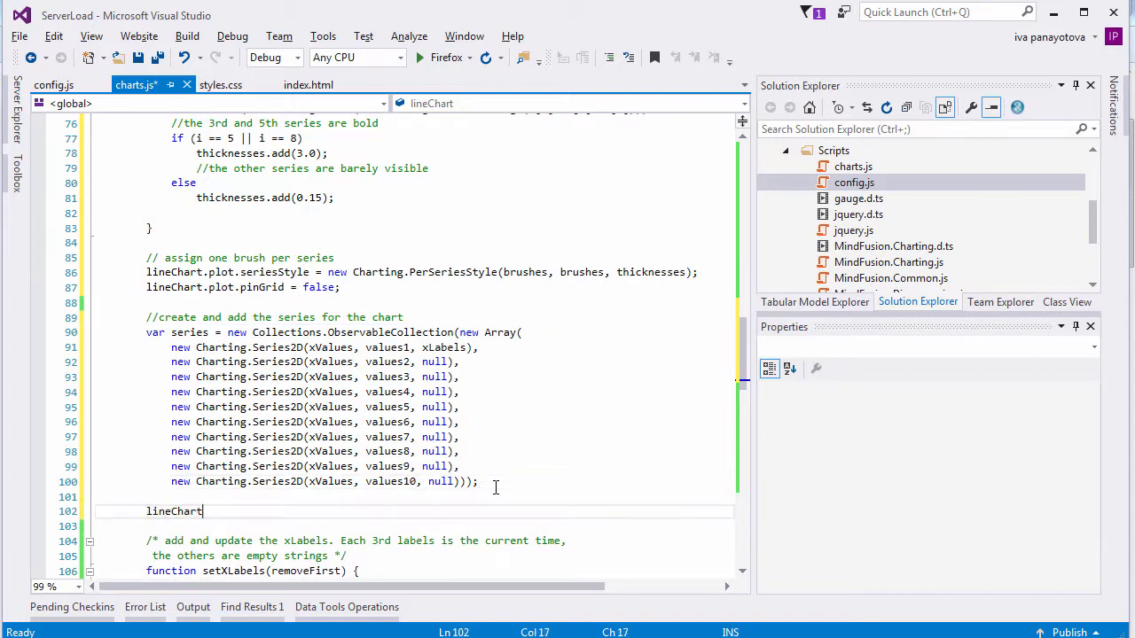
text(.series)
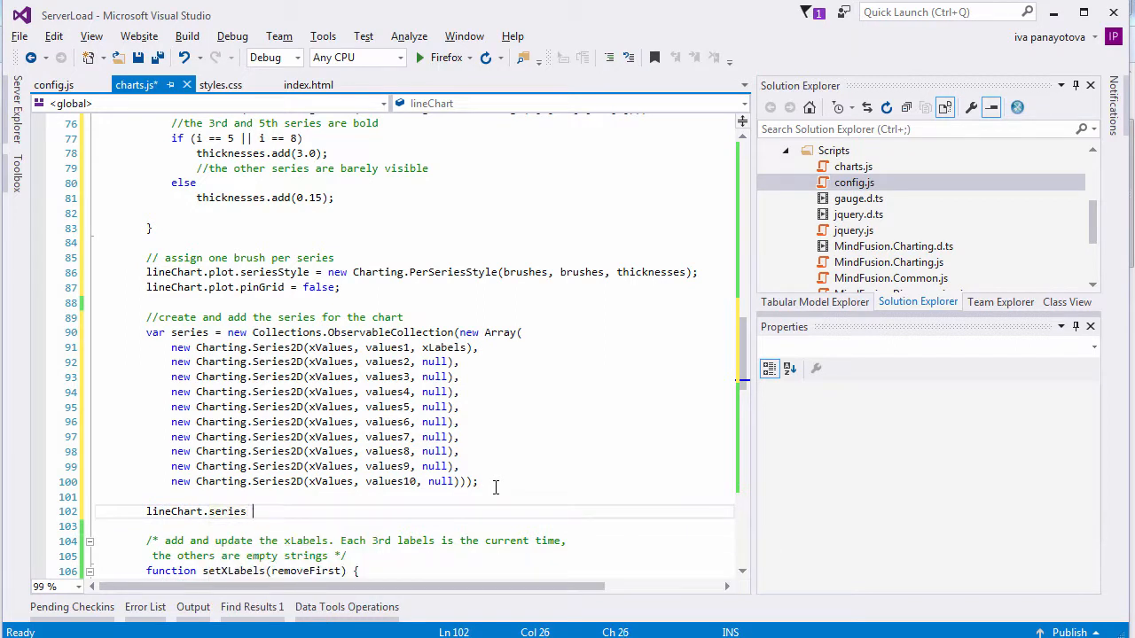
text(= series;)
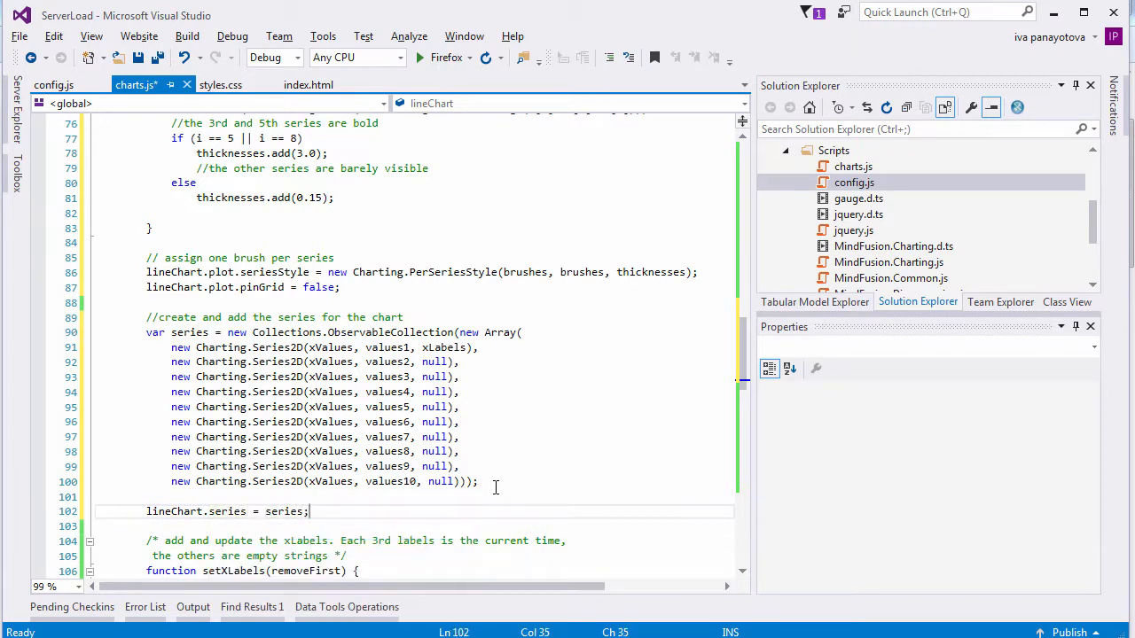
Set axis intervals and Time/Users titles, then add a GridColumn and vertical StackPanel for a second Y-axis
double_click(444, 345)
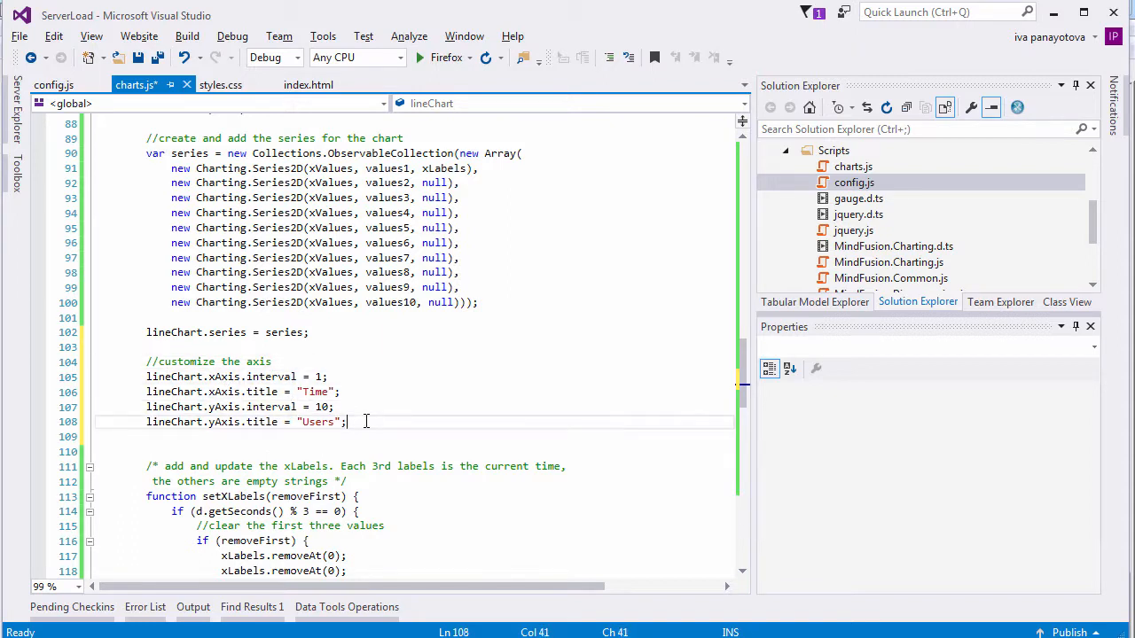
text(//create a)
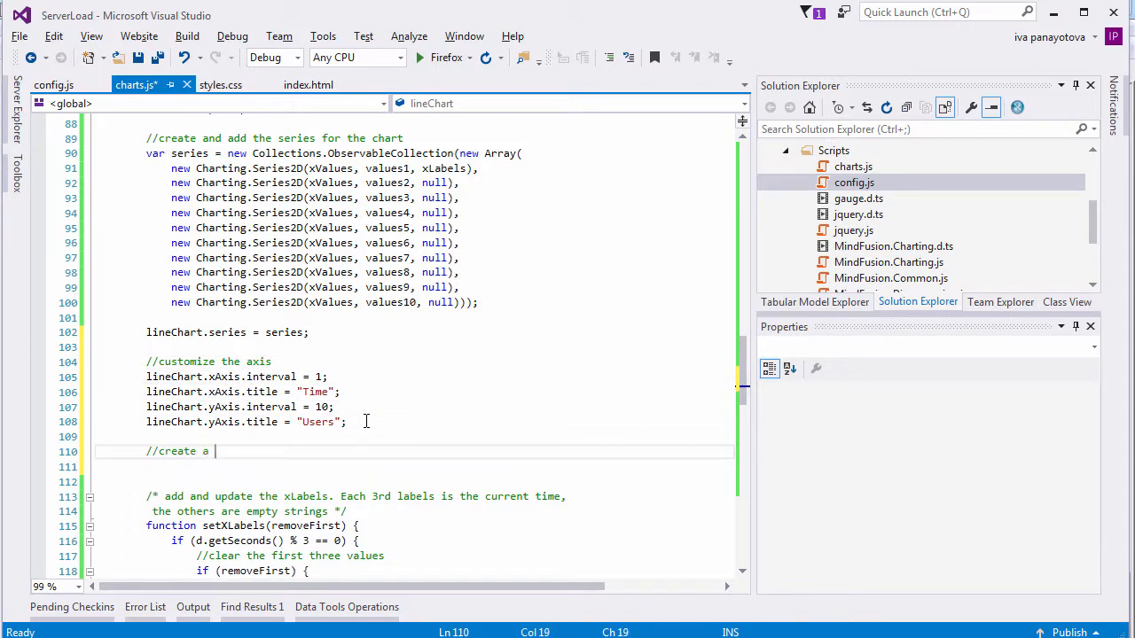
text(second Y-axis)
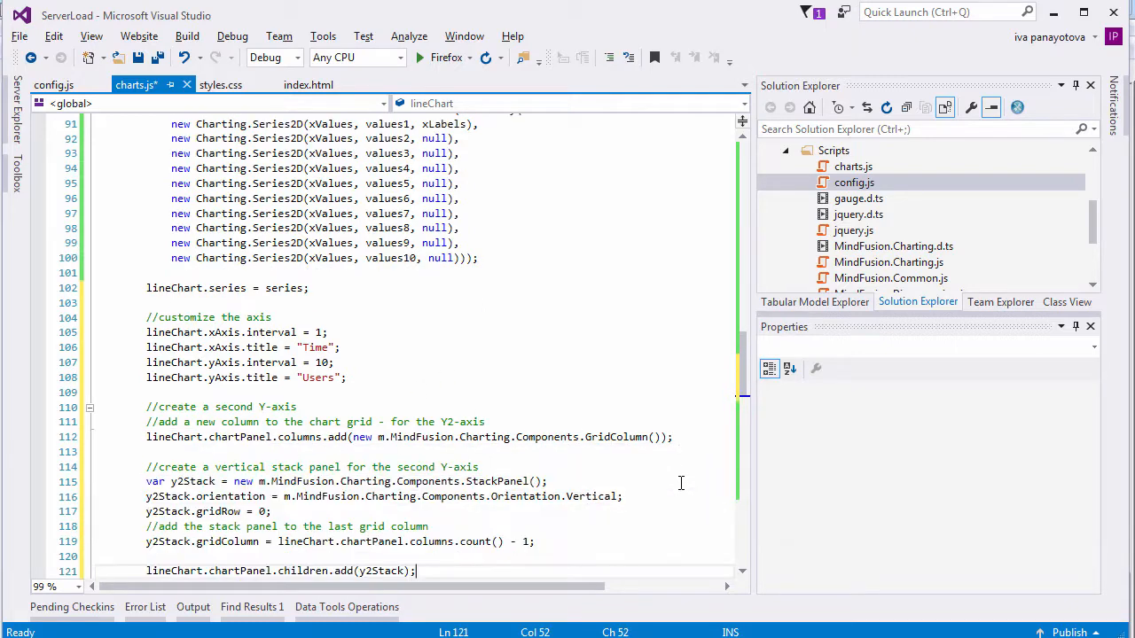
scroll(down, 3)
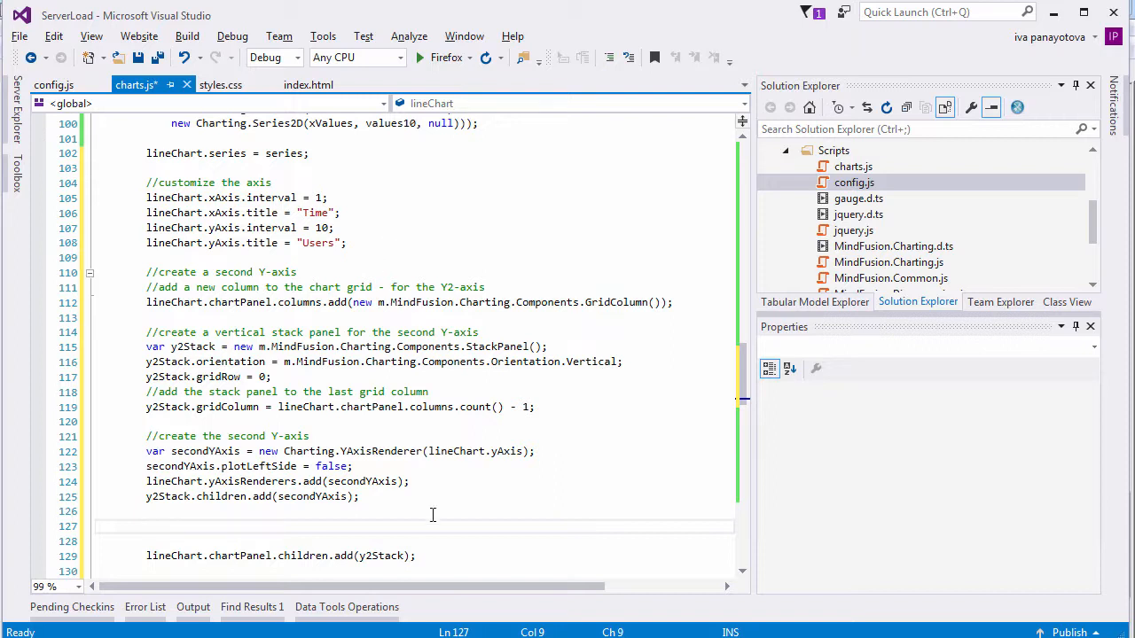
Assign xLabels to the X-axis, hide coordinates and set series.item(0).supportedLabels to XAxisLabel
text(lineChart.xAxis.labels = xLabels;)
text(lineChart.showXCoordinates = false;)
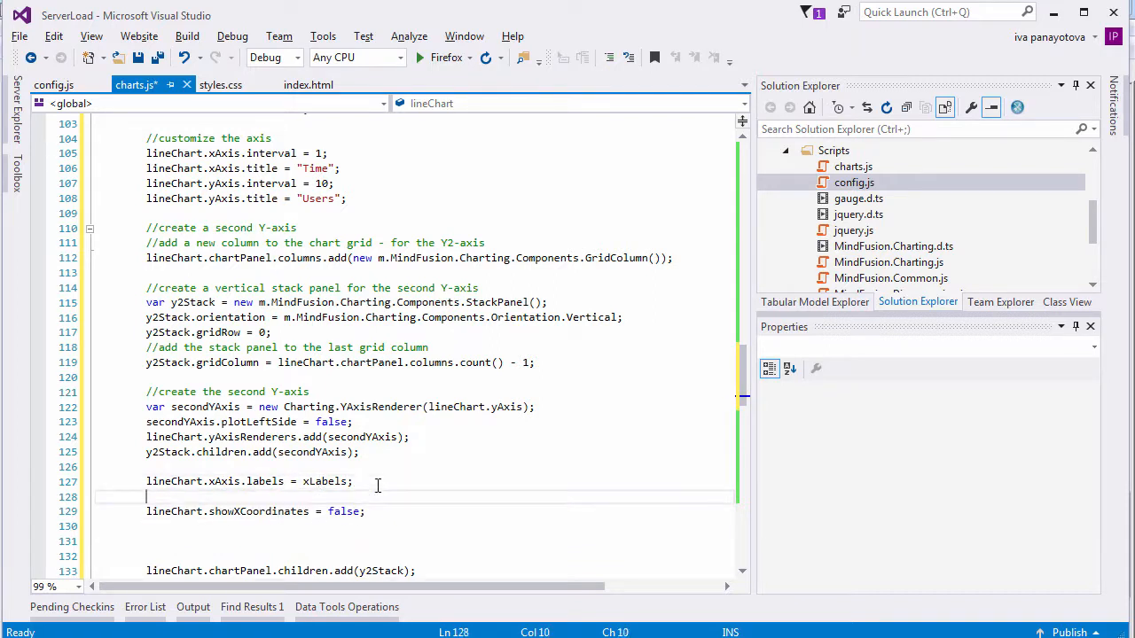
text(//hide the coordin)
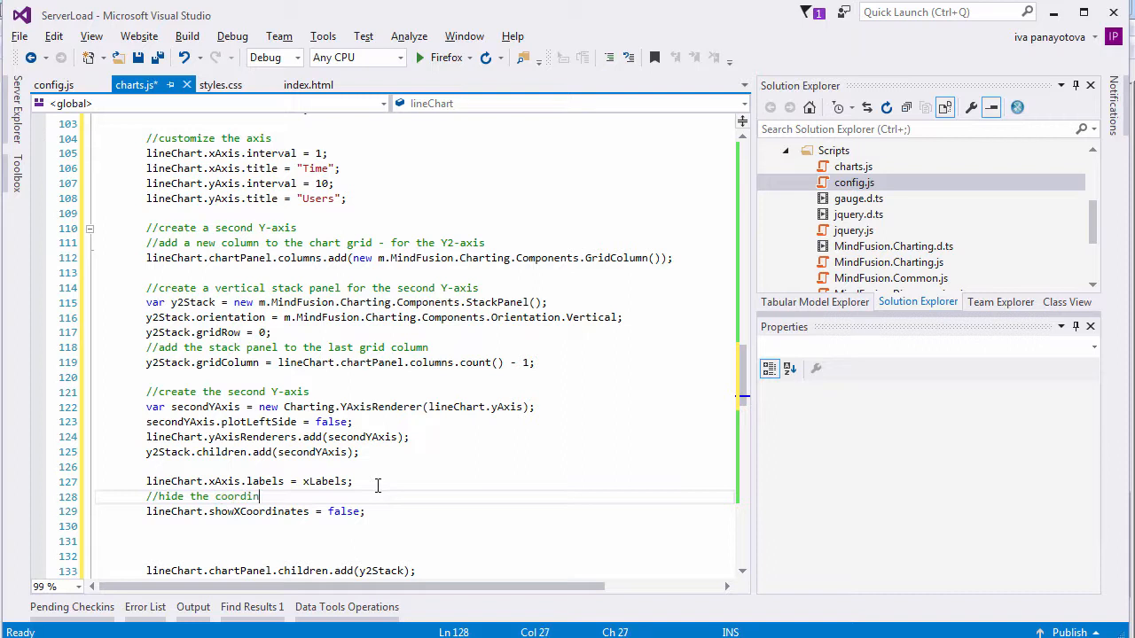
text(ates)
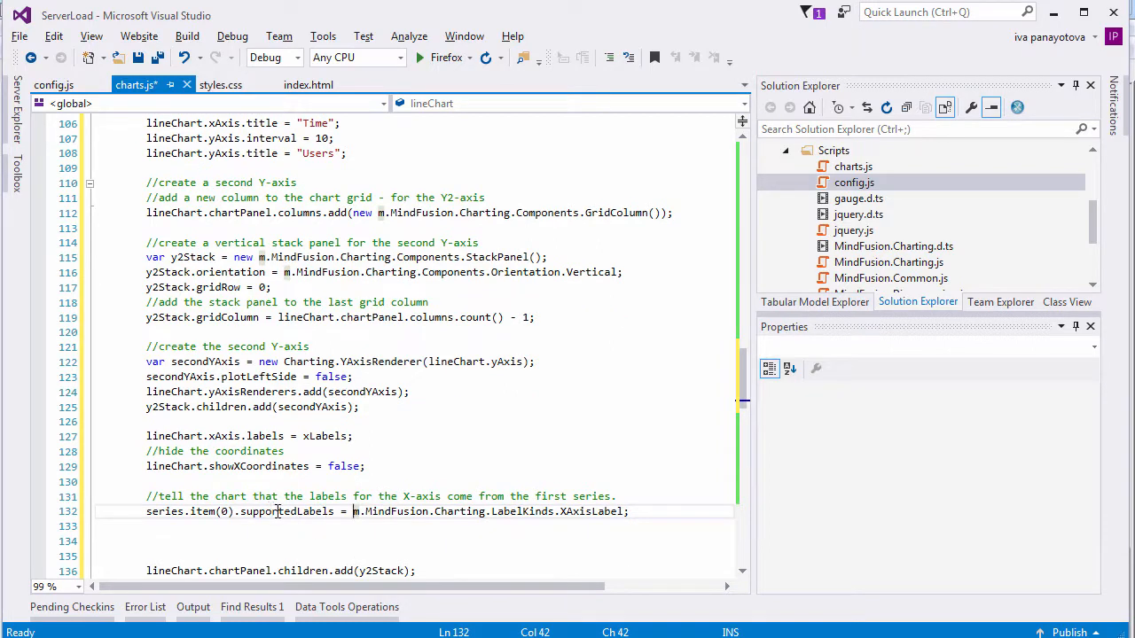
double_click(288, 511)
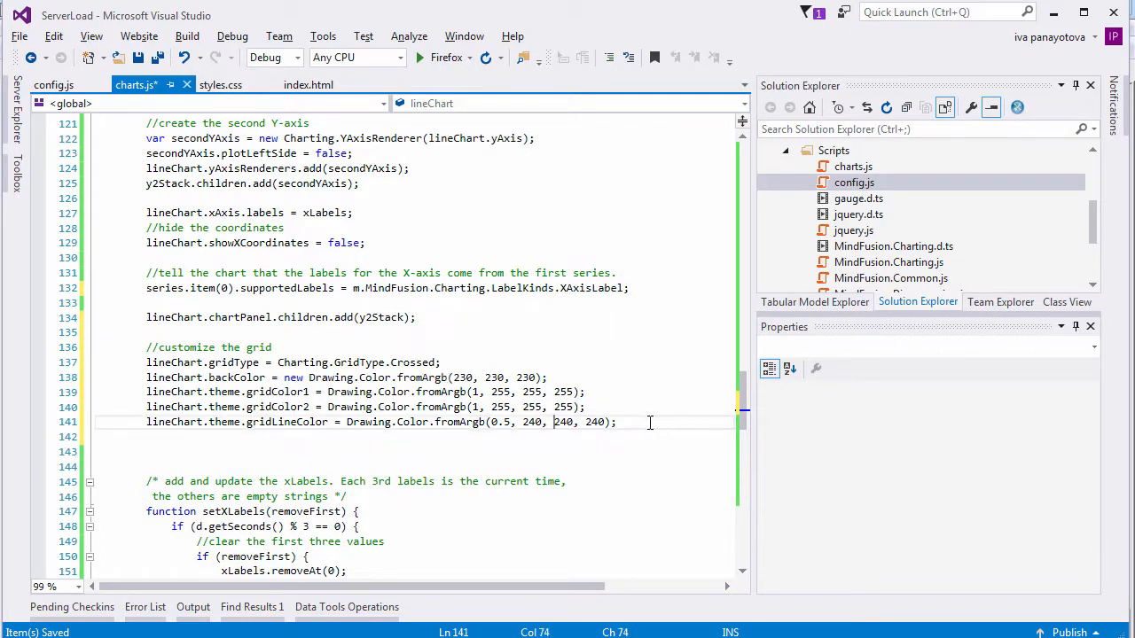
Set the crossed grid colours and call lineChart.draw() before the one-second setTime timer
text(line)
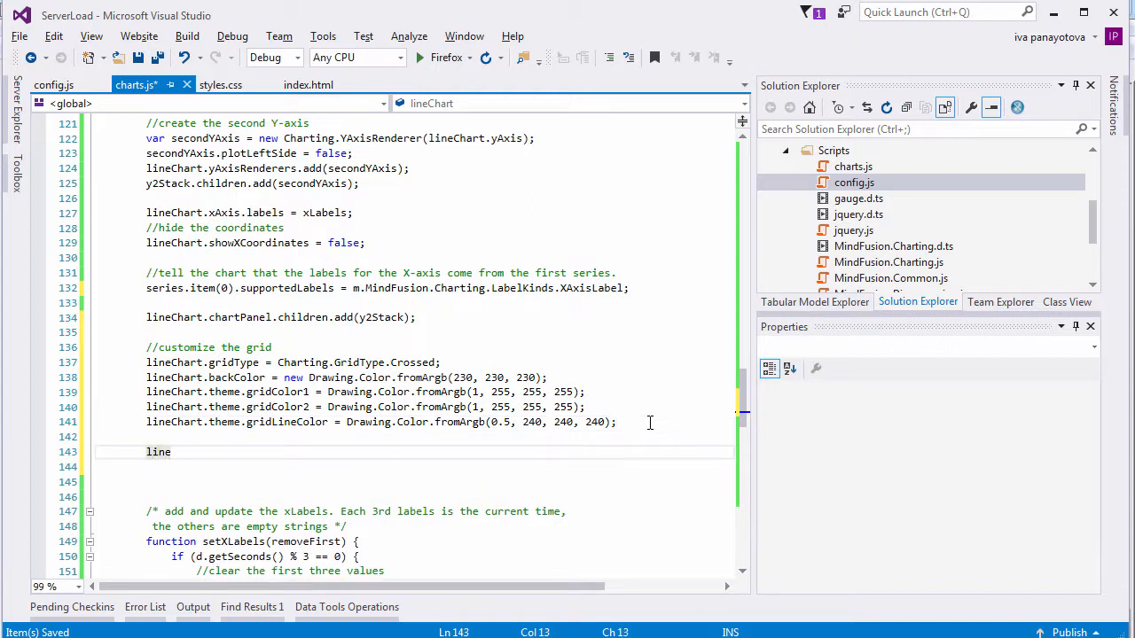
text(Chart.draw)
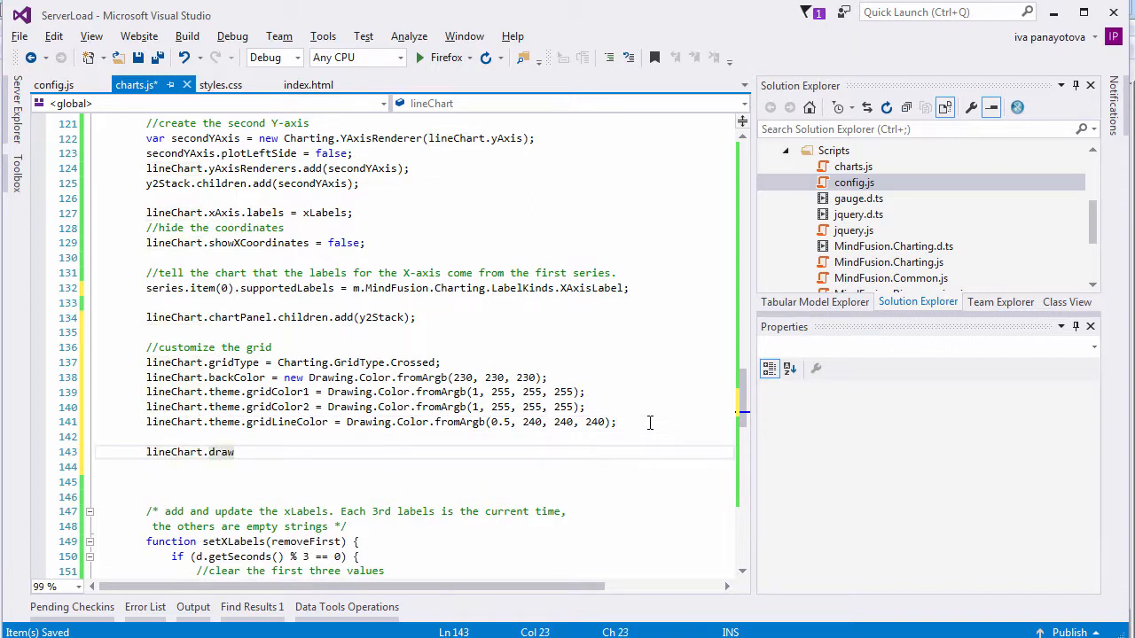
text(();)
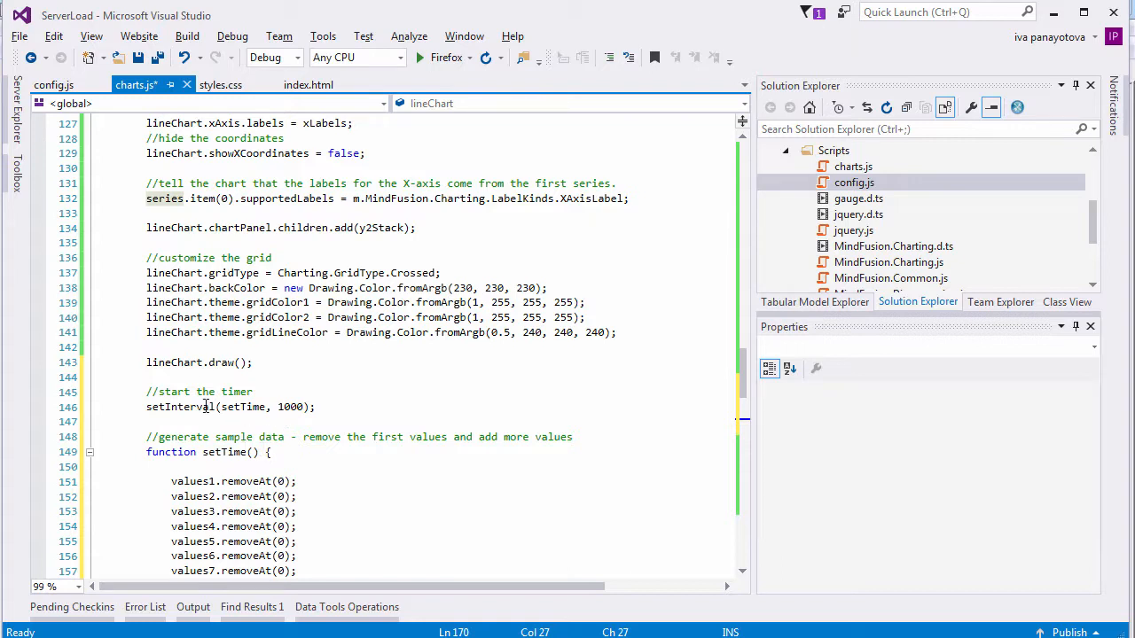
Create the #userCounter OvalGauge with prepaintBackground and prepaintPointer handlers
click(206, 406)
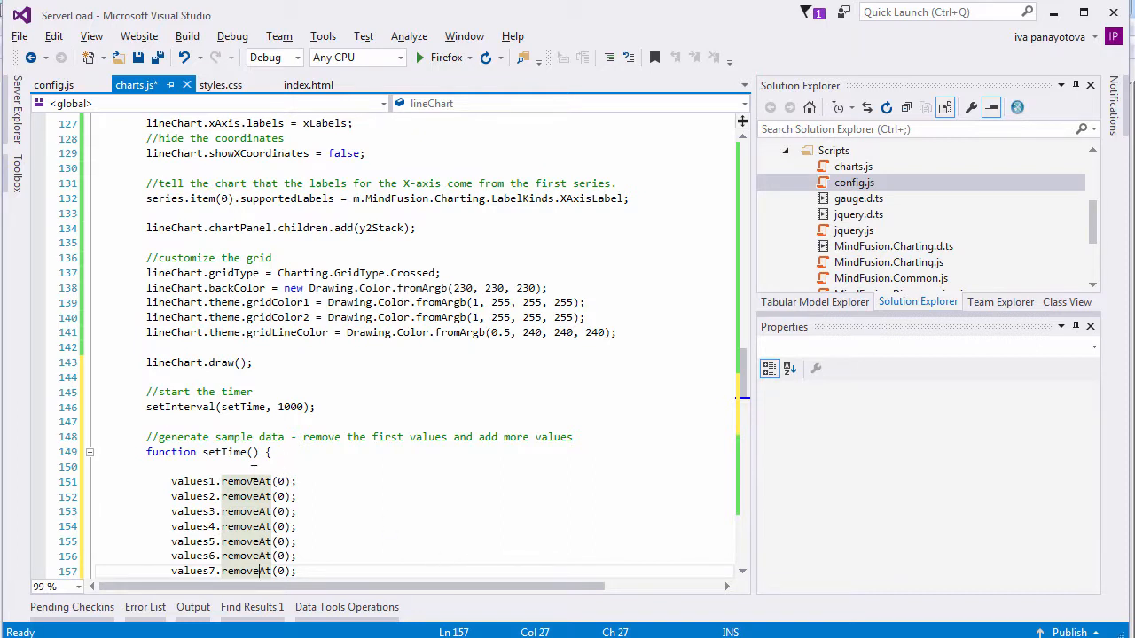
click(354, 480)
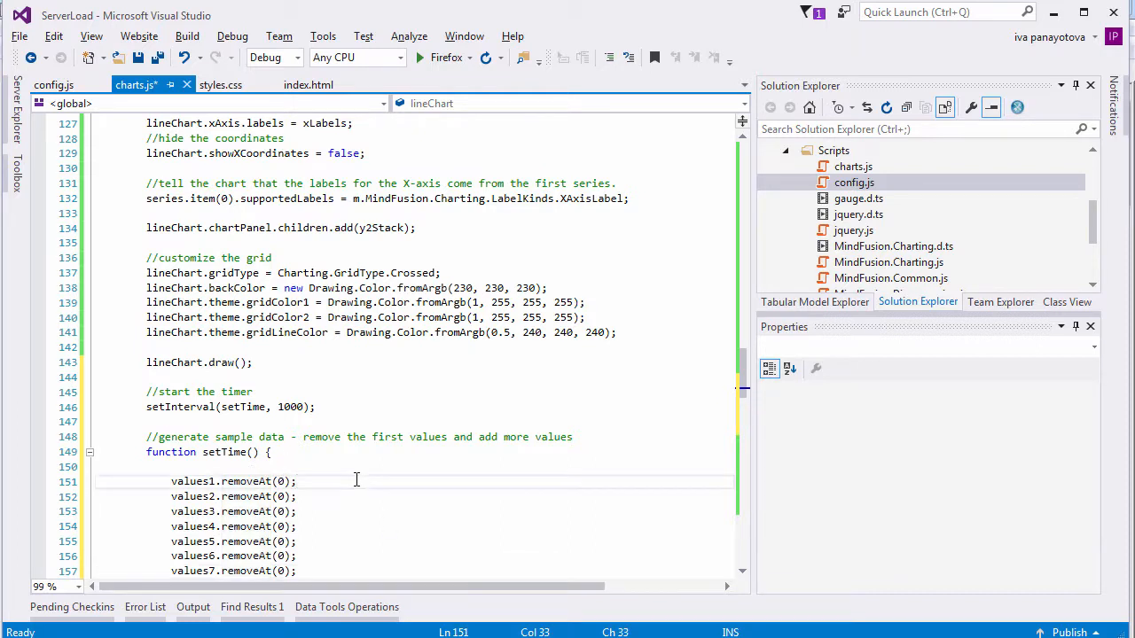
scroll(down, 3)
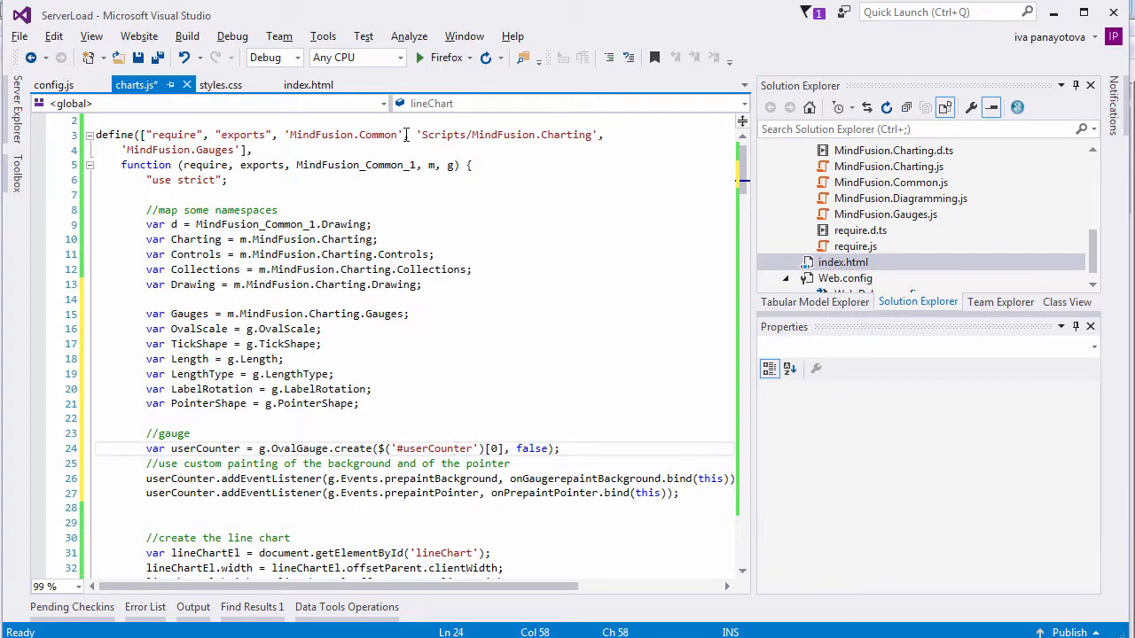
Finish the onPrepaintPointer drawing routine in charts.js and confirm the ServerLoad build succeeds
click(308, 85)
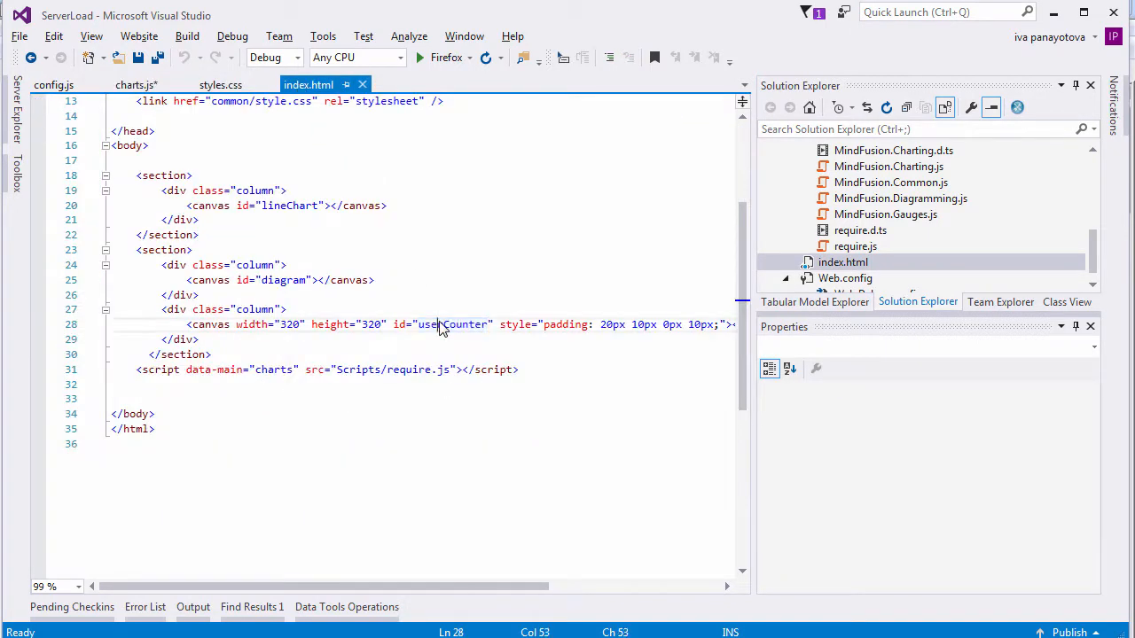
click(135, 85)
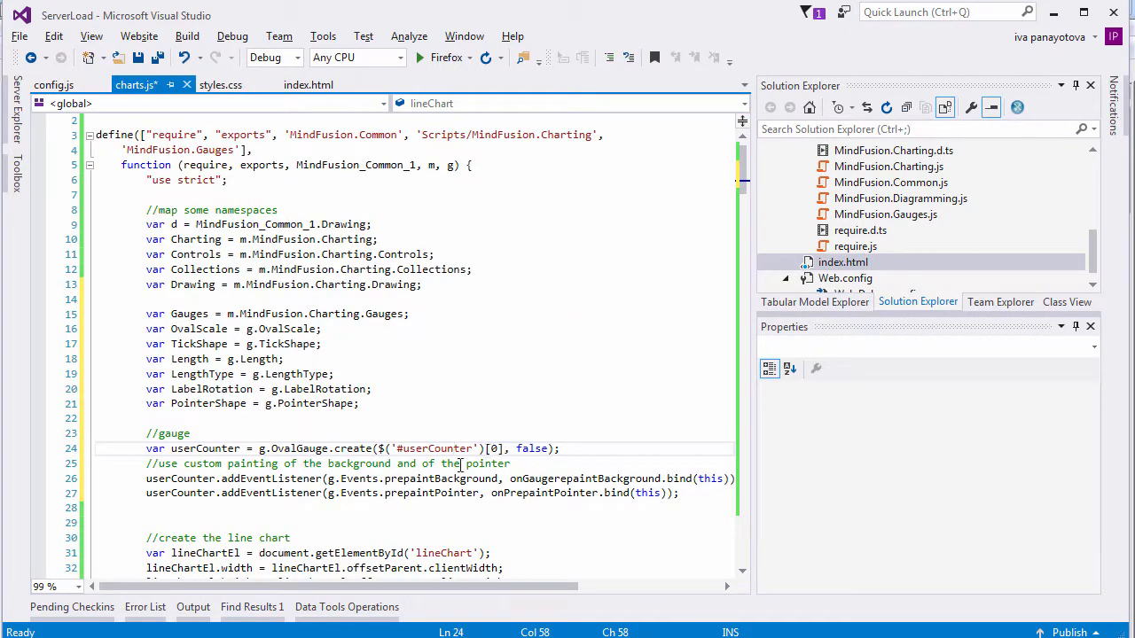
scroll(down, 3)
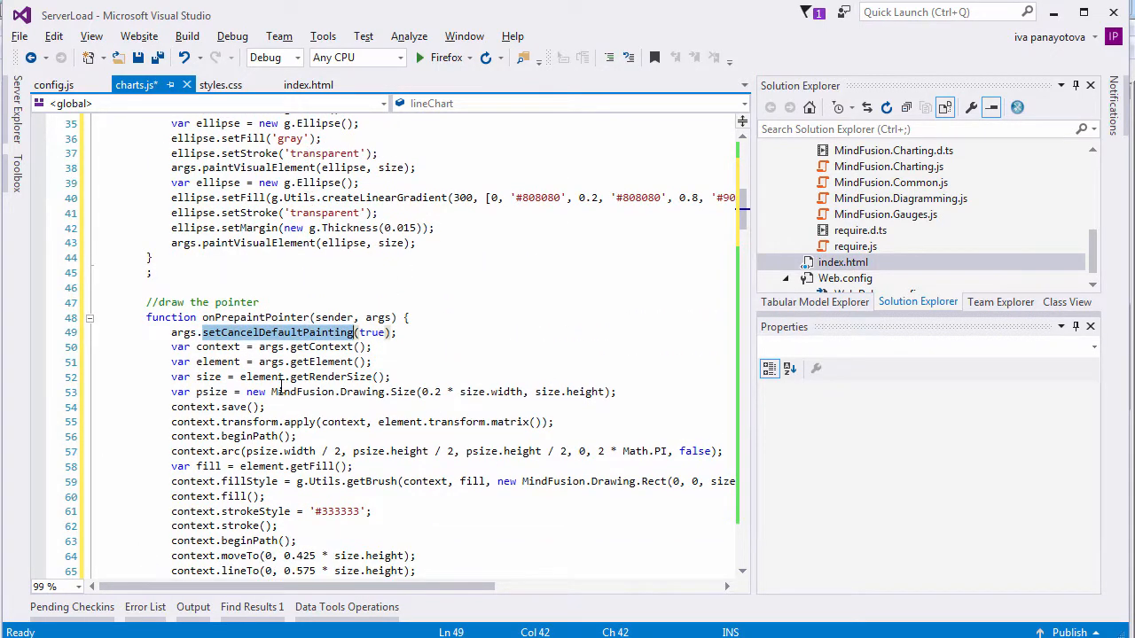
scroll(down, 3)
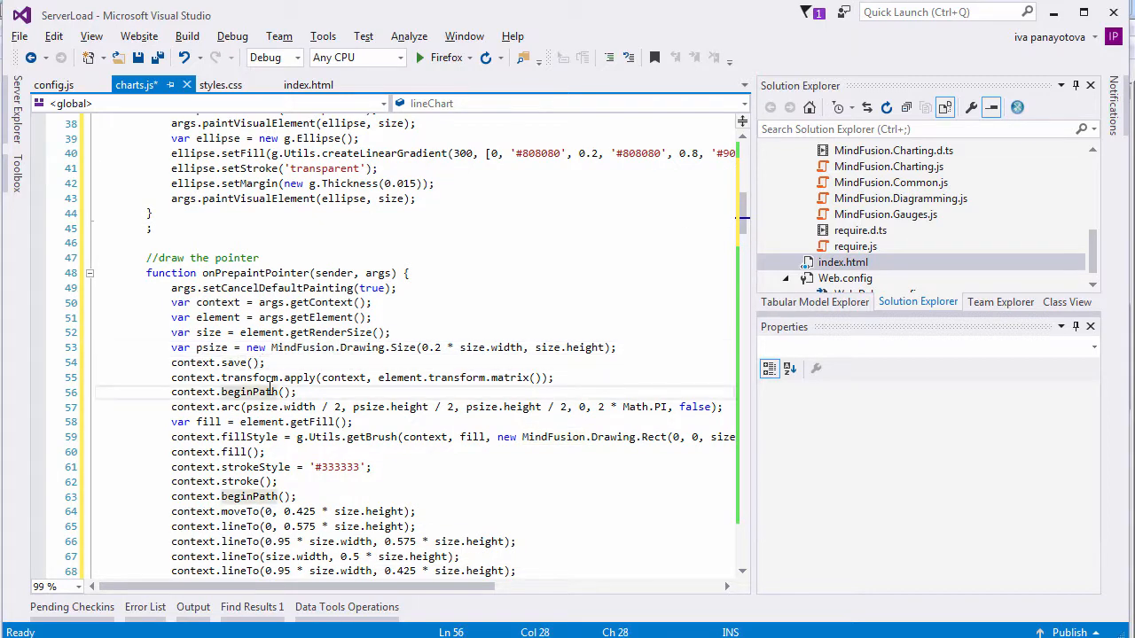
scroll(down, 3)
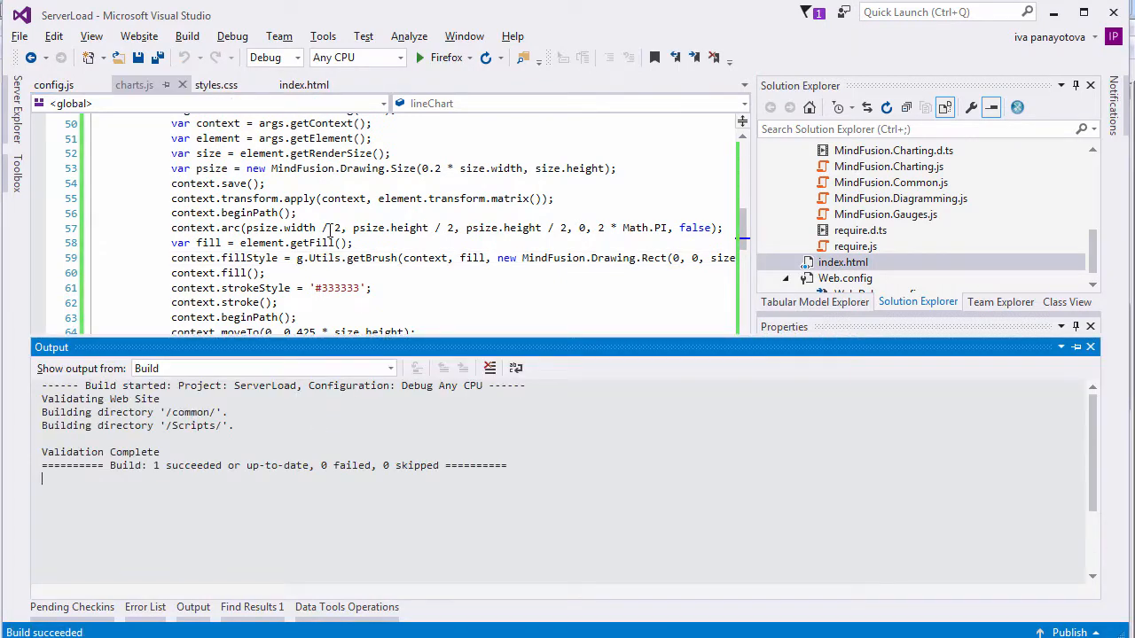
Close the build output and add majorTickSettings with ellipse shape, white labels and step 5
click(418, 57)
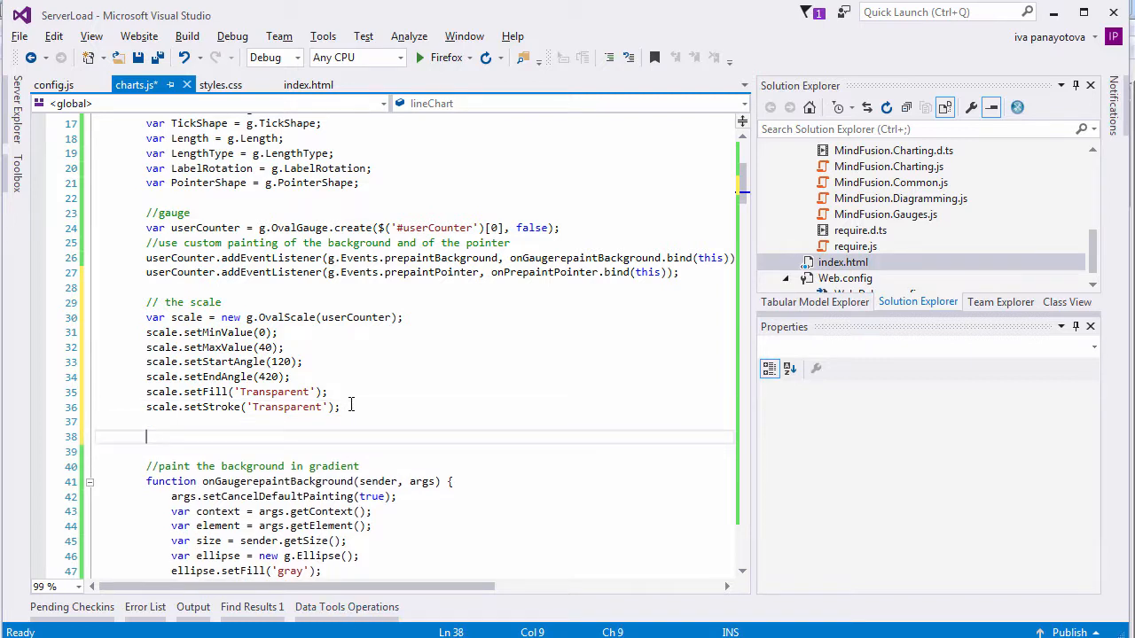
scroll(down, 3)
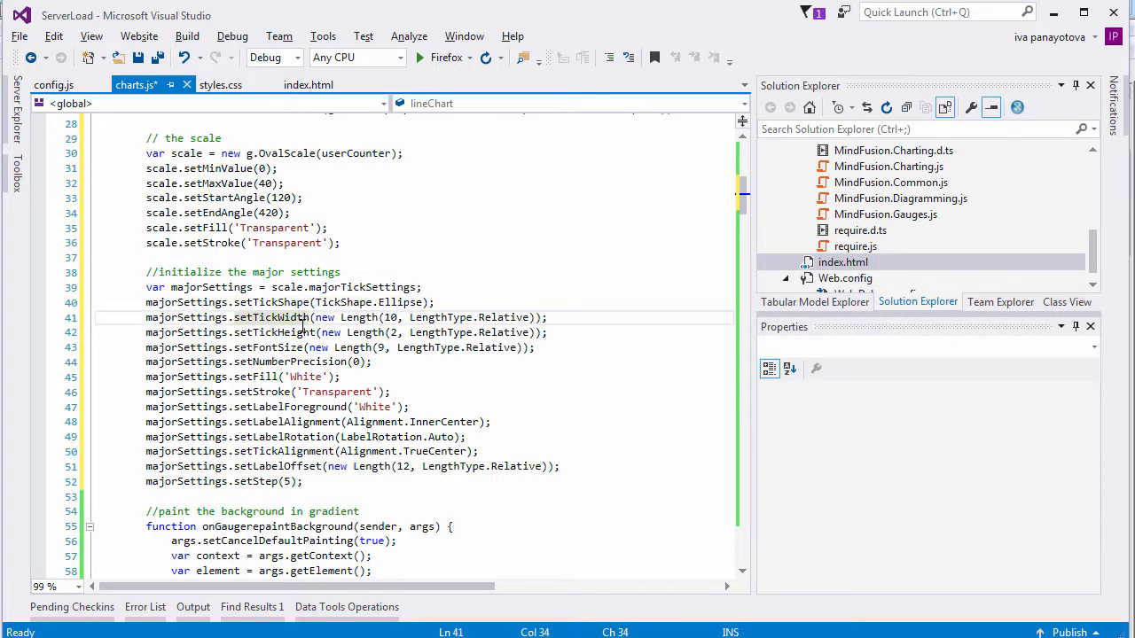
Run index.html in Firefox to see the gauge as a grey glossy disc, then return to charts.js
click(419, 57)
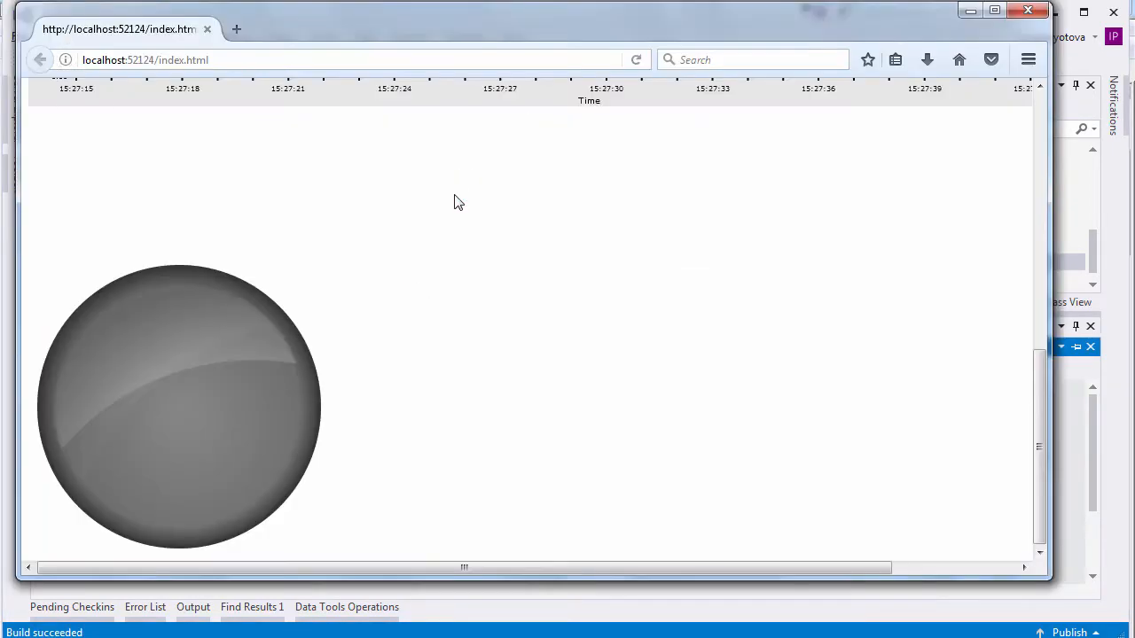
click(235, 28)
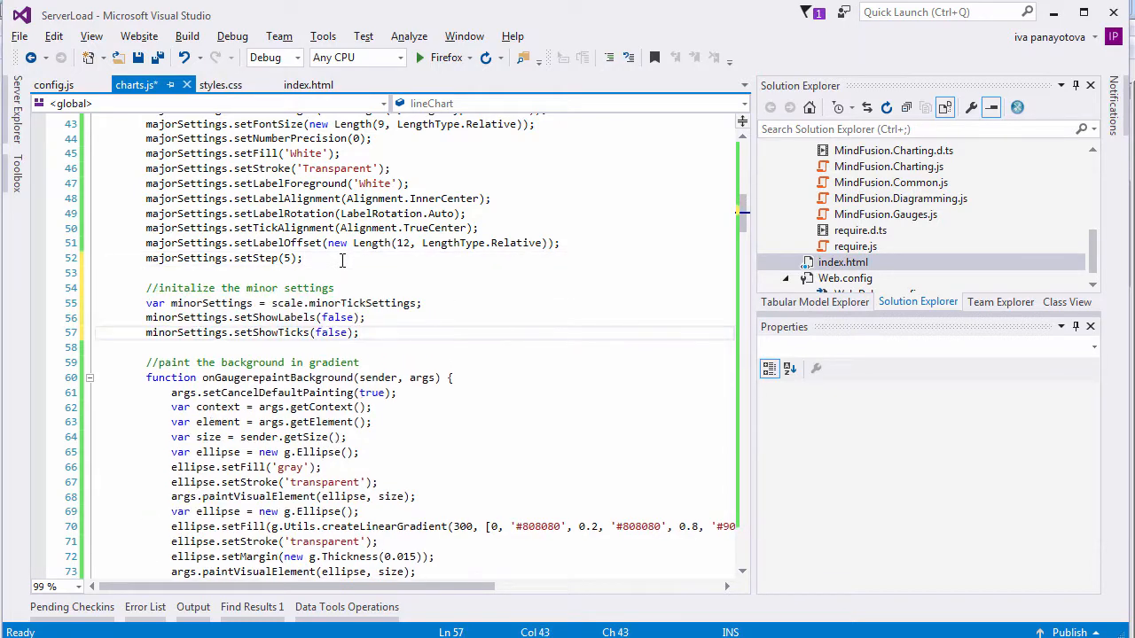
Add minor tick settings, a needle Pointer at value 26 and a gradient Range, then launch the page
key(ctrl+s)
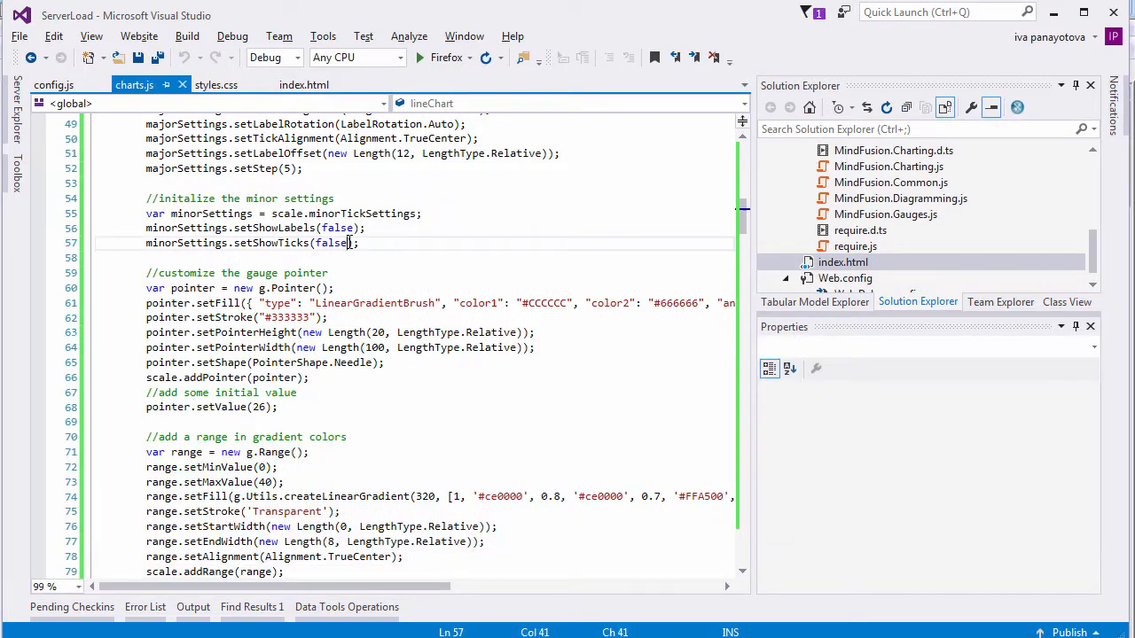
click(419, 57)
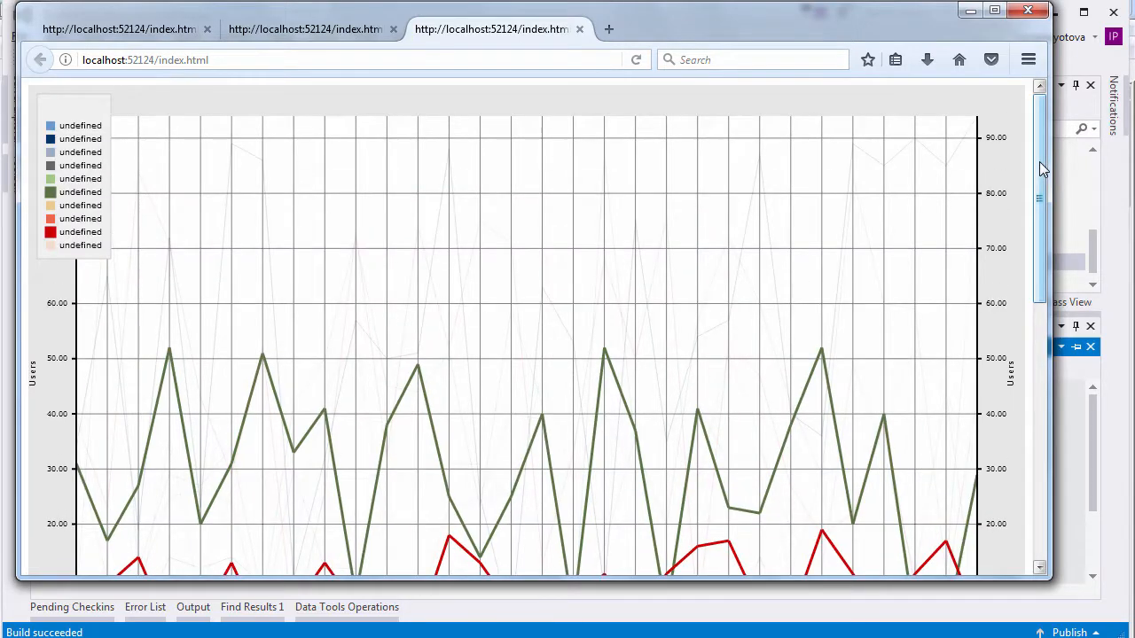
Inspect the live line chart in Firefox, then extend setTime to total each series' latest value
scroll(down, 3)
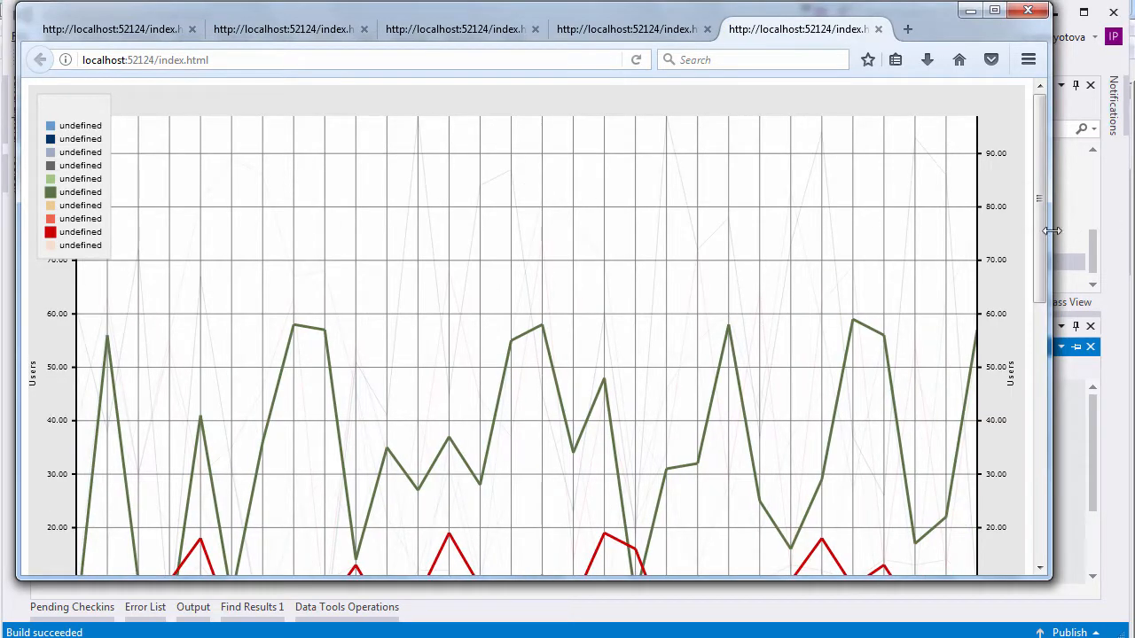
scroll(down, 3)
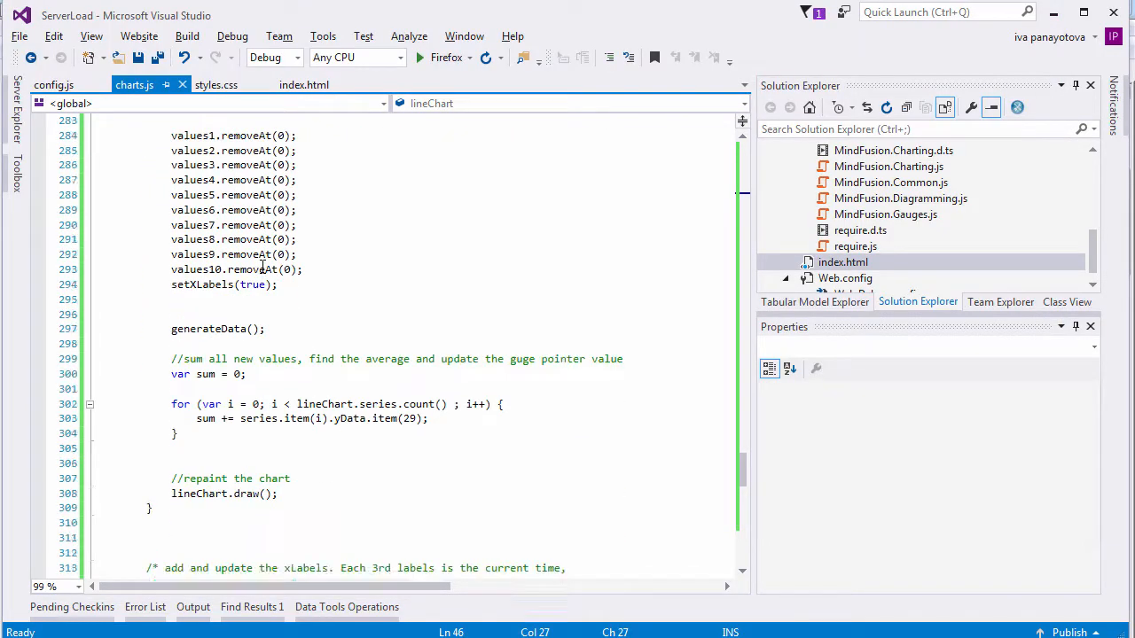
Set context.fillStyle = 'white' in onPrepaintPointer before the final fill and stroke
scroll(down, 3)
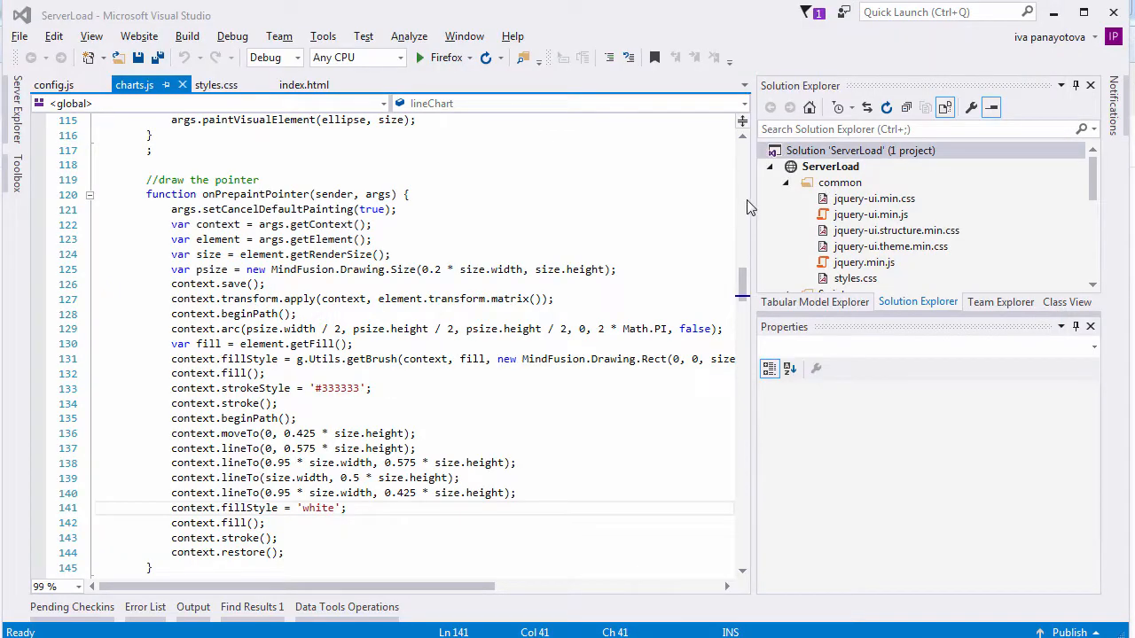
Add a new JavaScript file named diagram.js to the Scripts folder
click(860, 149)
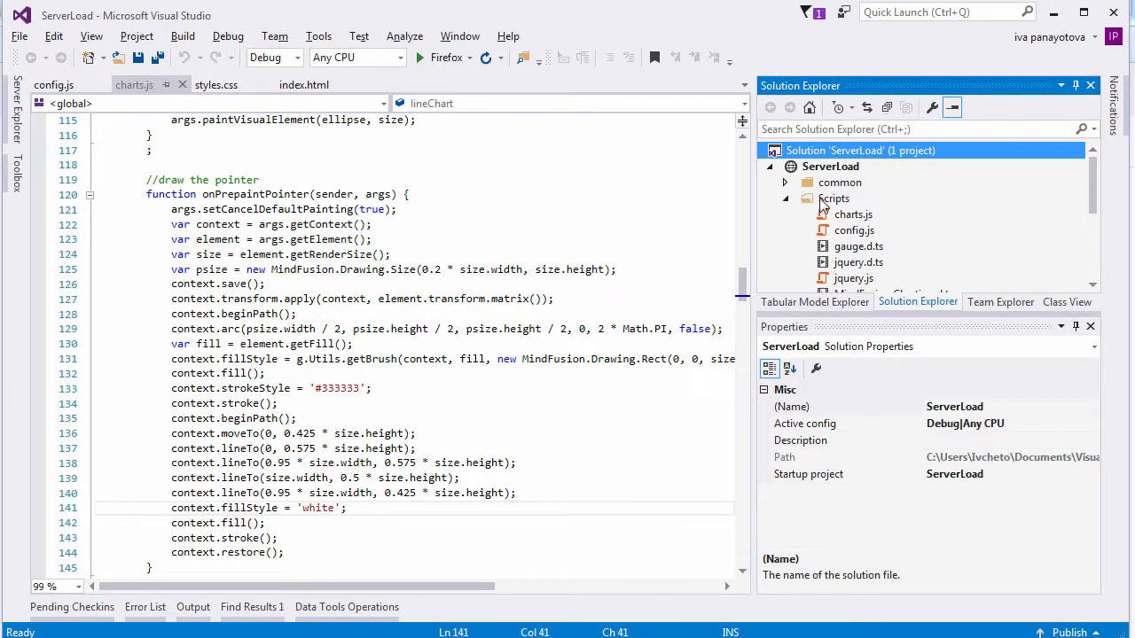
click(834, 198)
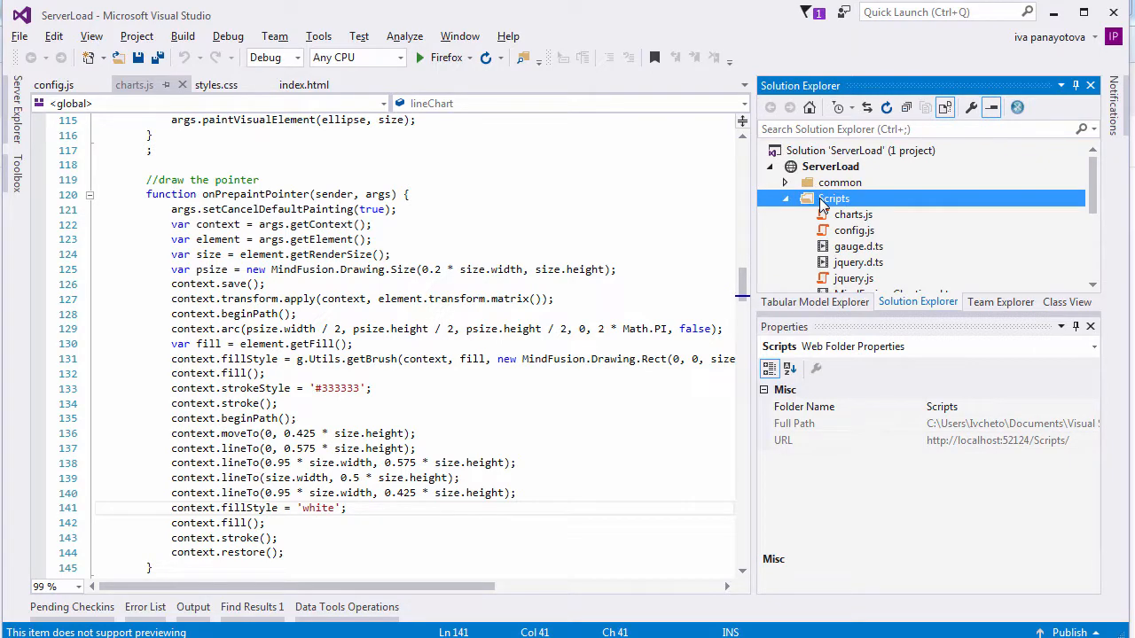
right_click(833, 199)
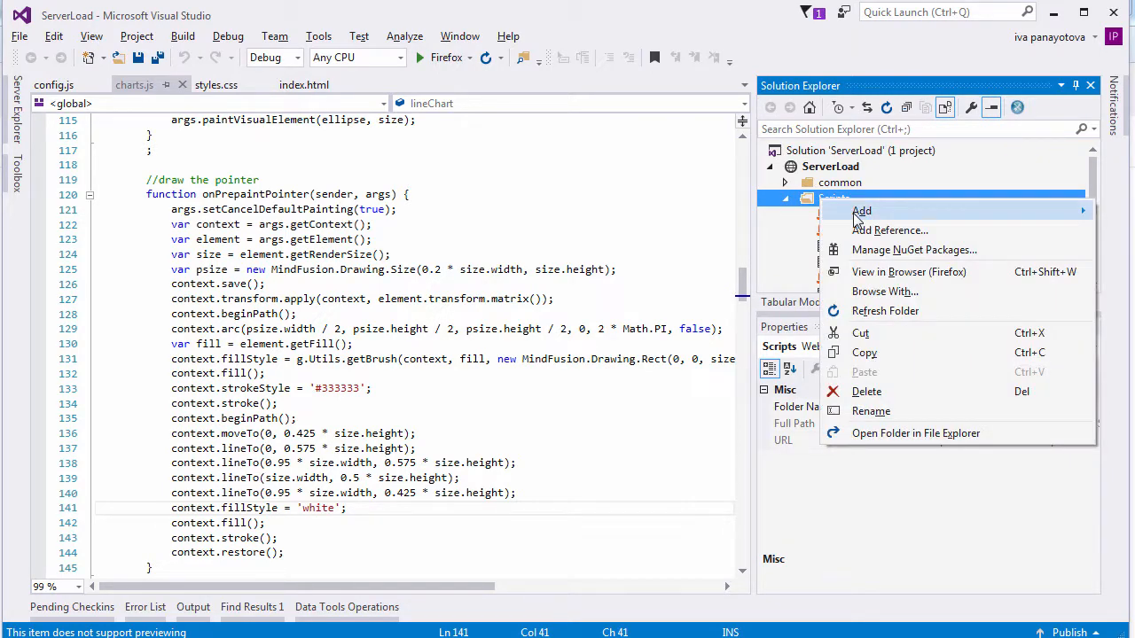
click(862, 209)
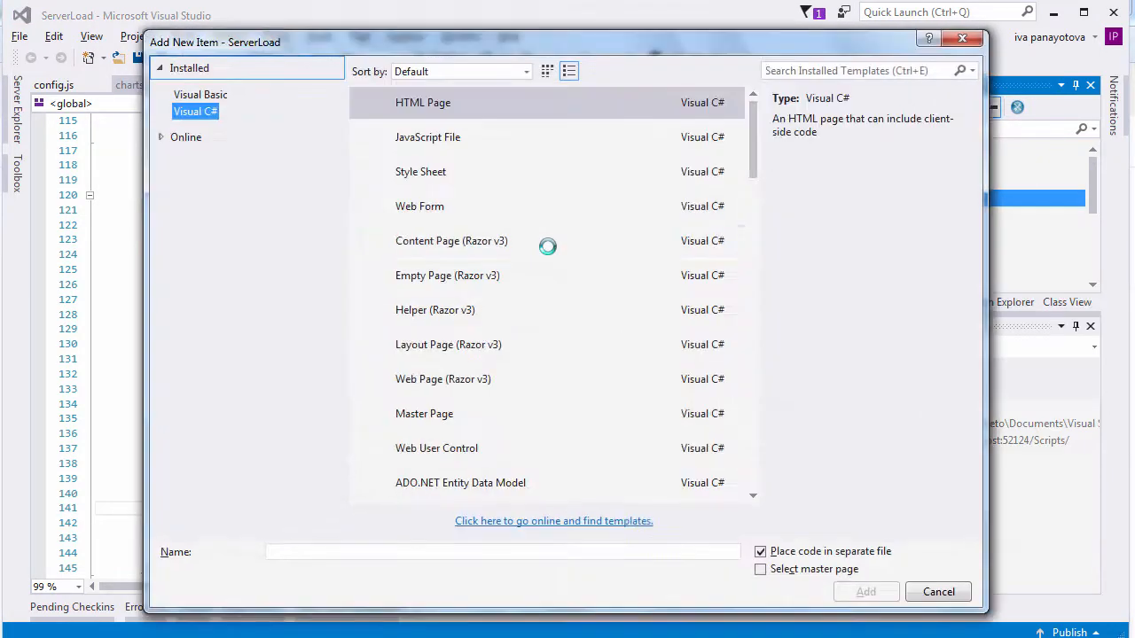
click(427, 136)
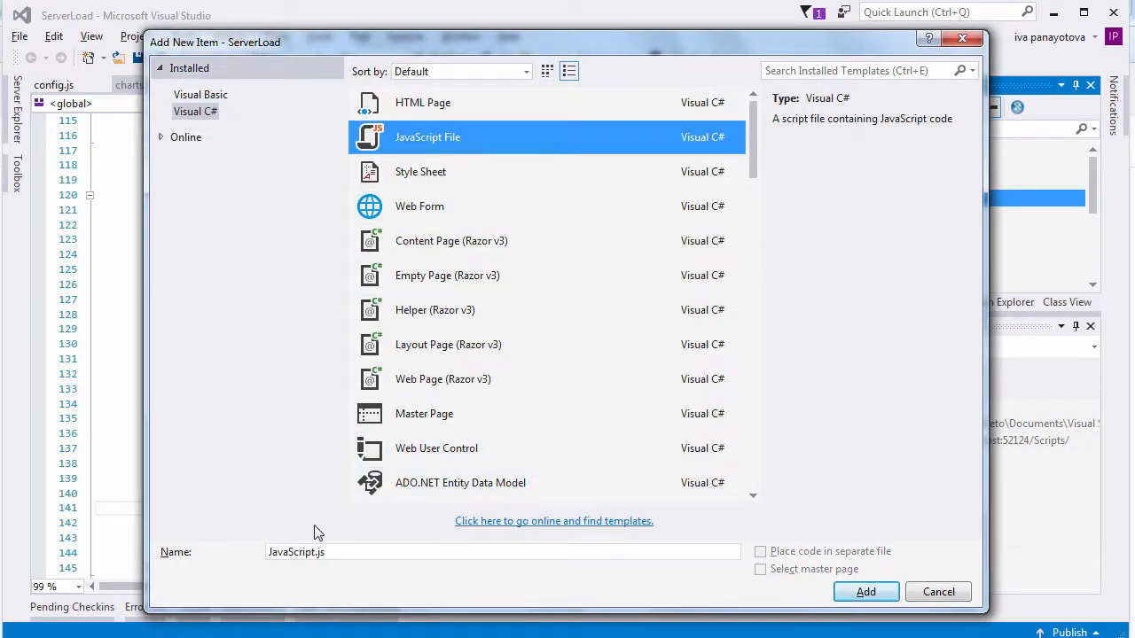
text(diagra)
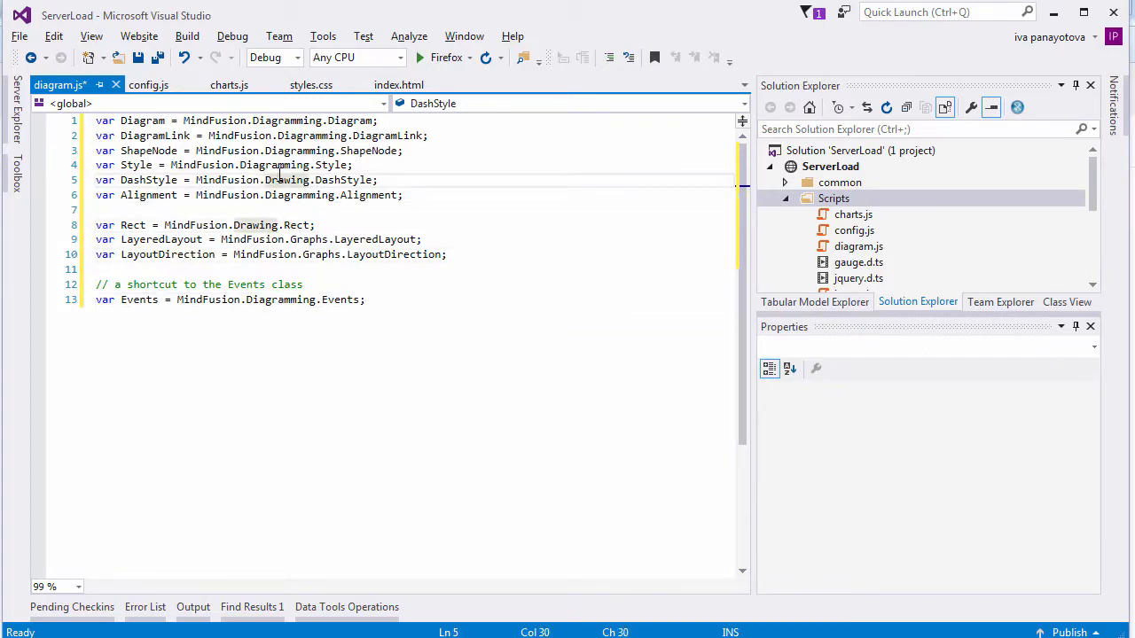
Reference diagram.js from index.html and begin the MindFusion shortcut variables in diagram.js
click(399, 85)
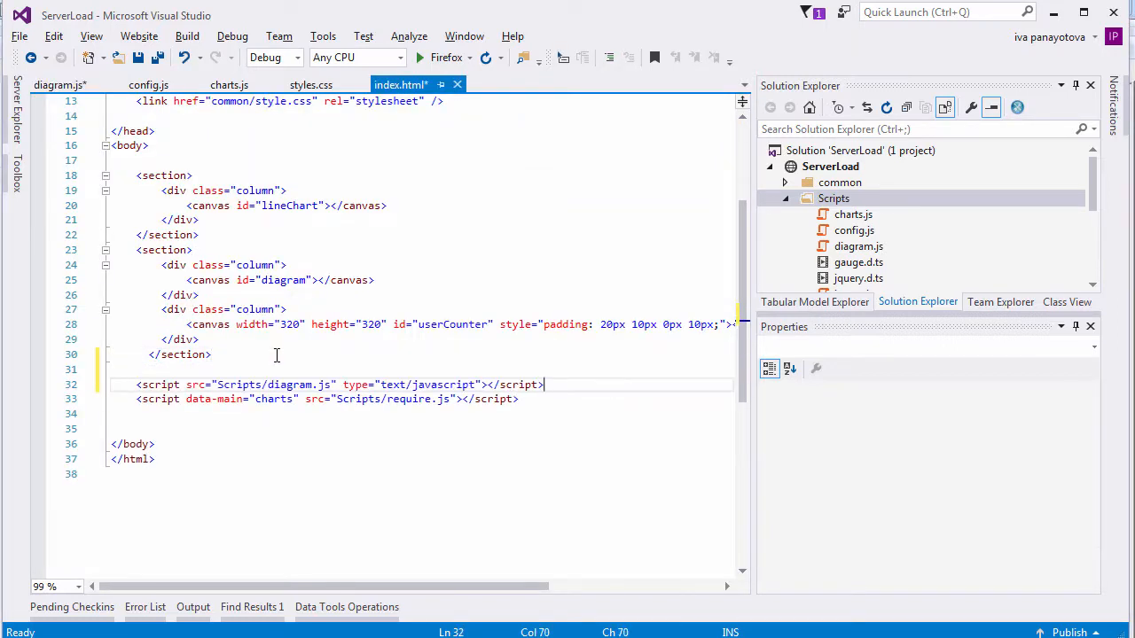
click(58, 85)
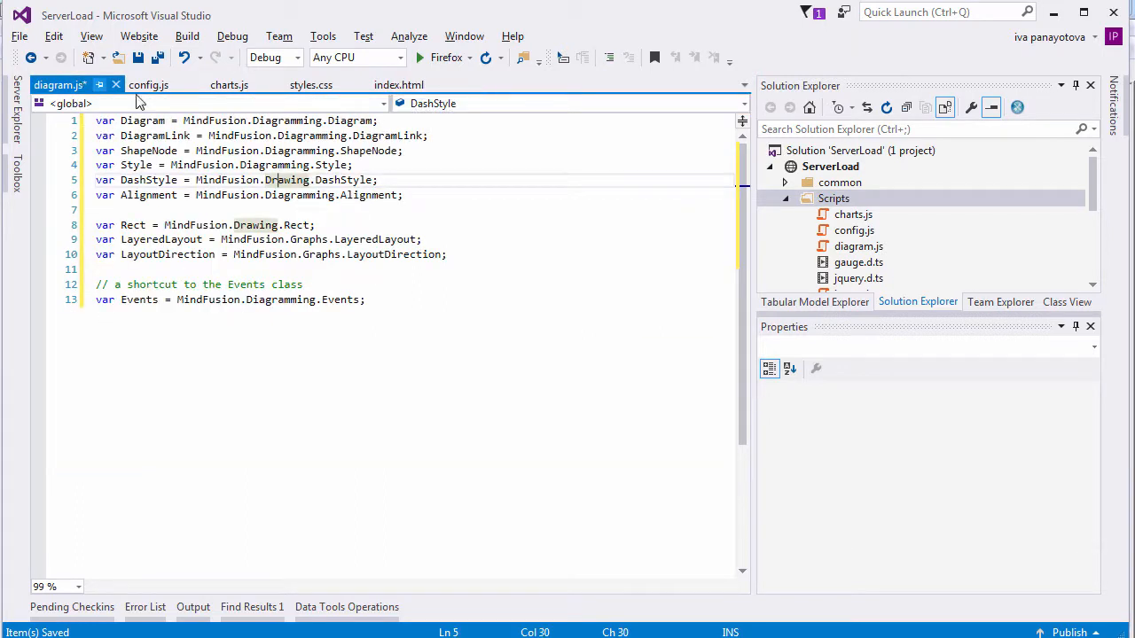
text(v)
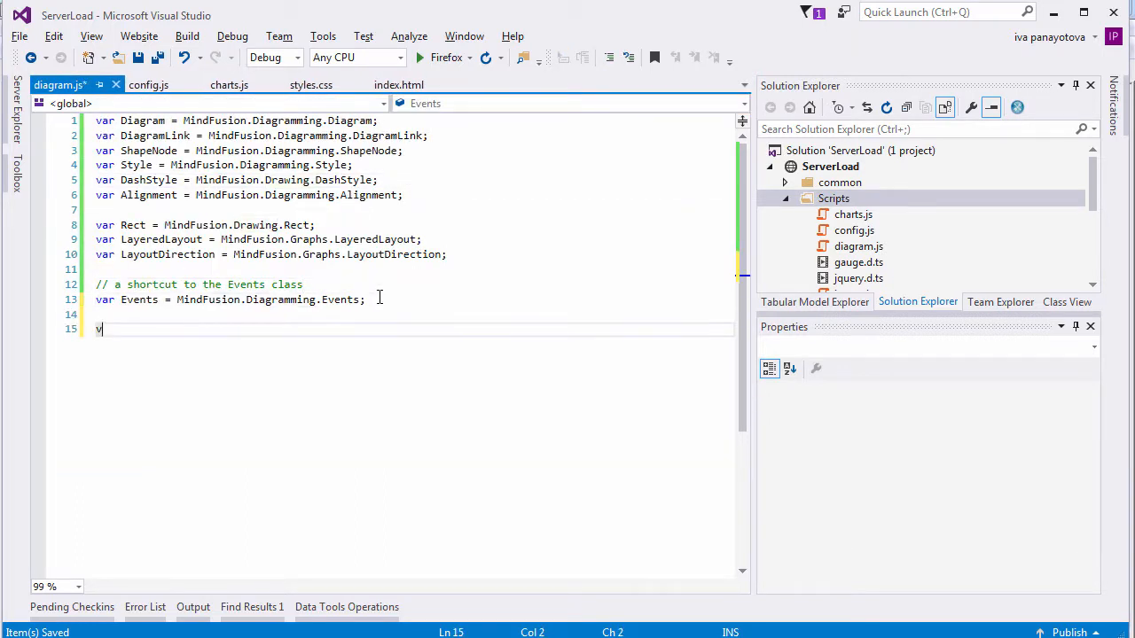
Declare 'var diagram = null;' and a document.ready handler creating the diagram with a grey Verdana link Style
text(ar diagram =)
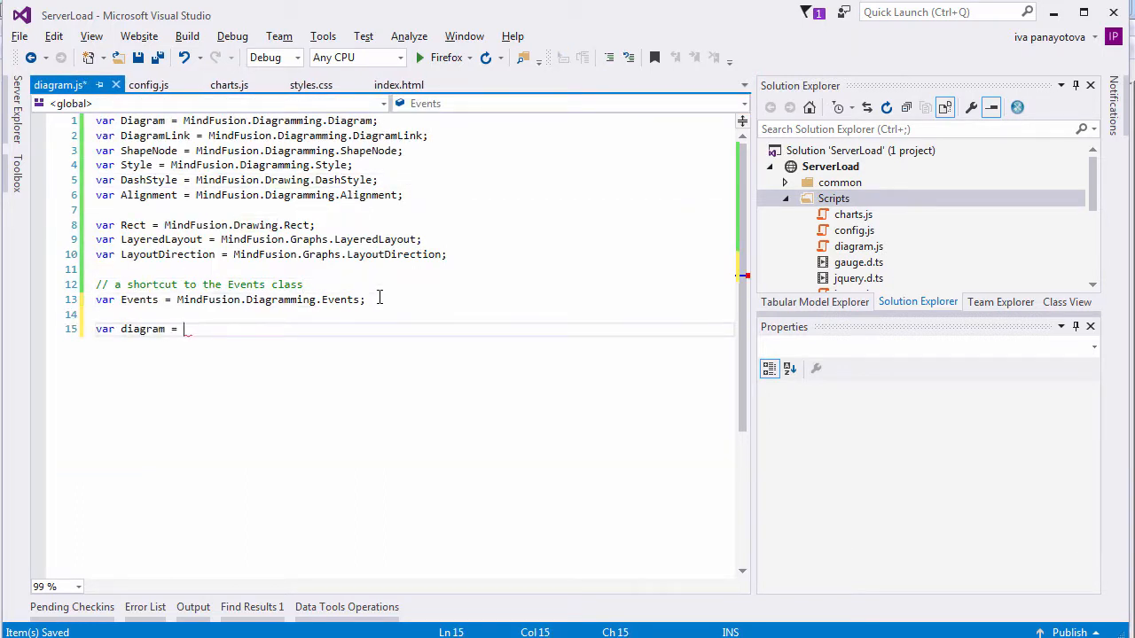
text(null;)
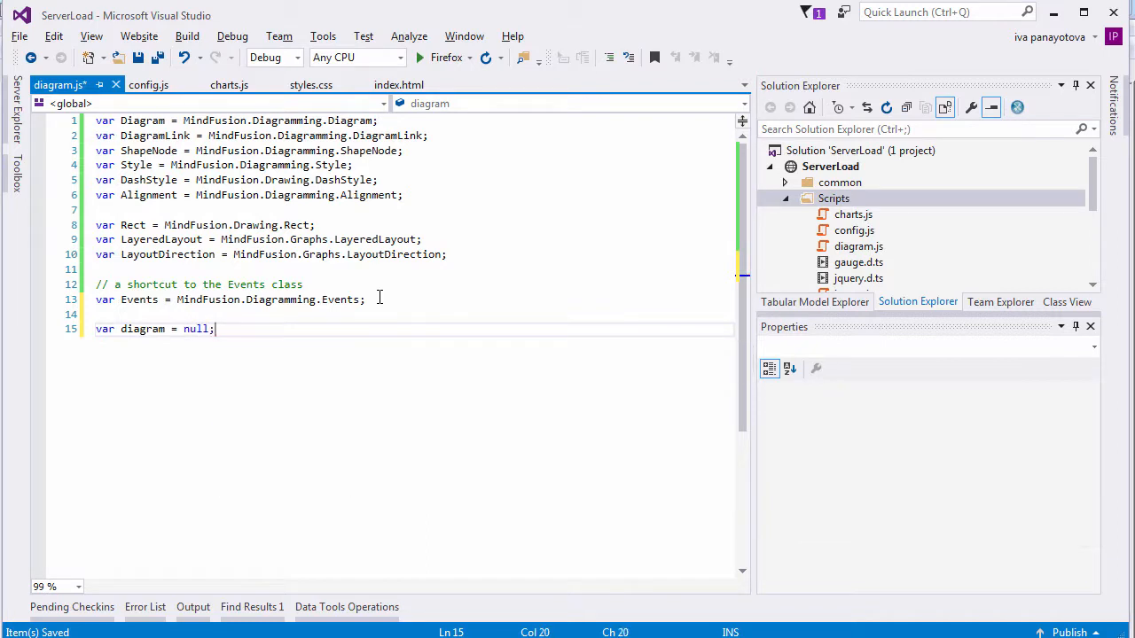
key(enter)
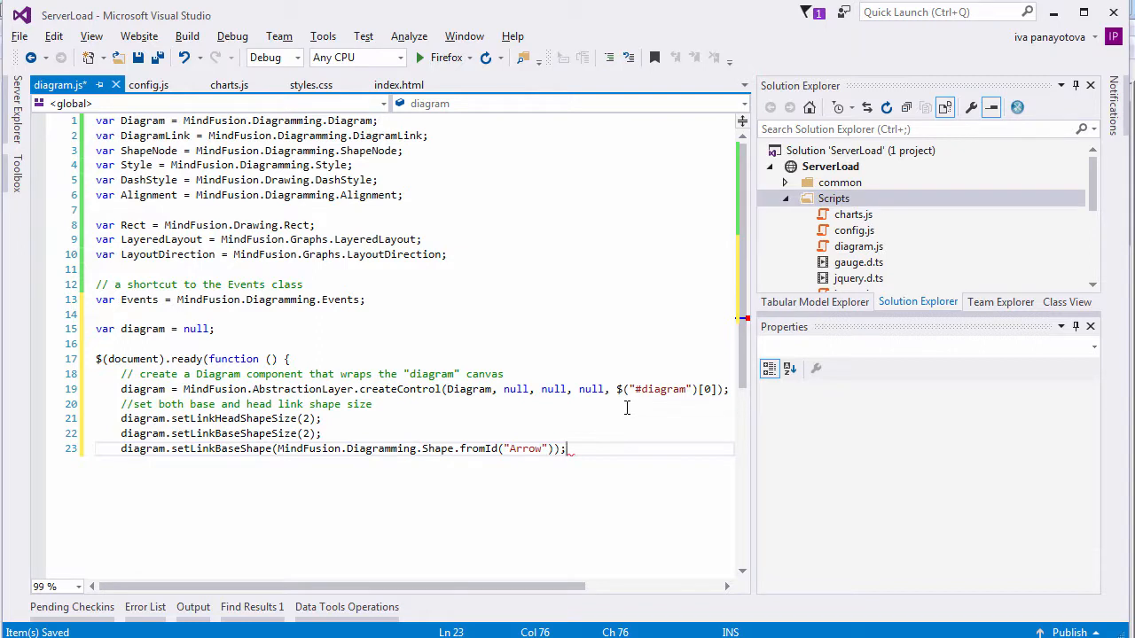
text(}))
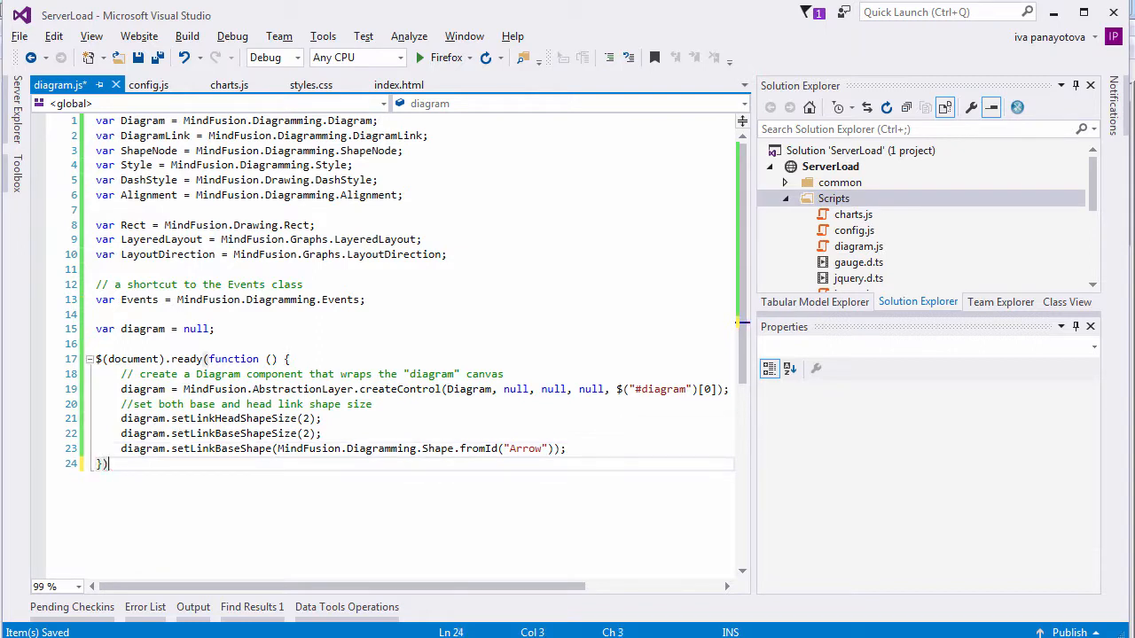
text(;)
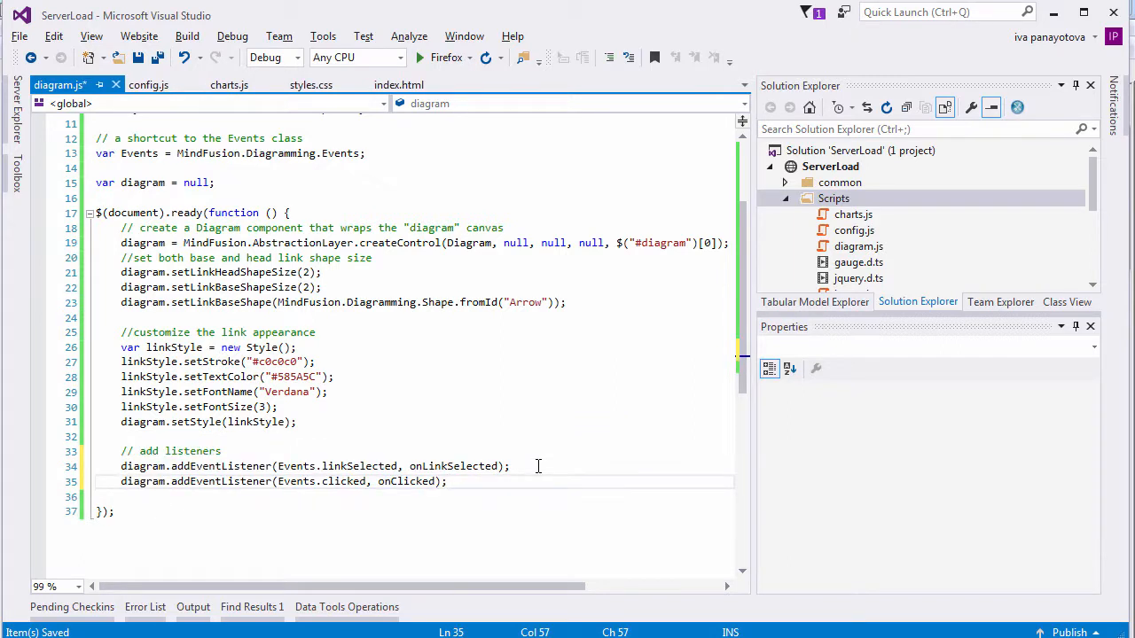
Register linkSelected and clicked listeners, add the '//generate the graph' comment and start onRandomGraph
double_click(454, 465)
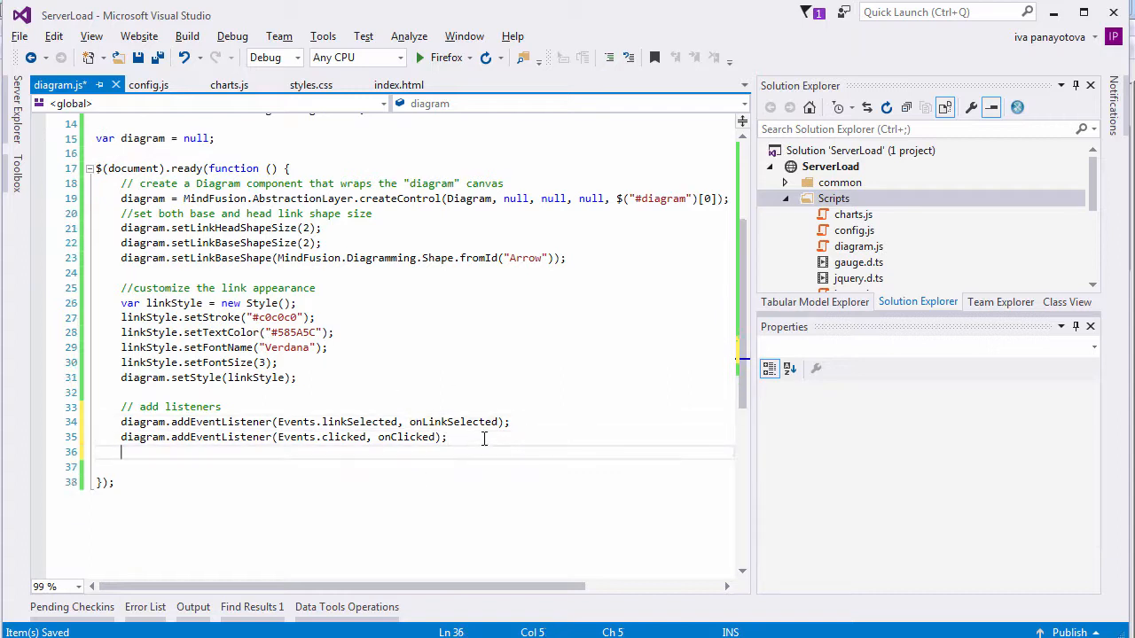
key(enter)
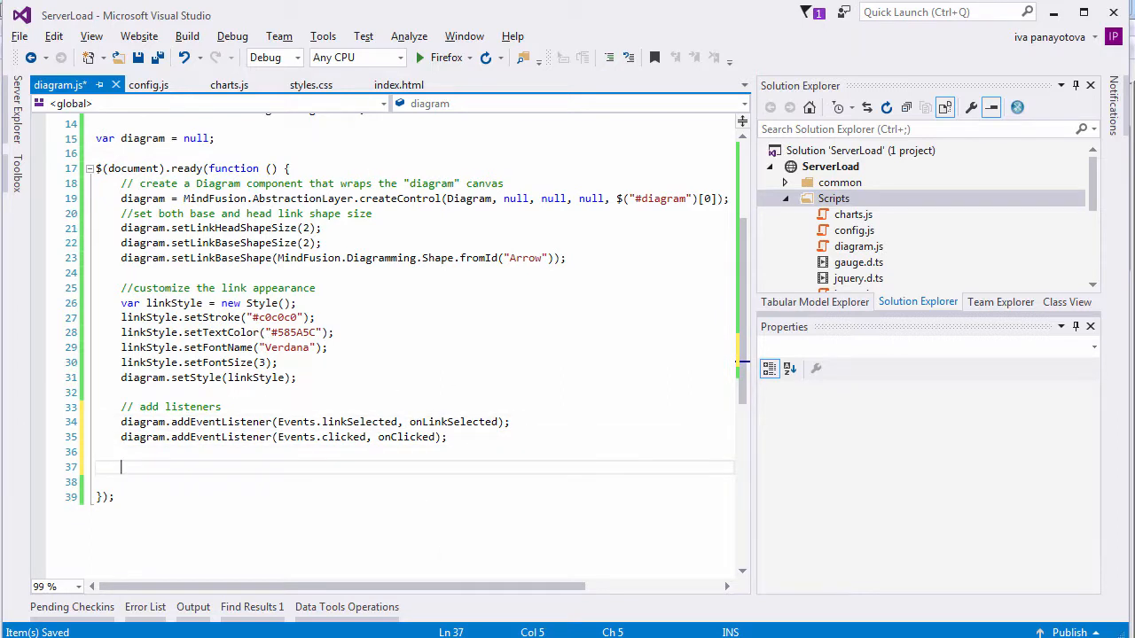
text(//generate the graph)
click(411, 483)
text(onRandomGraph();)
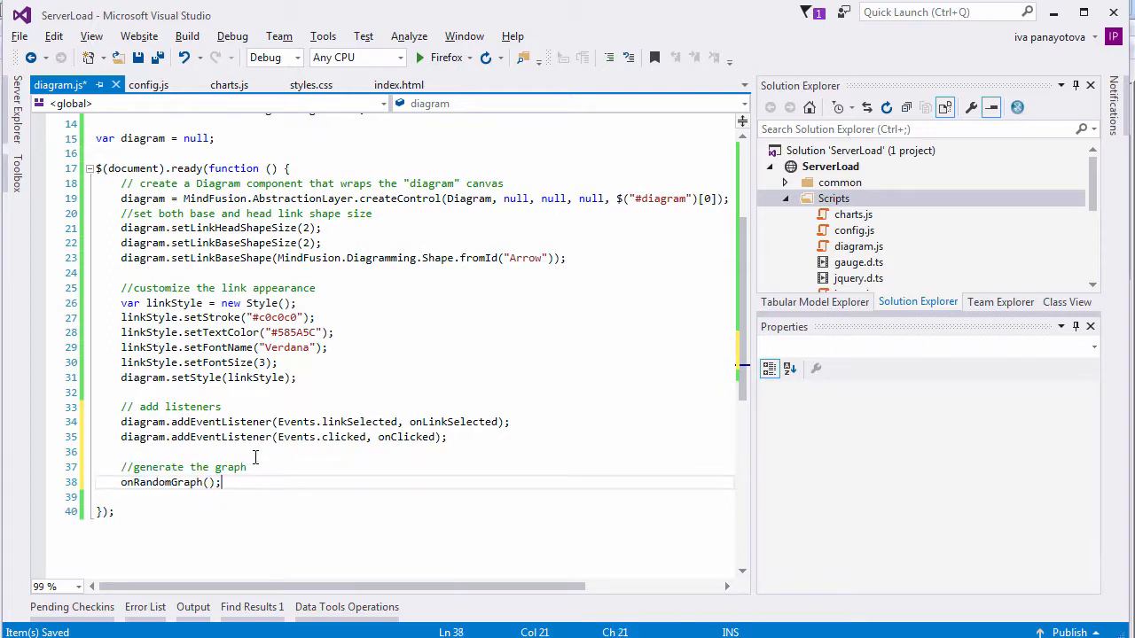
scroll(down, 3)
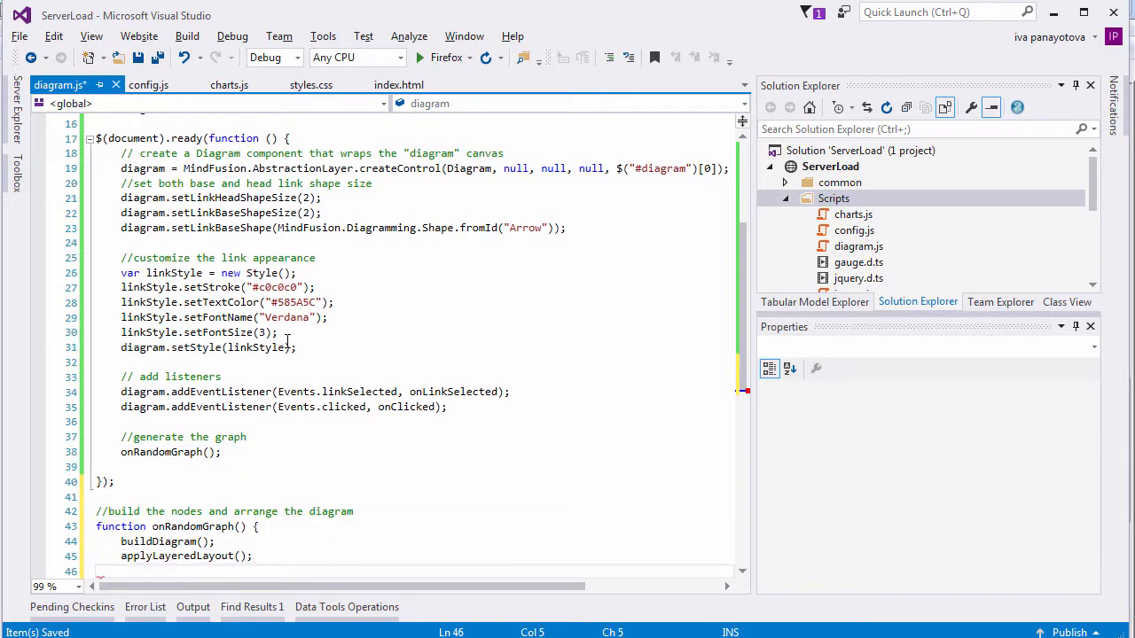
Add a web server ShapeNode with image, then a loop creating four client nodes linked to nodes[0]
scroll(down, 3)
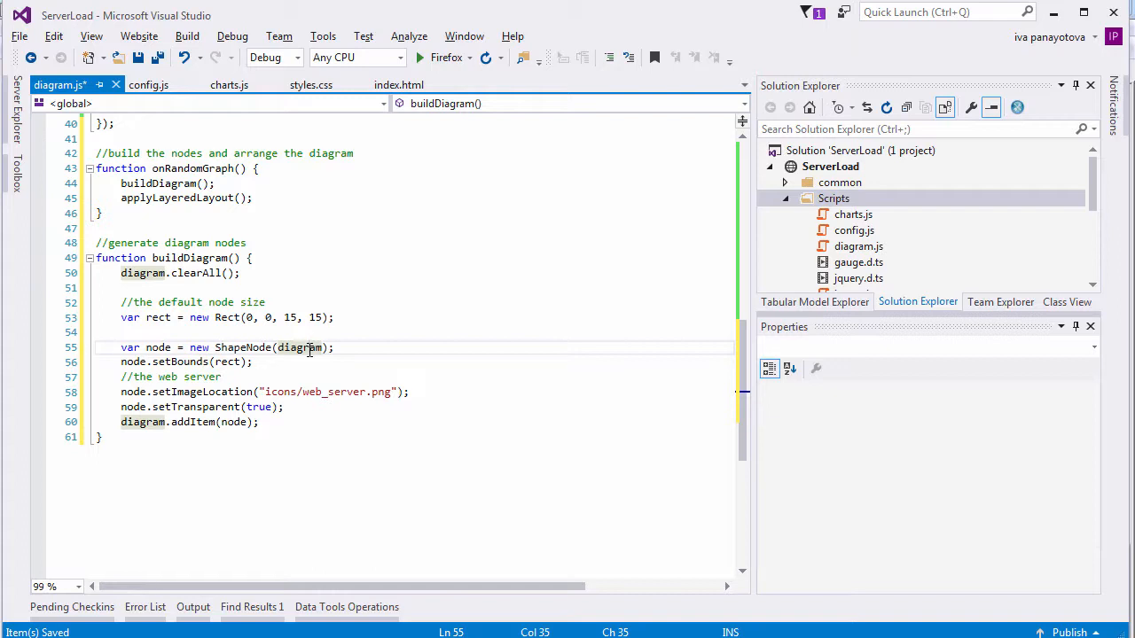
mouse_move(309, 397)
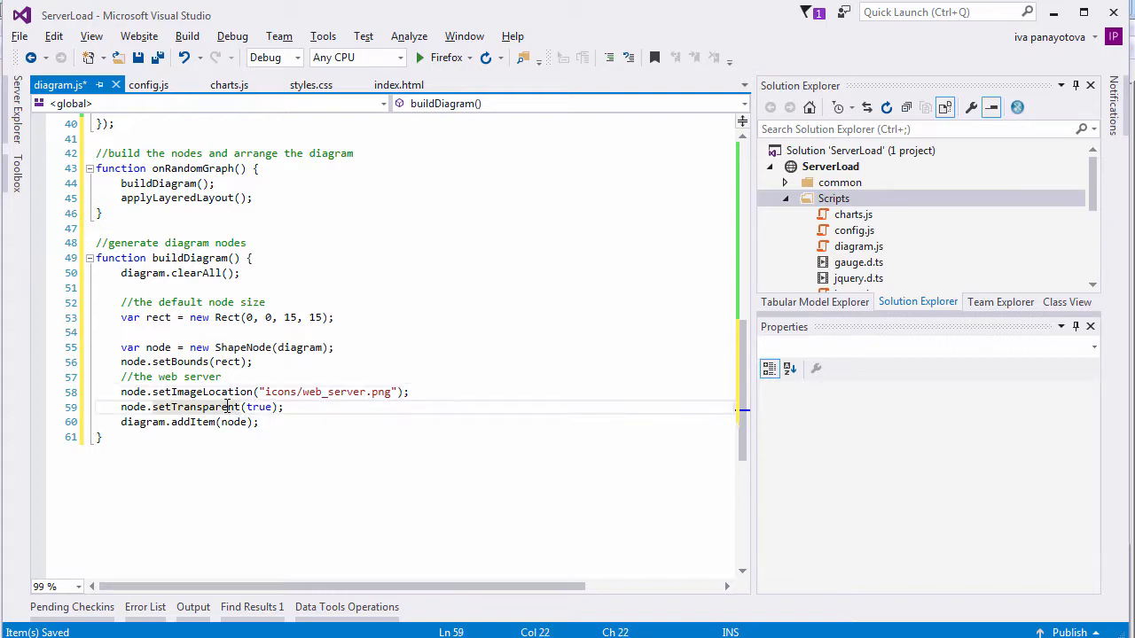
key(enter)
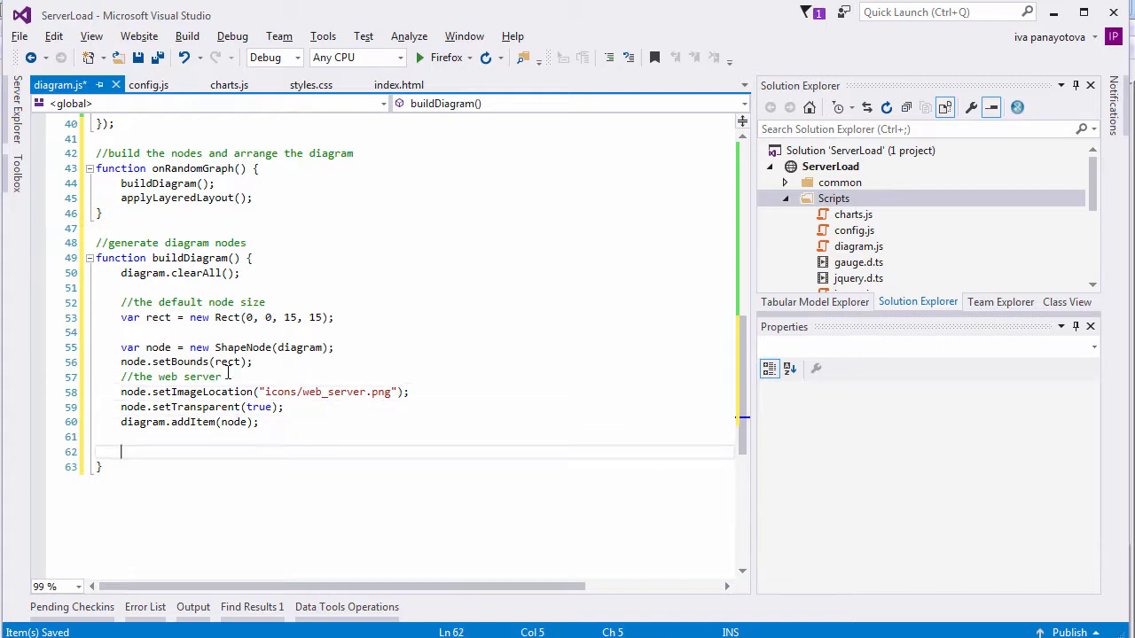
text(//the clients)
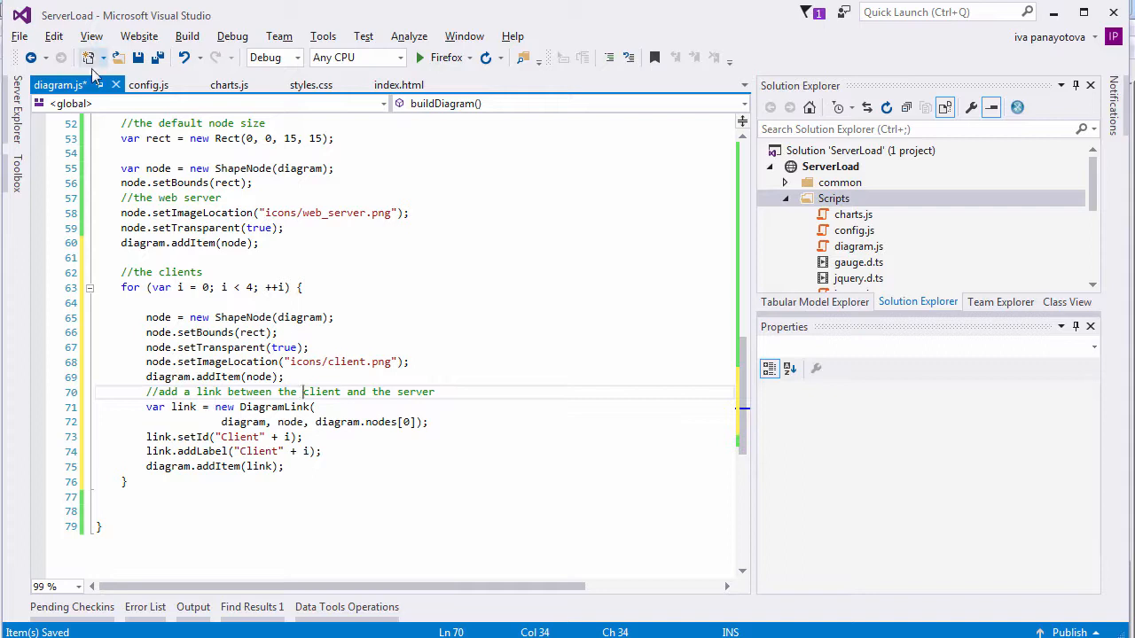
Add three network server nodes linked to the web server and a data_server node with links from them
click(337, 362)
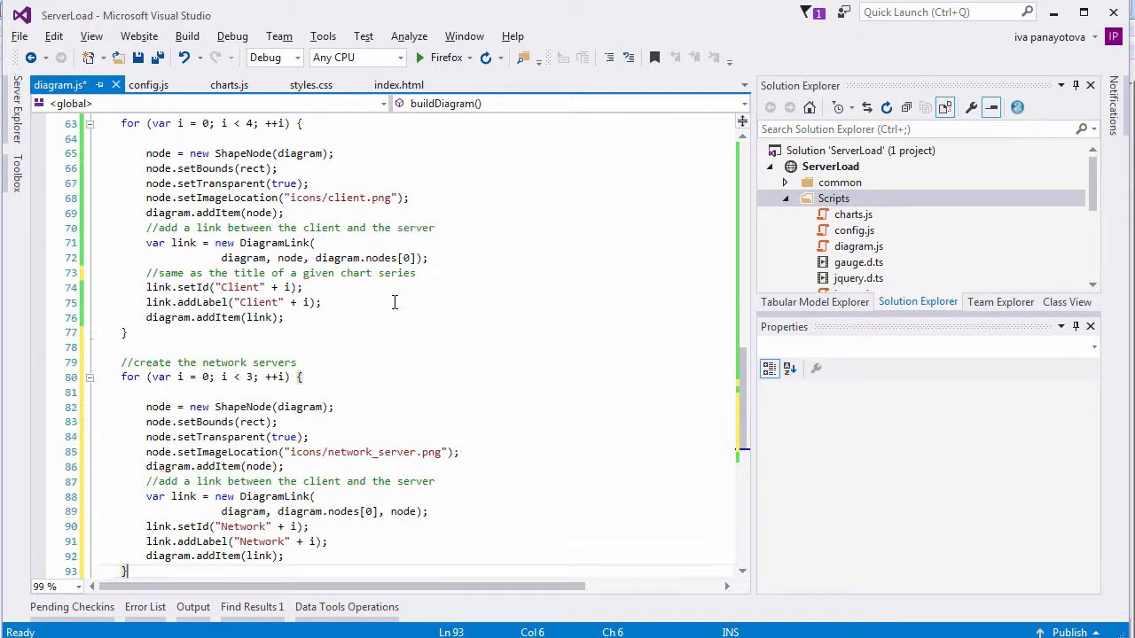
scroll(down, 3)
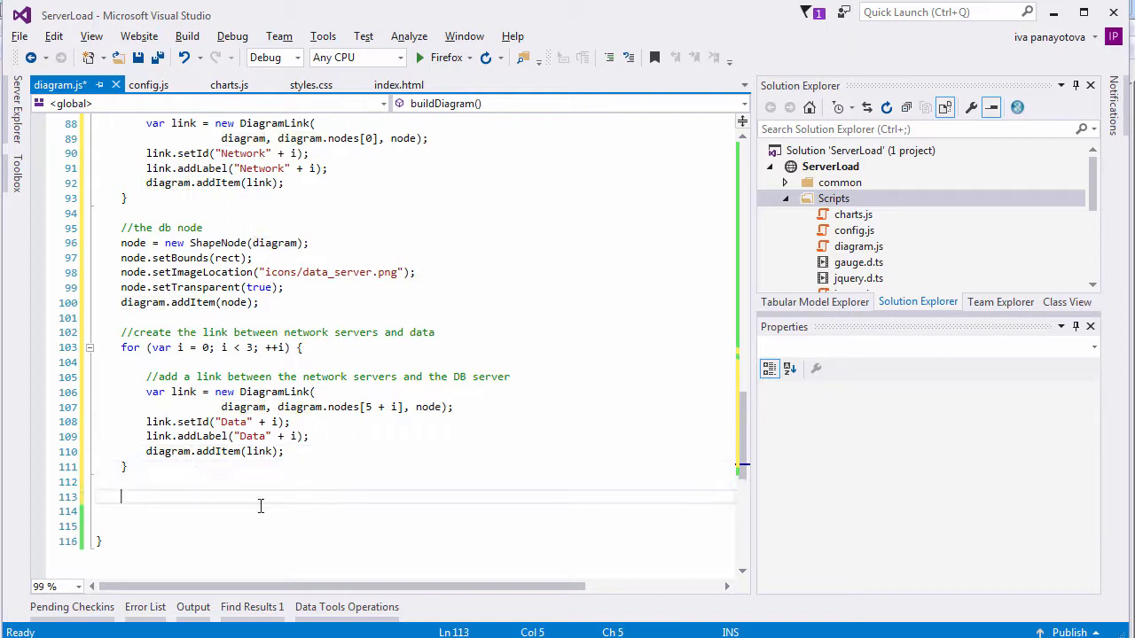
Write the '//bolden the two major links' comment before thickening links 5 and 8
text(//bolden the two major links)
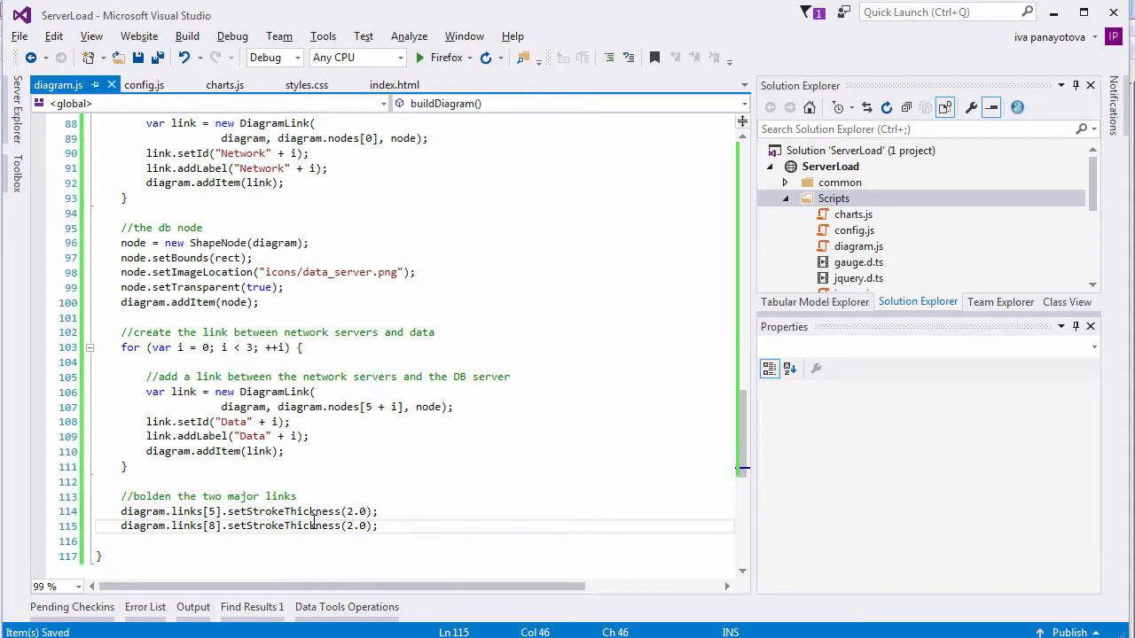
scroll(up, 3)
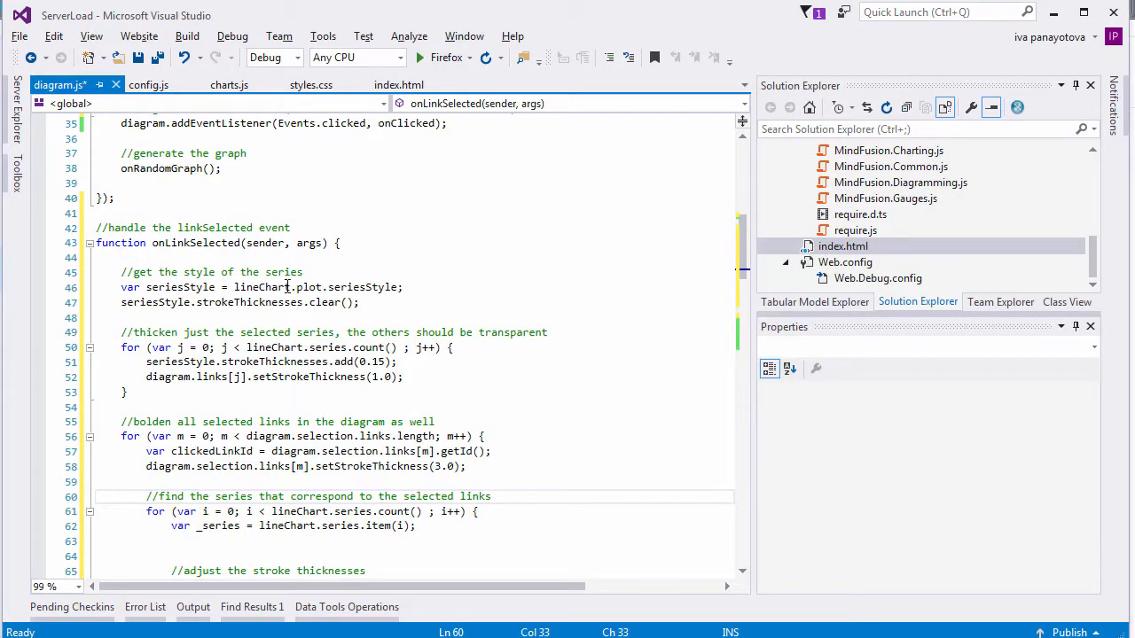
double_click(356, 287)
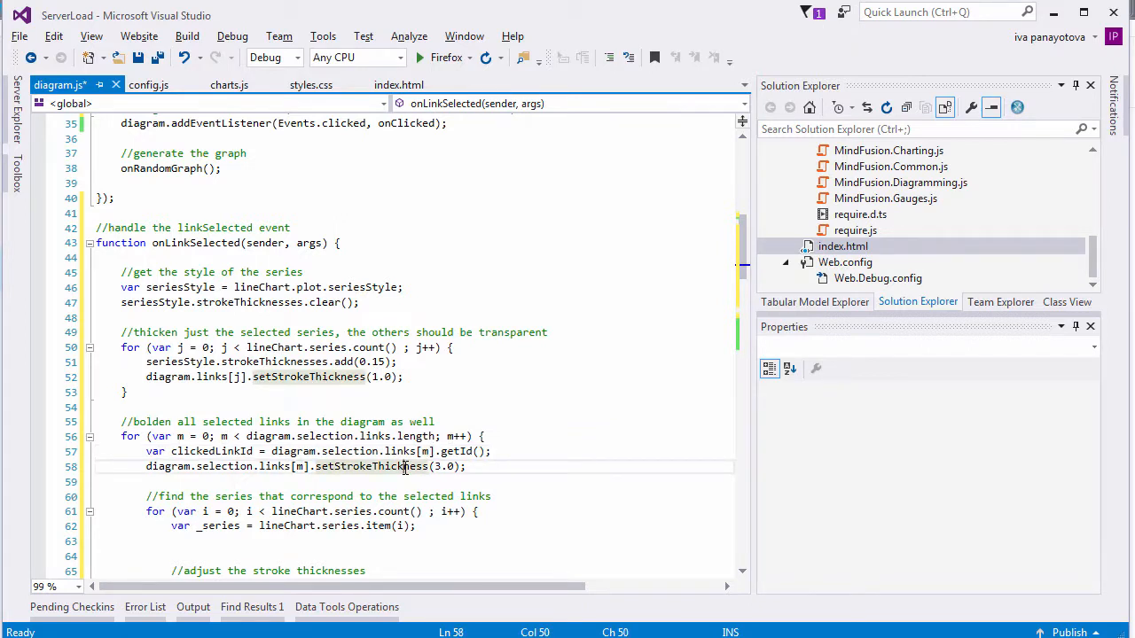
scroll(down, 3)
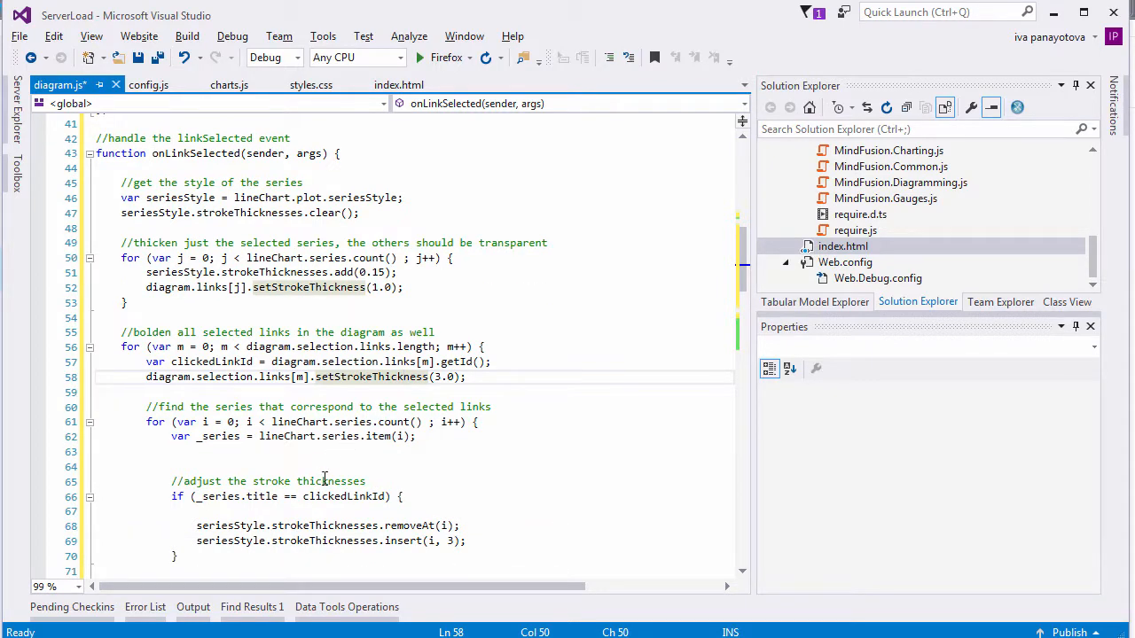
scroll(down, 3)
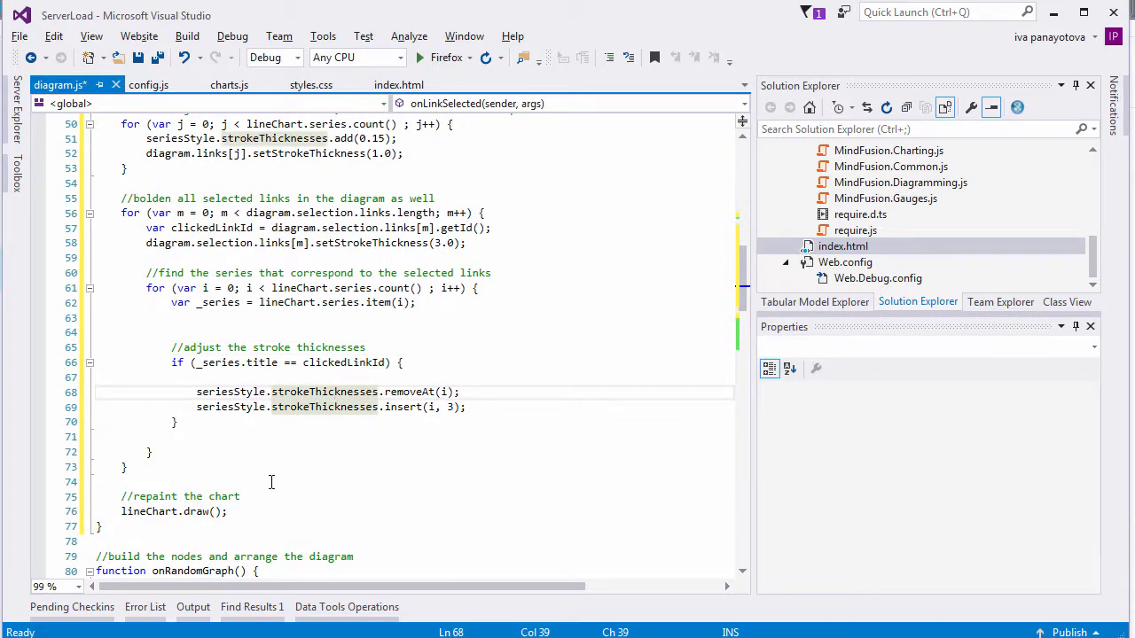
Build the ServerLoad site from index.html and launch it in Firefox
click(394, 85)
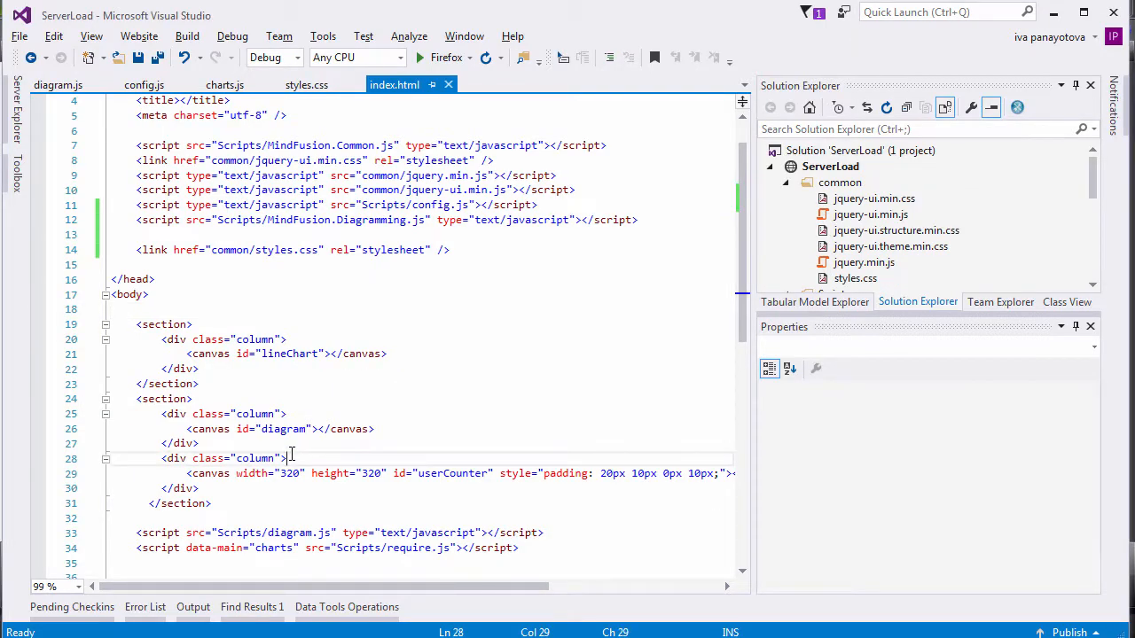
key(F6)
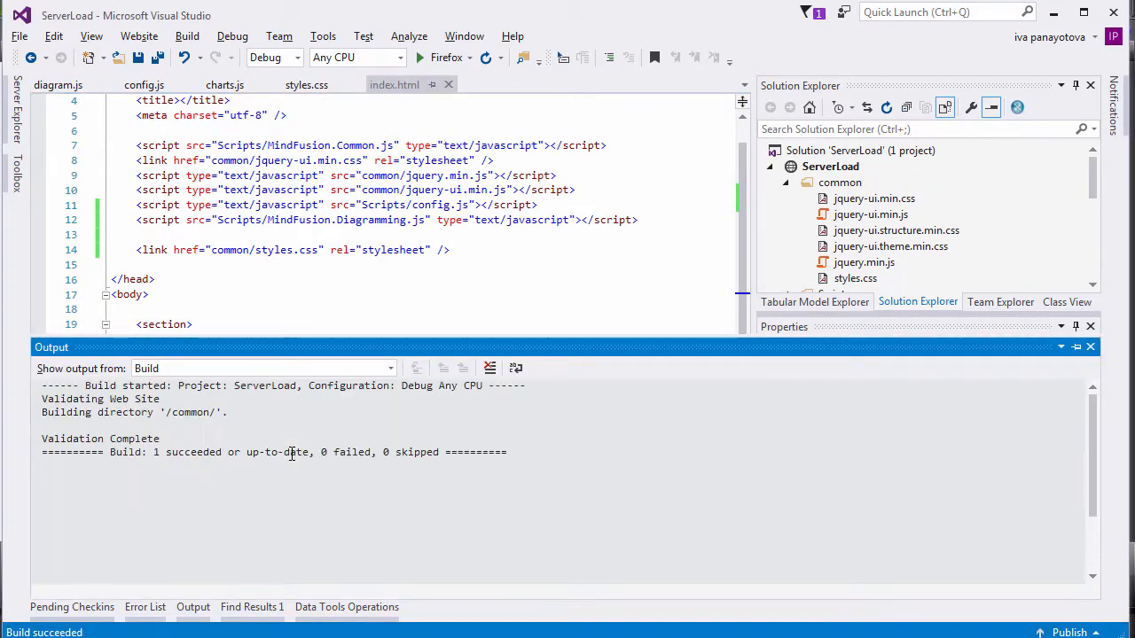
click(419, 57)
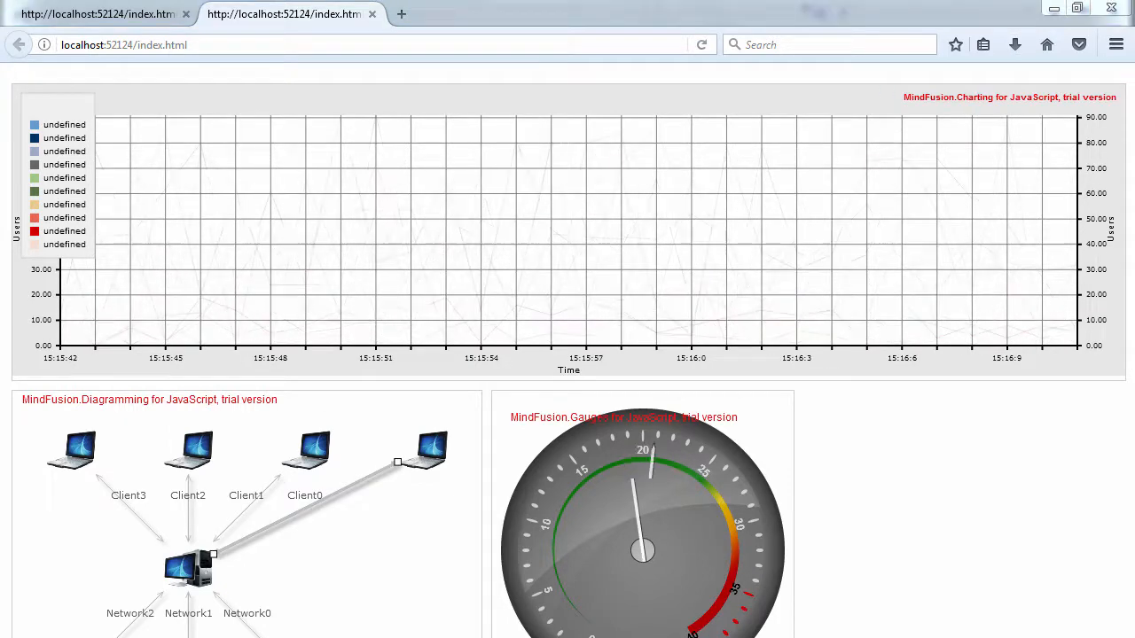
Switch from the Firefox page back to Visual Studio after reviewing the chart, diagram and gauge
key(alt+tab)
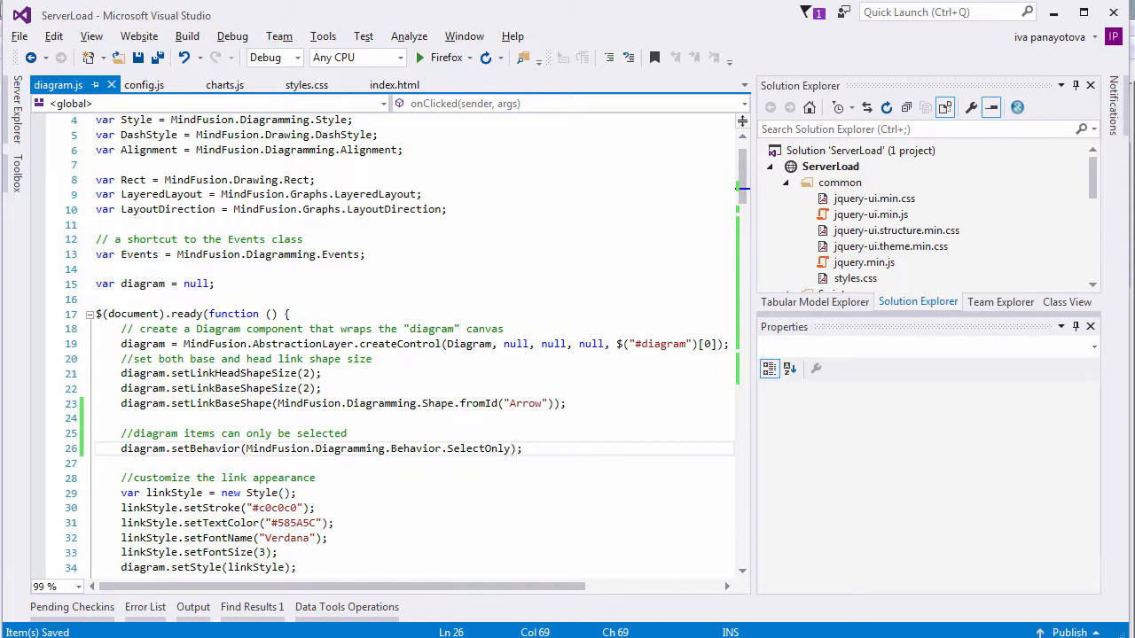
Write resetThicknesses so series and link 5 are bolded along with the other major one
scroll(down, 3)
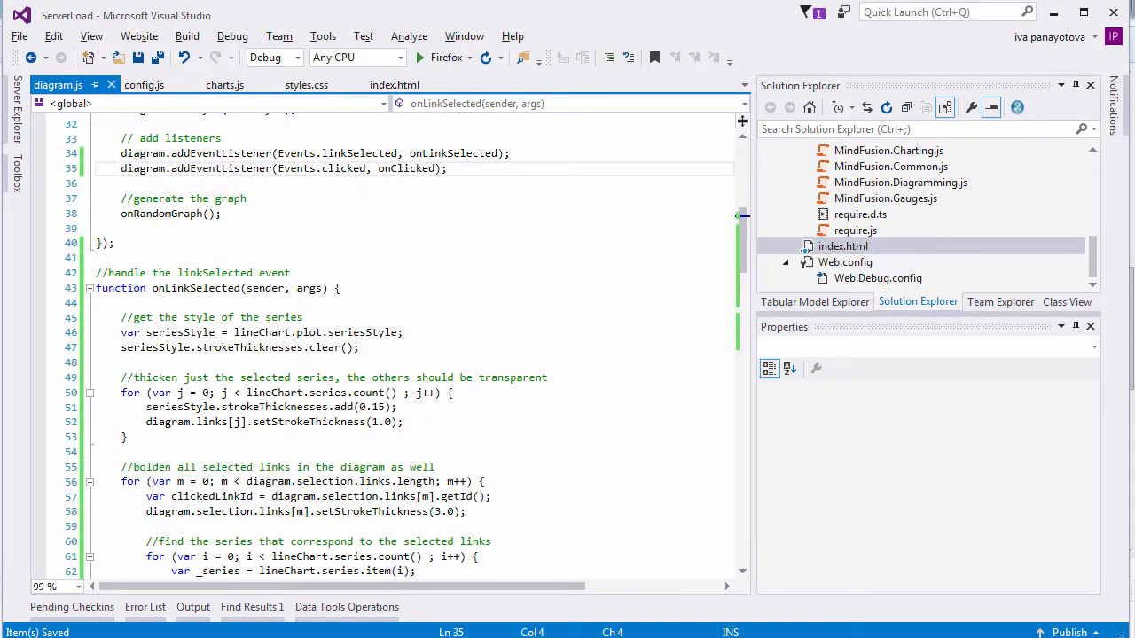
scroll(down, 3)
text(seriesStyle.strokeThicknesses.add(0.1);)
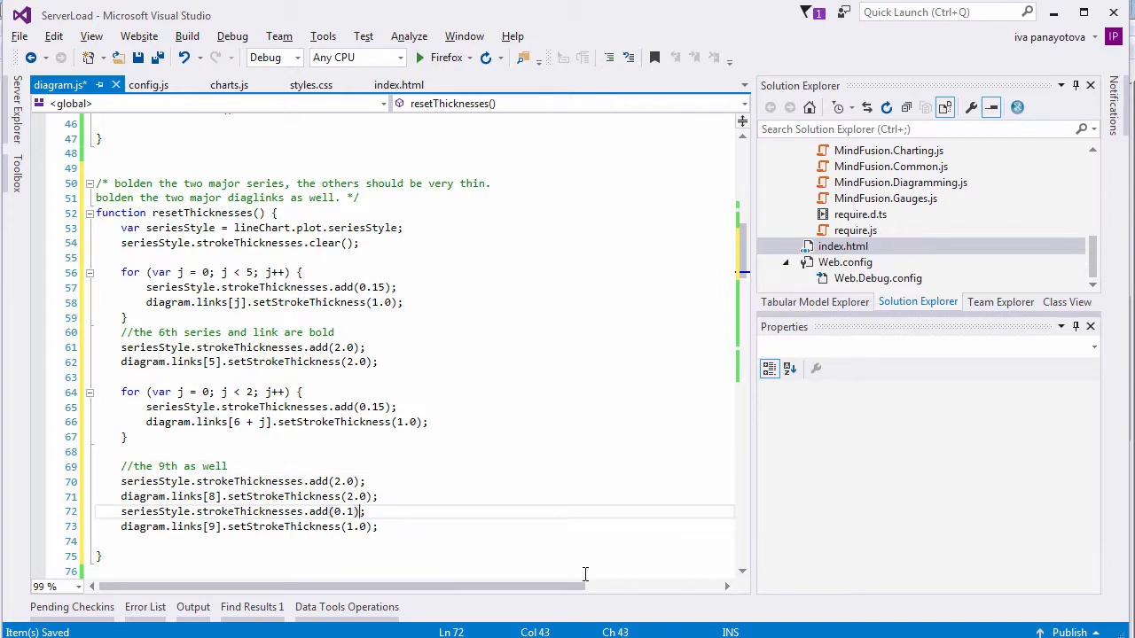
text(5, 0);)
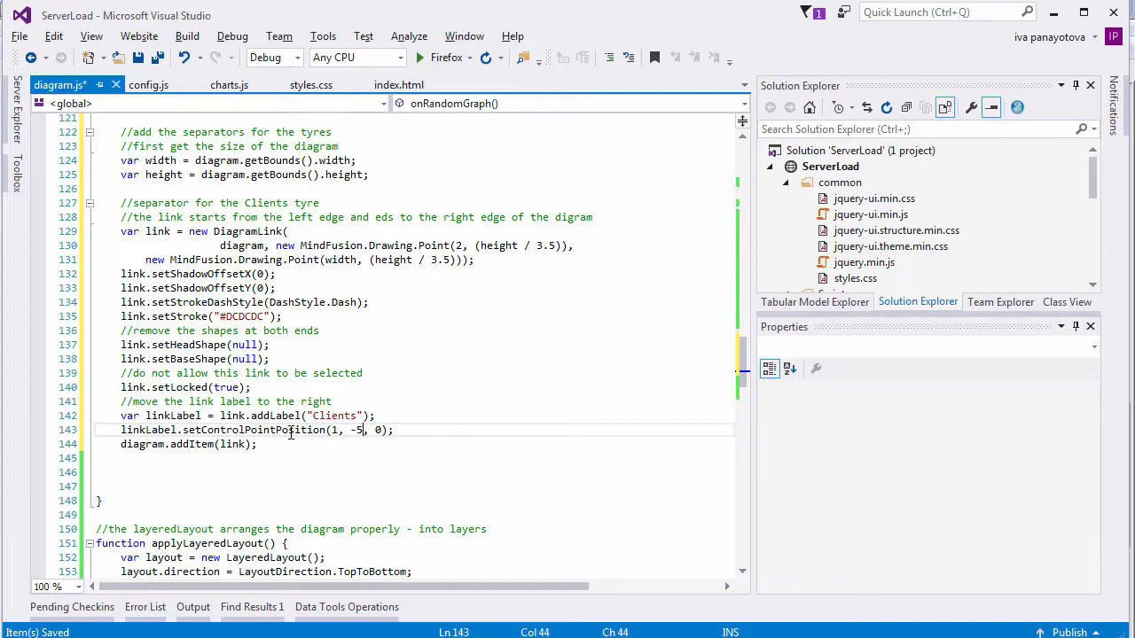
Add the Network Servers separator link after the Clients one and adjust its end-point value
click(289, 443)
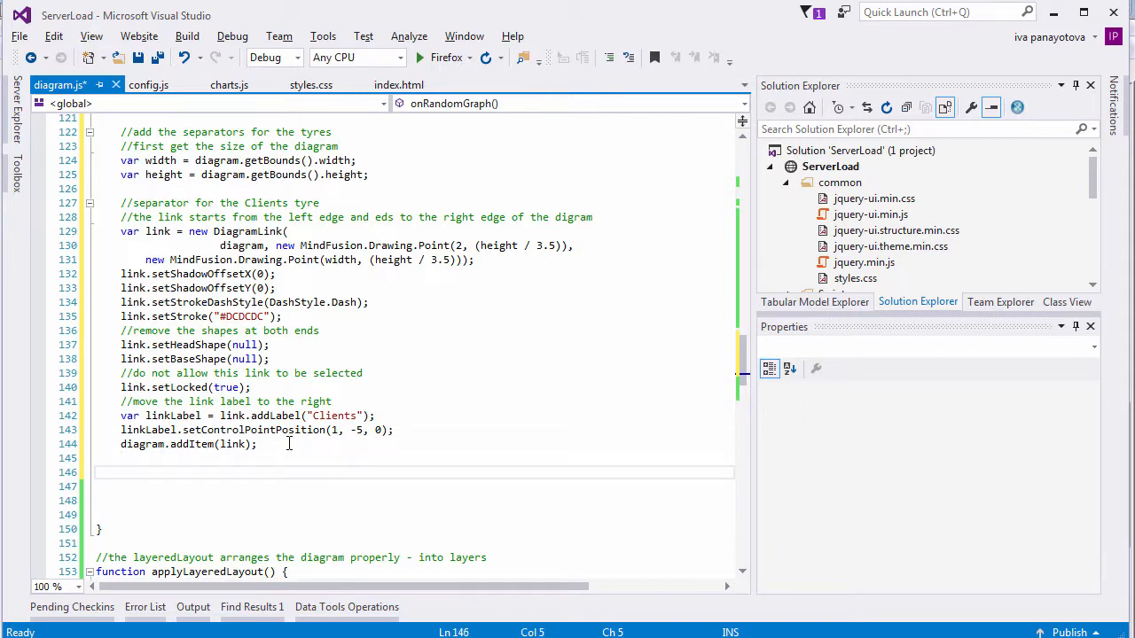
mouse_move(352, 443)
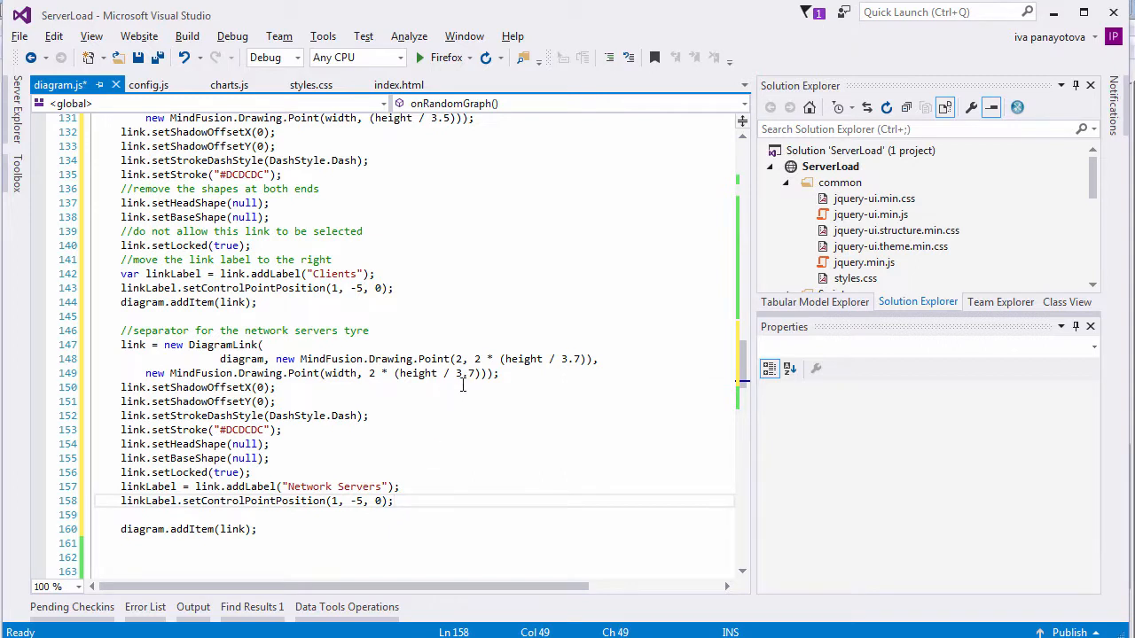
click(458, 372)
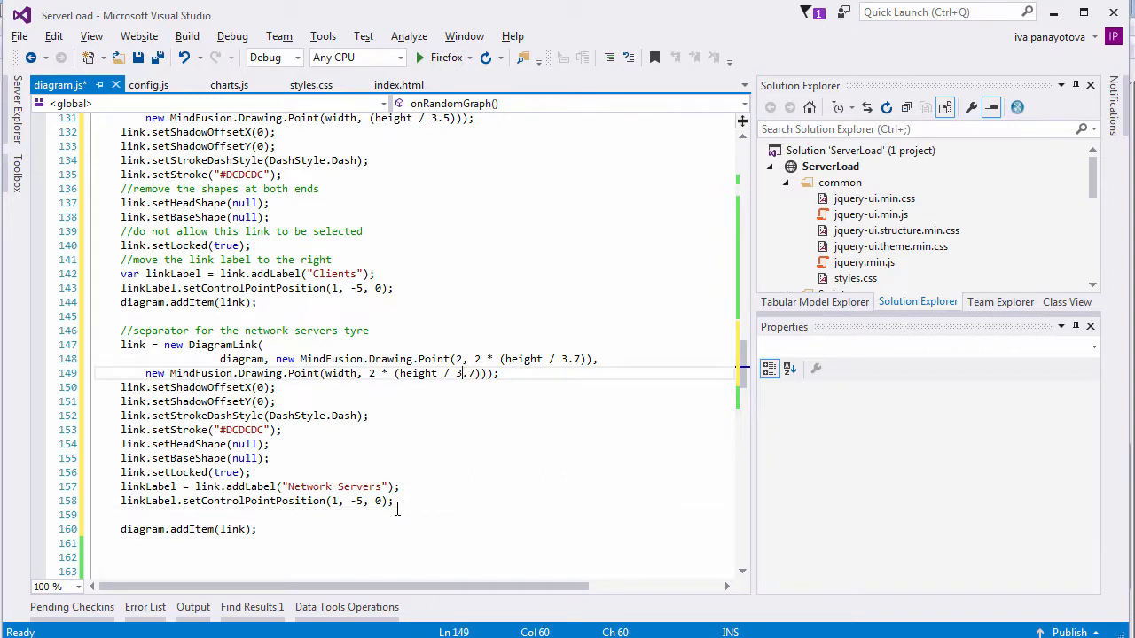
scroll(down, 3)
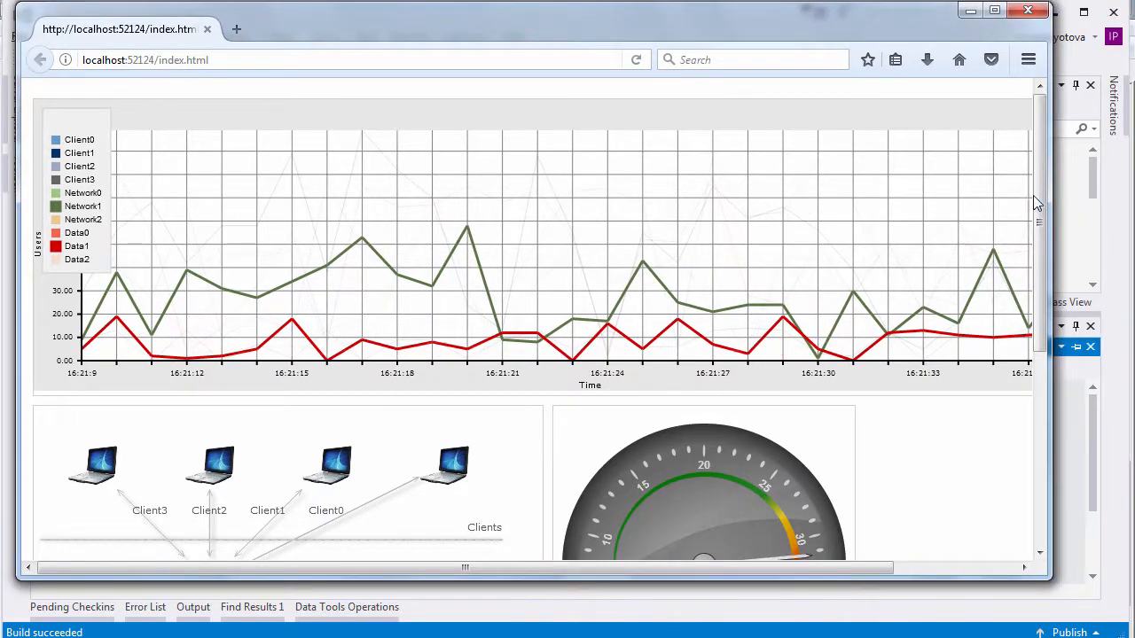
Scroll the reloaded page to view the named legend, tier separators and gauge
scroll(down, 3)
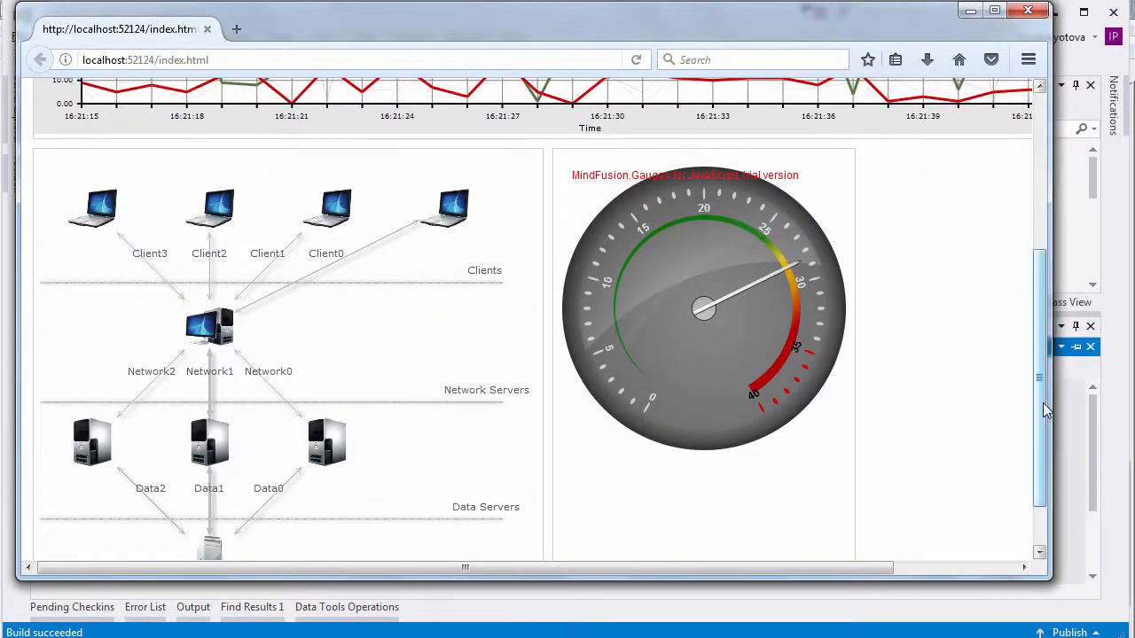
scroll(down, 3)
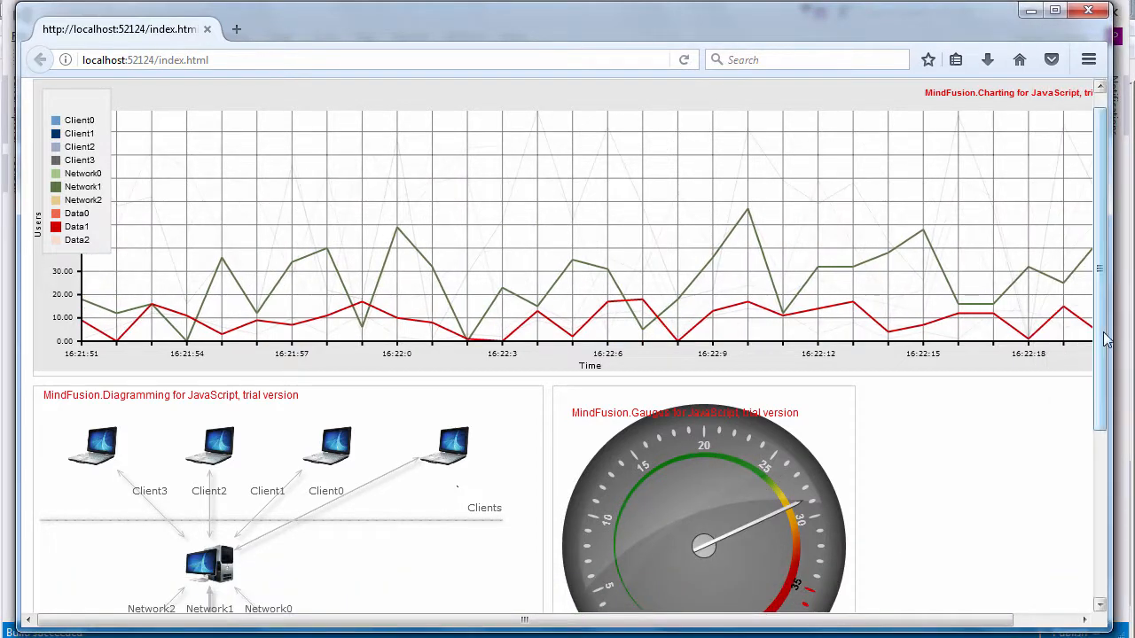
scroll(down, 3)
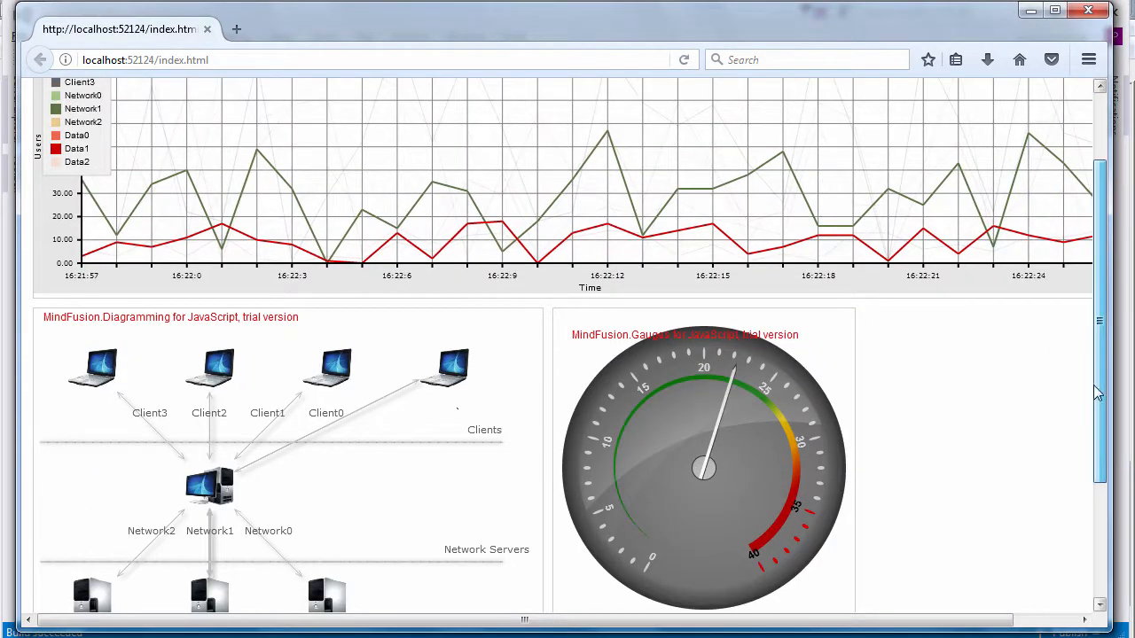
scroll(down, 3)
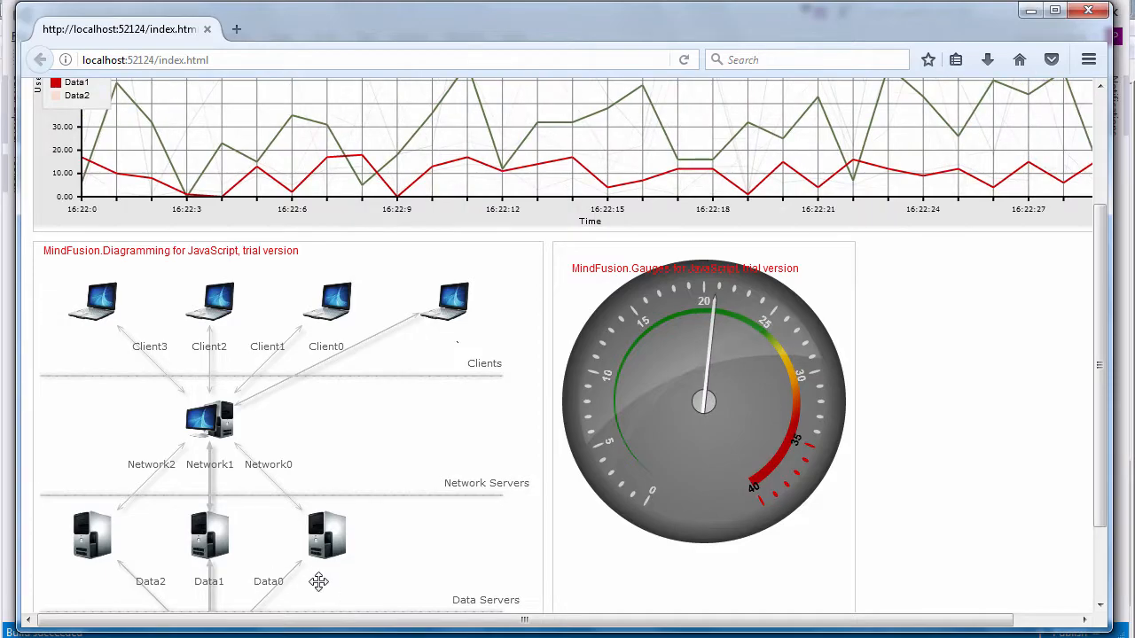